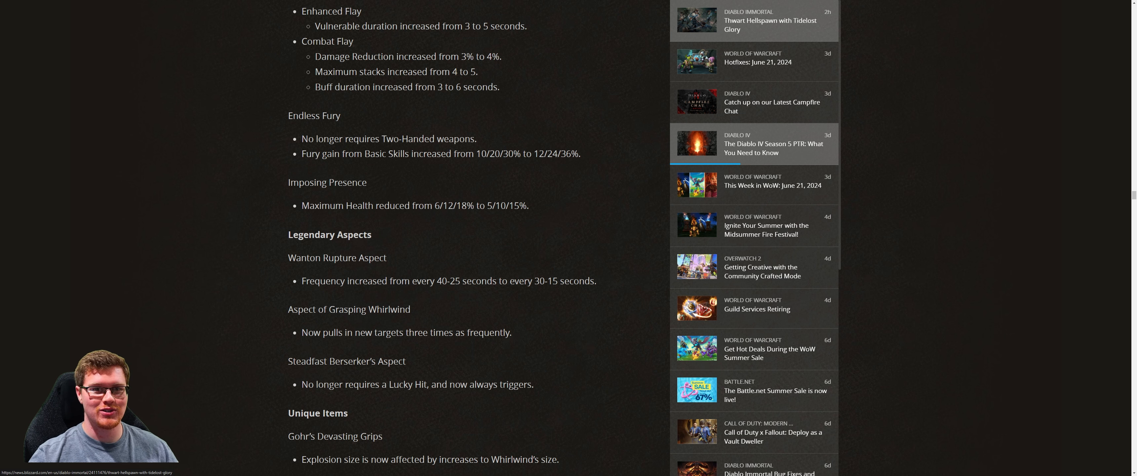
- Highlight the four Worldly Finesse tempering lines under All Classes, then clear the selection
{"action": "scroll", "scroll_direction": "up", "scroll_amount": 3}
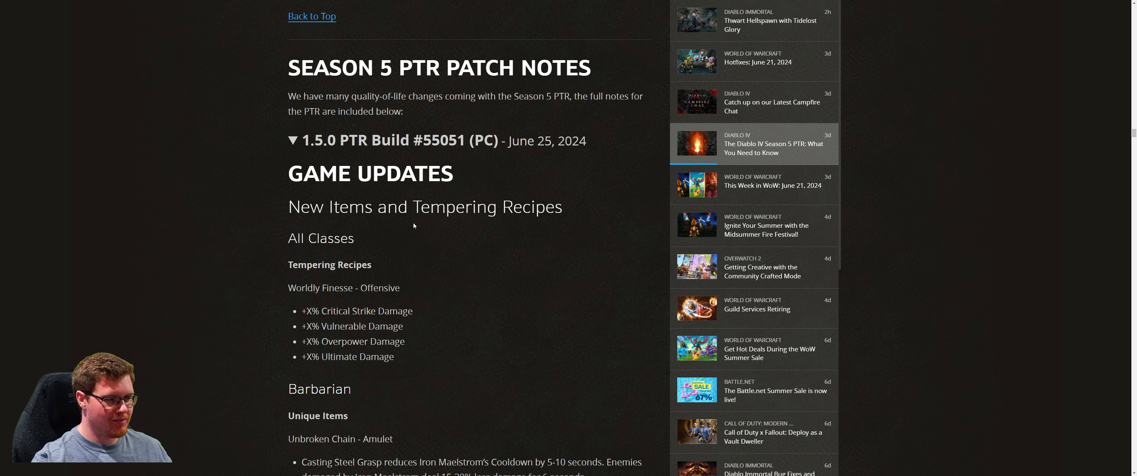
{"action": "mouse_move", "coordinate": [419, 221]}
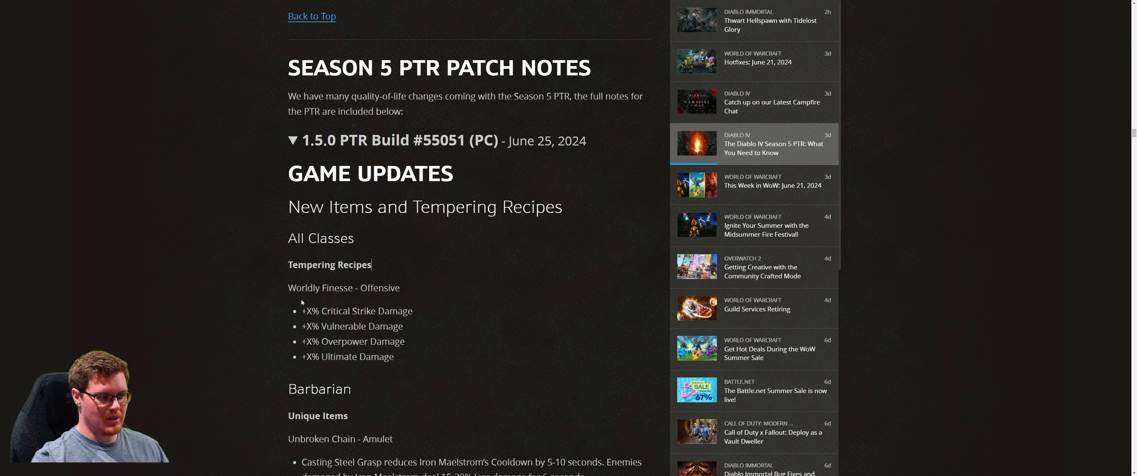
{"action": "left_click_drag", "start_coordinate": [302, 311], "coordinate": [394, 356]}
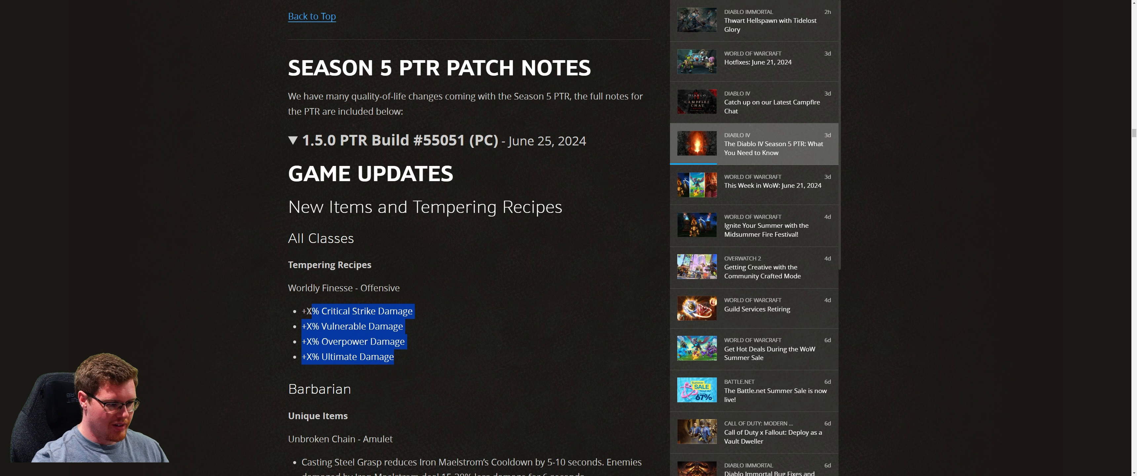
{"action": "left_click", "coordinate": [436, 318]}
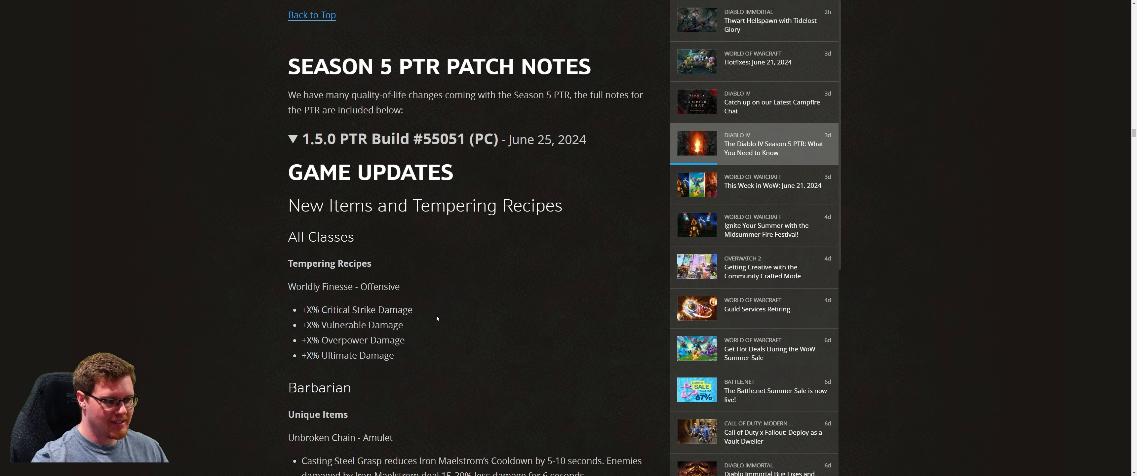
- Scroll through the Barbarian unique amulet, legendary aspect and tempering recipes down to the Druid heading
{"action": "scroll", "scroll_direction": "down", "scroll_amount": 3}
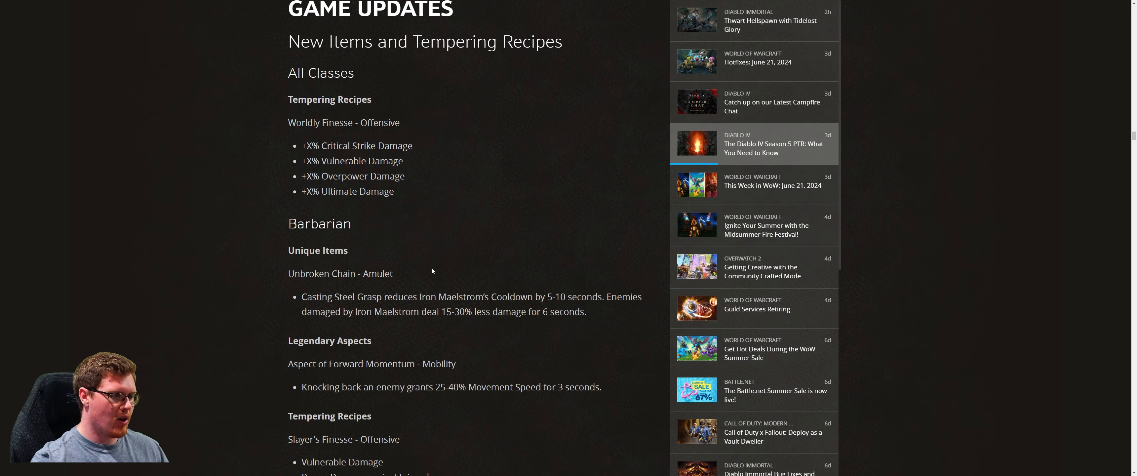
{"action": "mouse_move", "coordinate": [361, 235]}
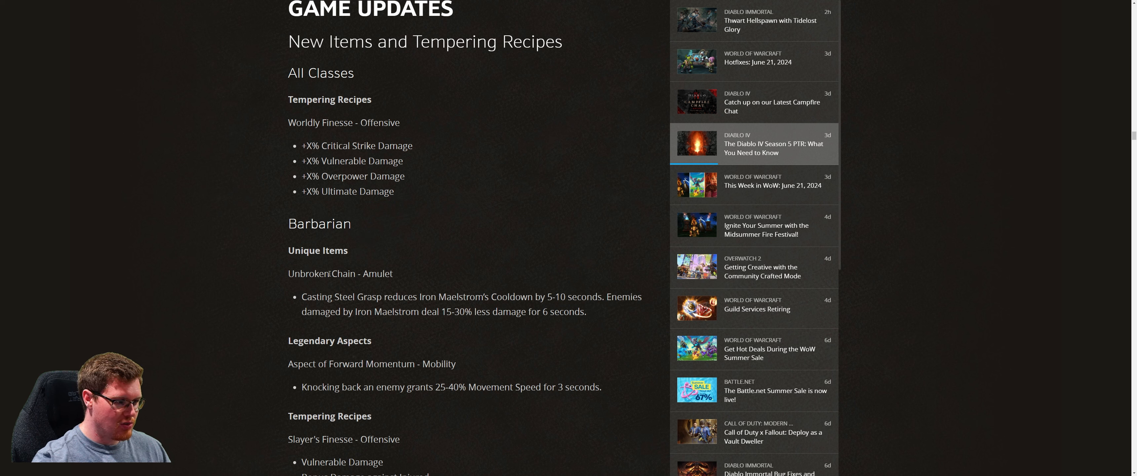
{"action": "mouse_move", "coordinate": [375, 286]}
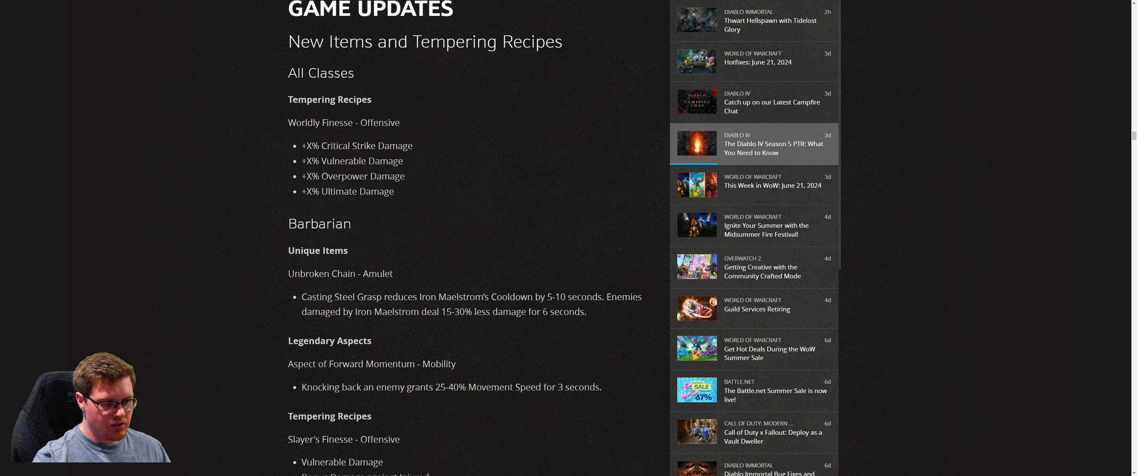
{"action": "scroll", "scroll_direction": "down", "scroll_amount": 3}
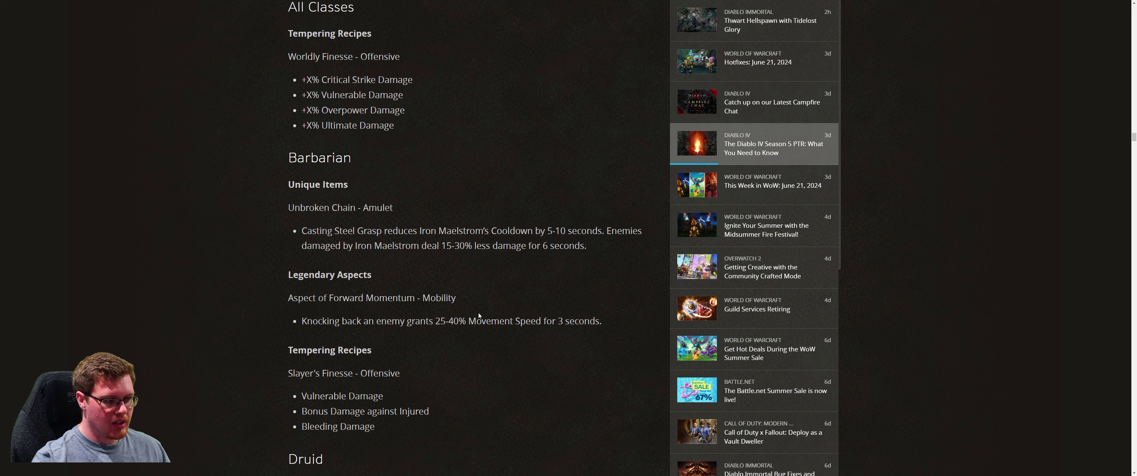
{"action": "scroll", "scroll_direction": "down", "scroll_amount": 3}
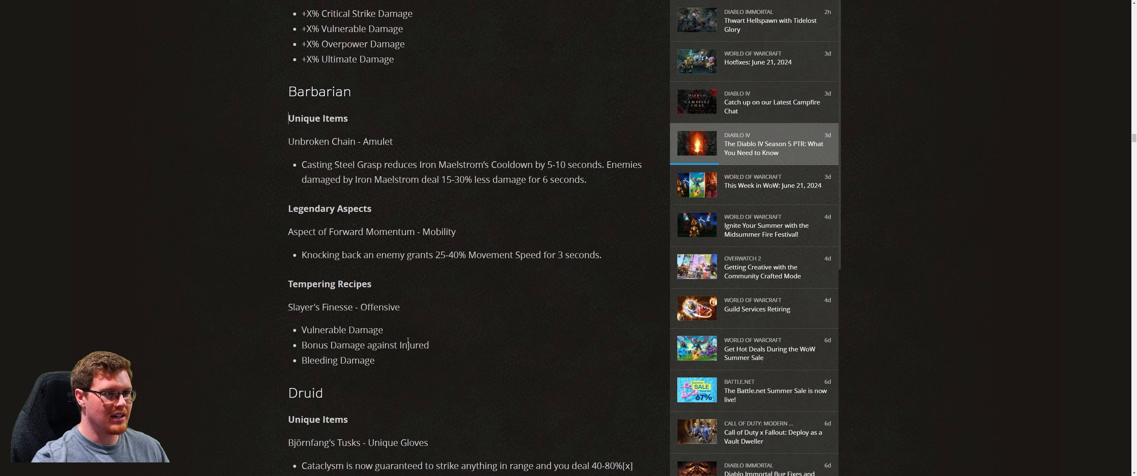
{"action": "mouse_move", "coordinate": [524, 350]}
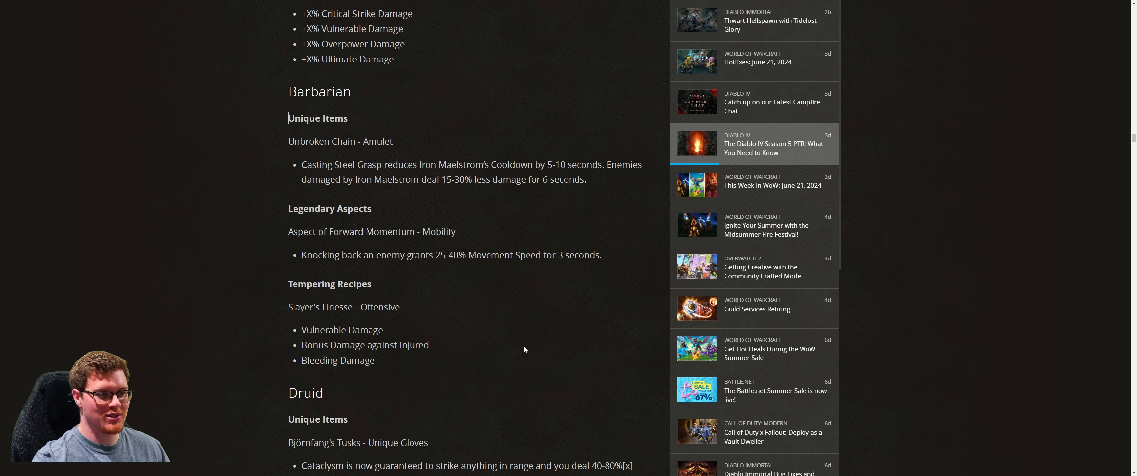
{"action": "mouse_move", "coordinate": [461, 349]}
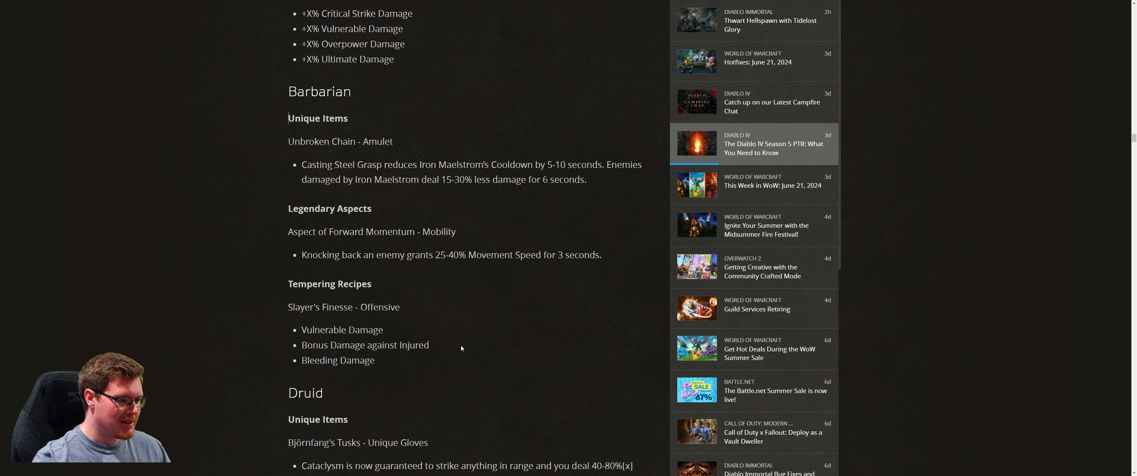
- Scroll the Druid section into view: Björnfang's Tusks gloves, Rushing Wilds and Ultimate Efficiency
{"action": "scroll", "scroll_direction": "down", "scroll_amount": 3}
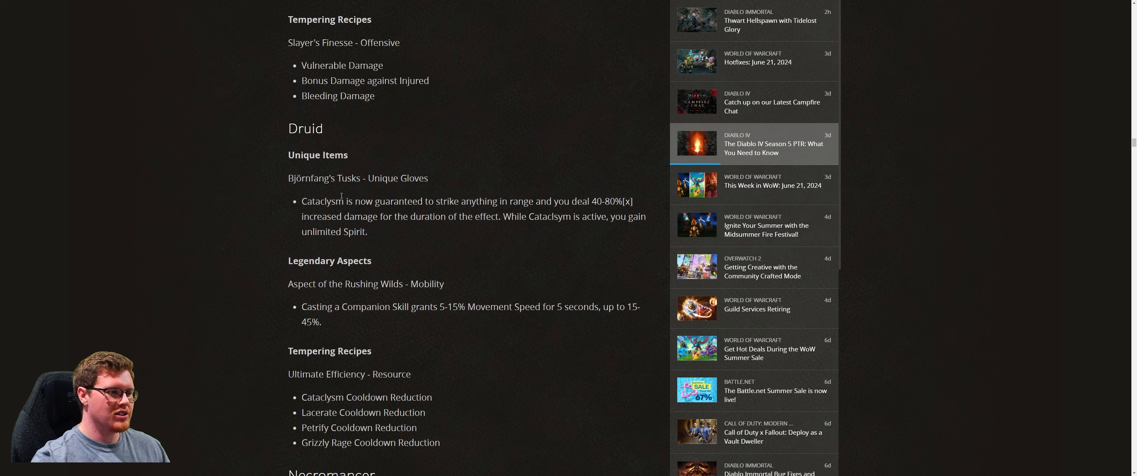
{"action": "mouse_move", "coordinate": [398, 197]}
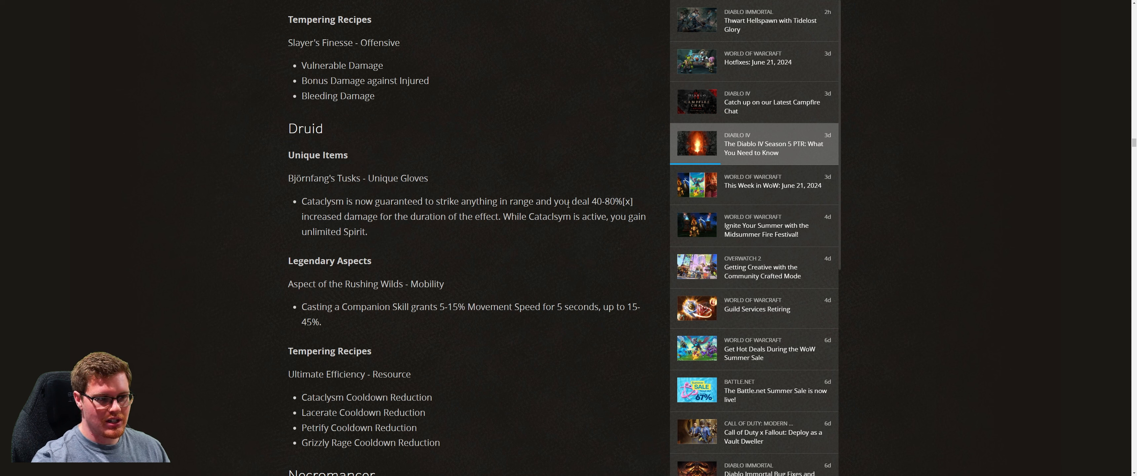
{"action": "mouse_move", "coordinate": [607, 194]}
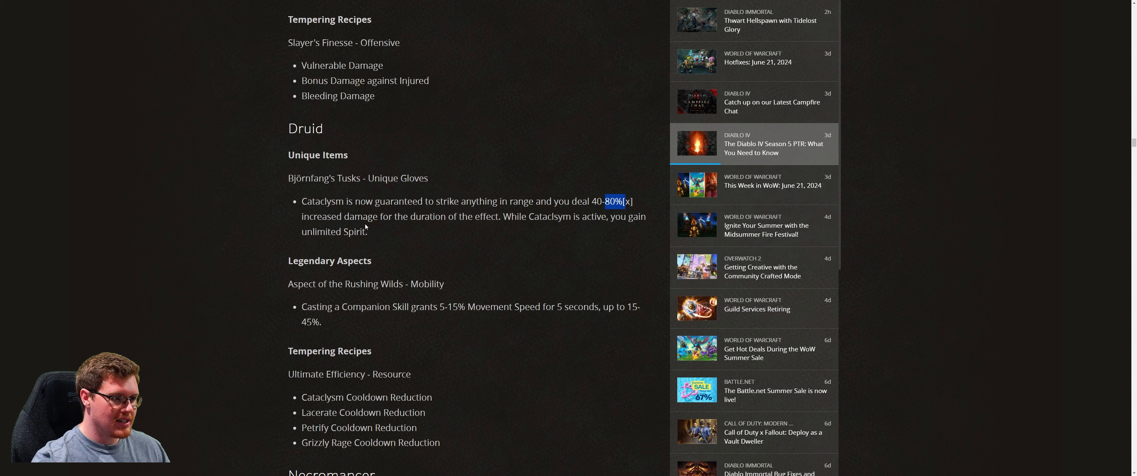
{"action": "mouse_move", "coordinate": [531, 228]}
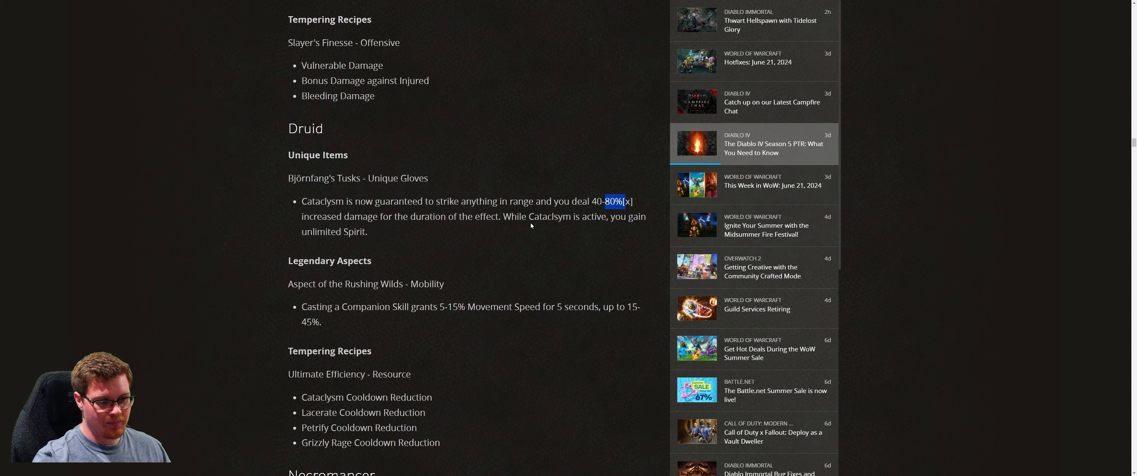
{"action": "mouse_move", "coordinate": [628, 226]}
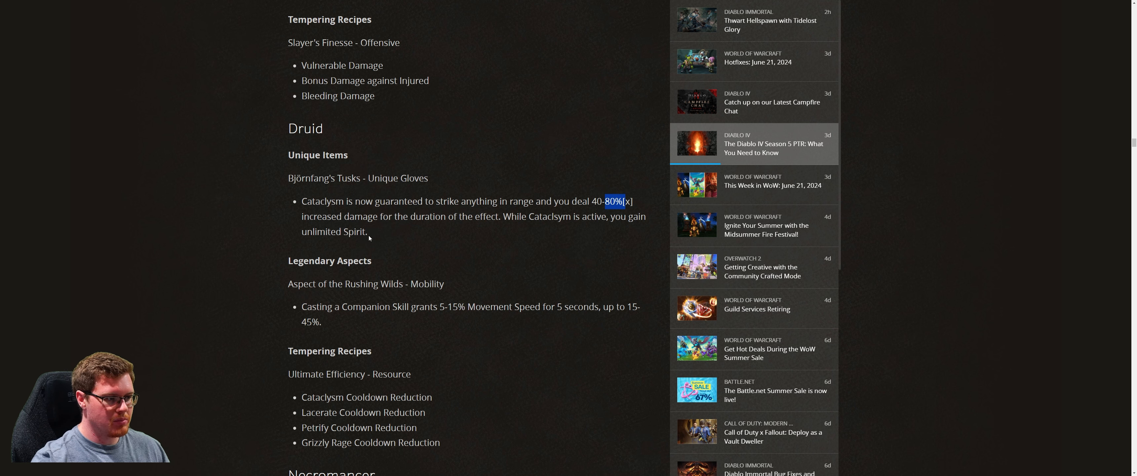
{"action": "scroll", "scroll_direction": "up", "scroll_amount": 3}
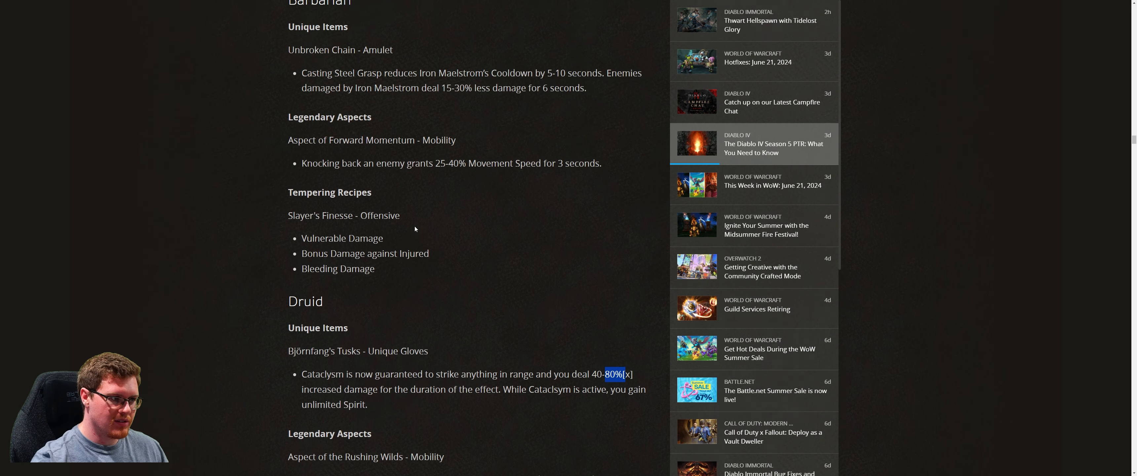
{"action": "scroll", "scroll_direction": "down", "scroll_amount": 3}
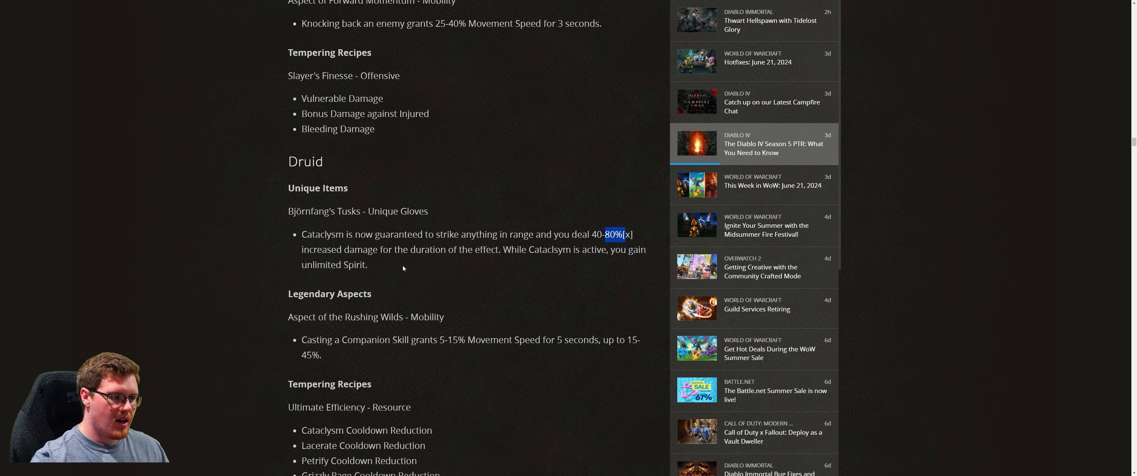
{"action": "mouse_move", "coordinate": [386, 274]}
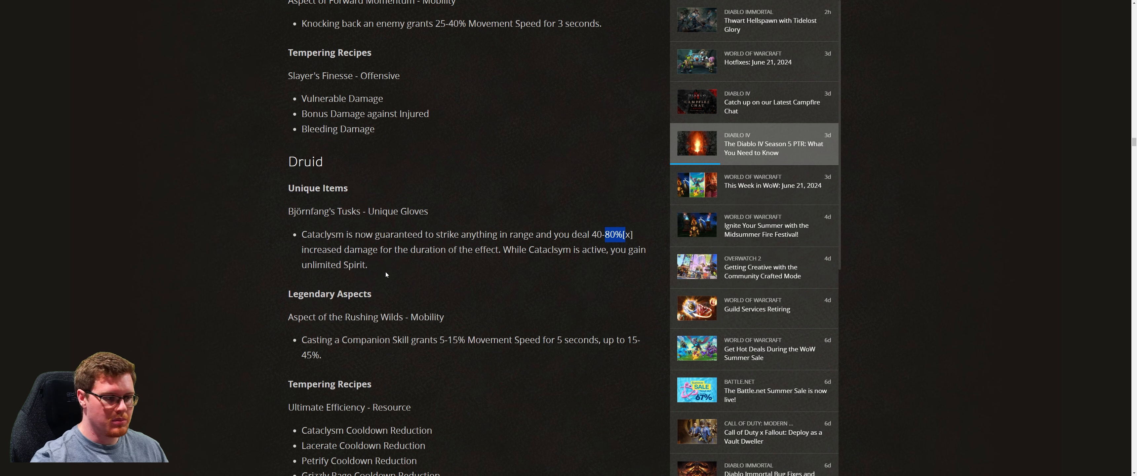
- Highlight the Path of Trag'Oul unique boots name in the Necromancer section, then clear it
{"action": "scroll", "scroll_direction": "down", "scroll_amount": 3}
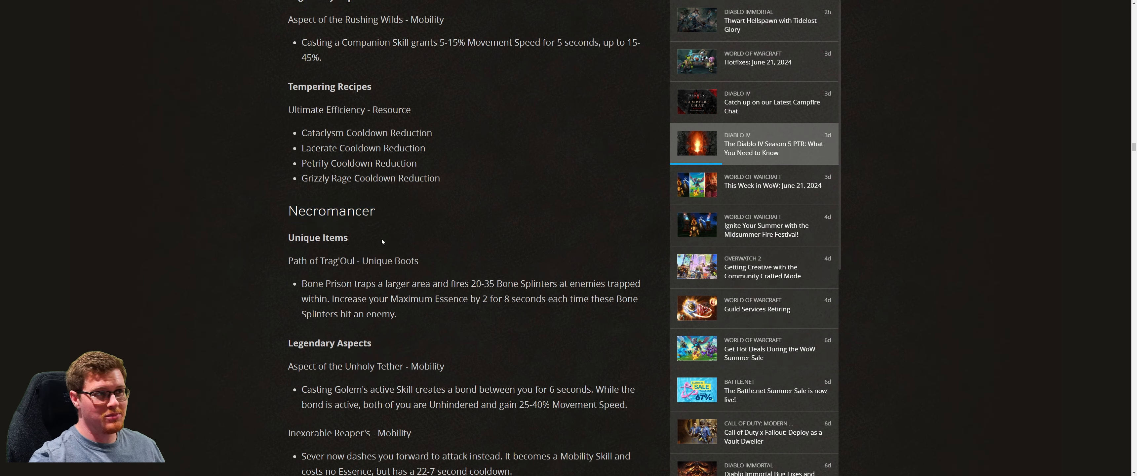
{"action": "mouse_move", "coordinate": [387, 230]}
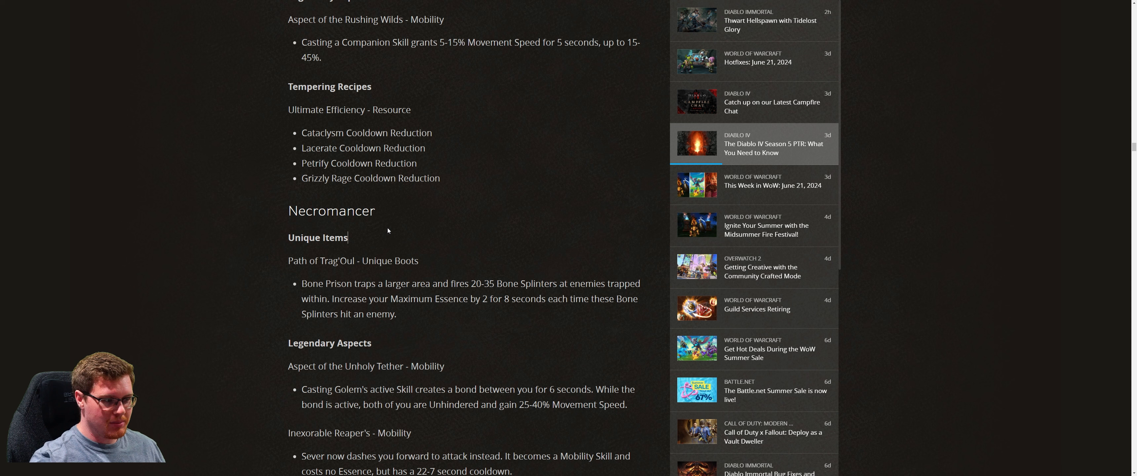
{"action": "mouse_move", "coordinate": [296, 267]}
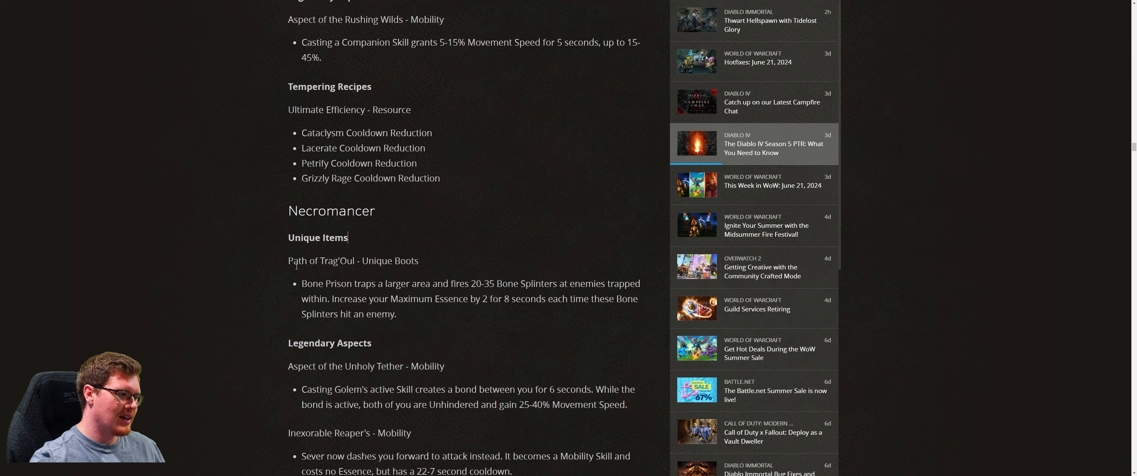
{"action": "double_click", "coordinate": [319, 260]}
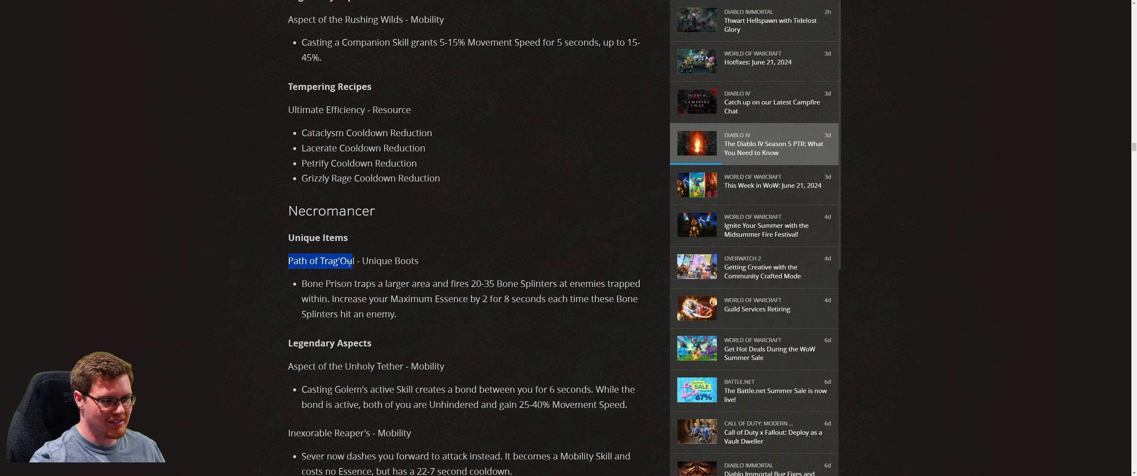
{"action": "left_click", "coordinate": [321, 288]}
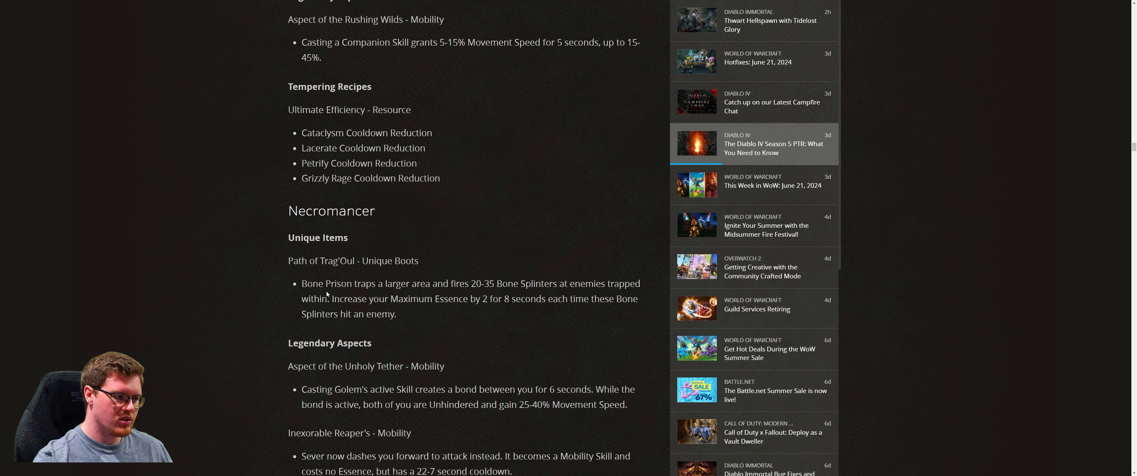
{"action": "mouse_move", "coordinate": [404, 319]}
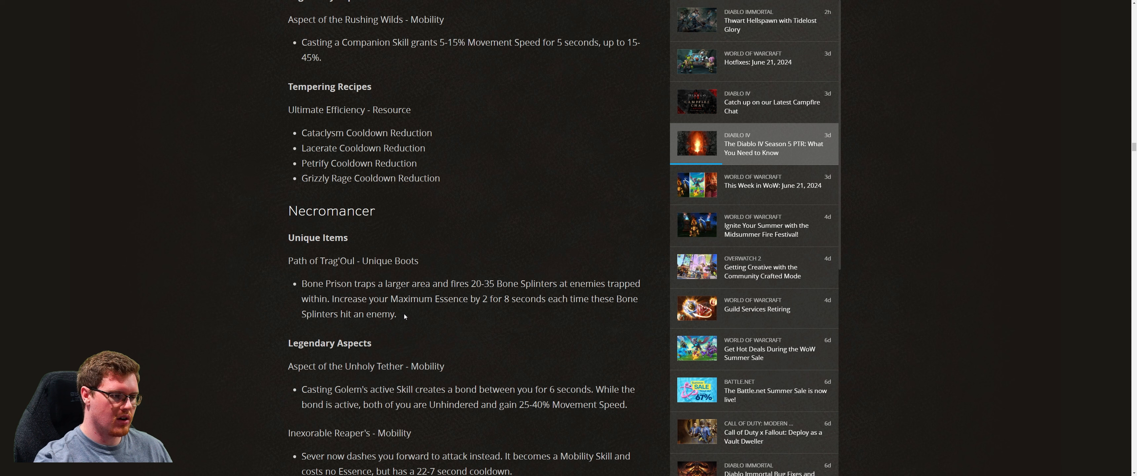
{"action": "mouse_move", "coordinate": [364, 278]}
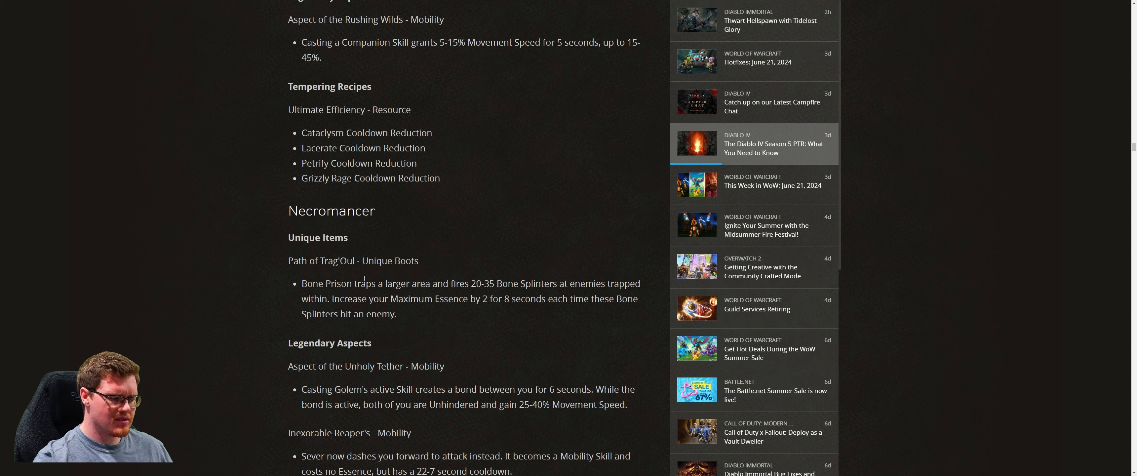
{"action": "mouse_move", "coordinate": [553, 297]}
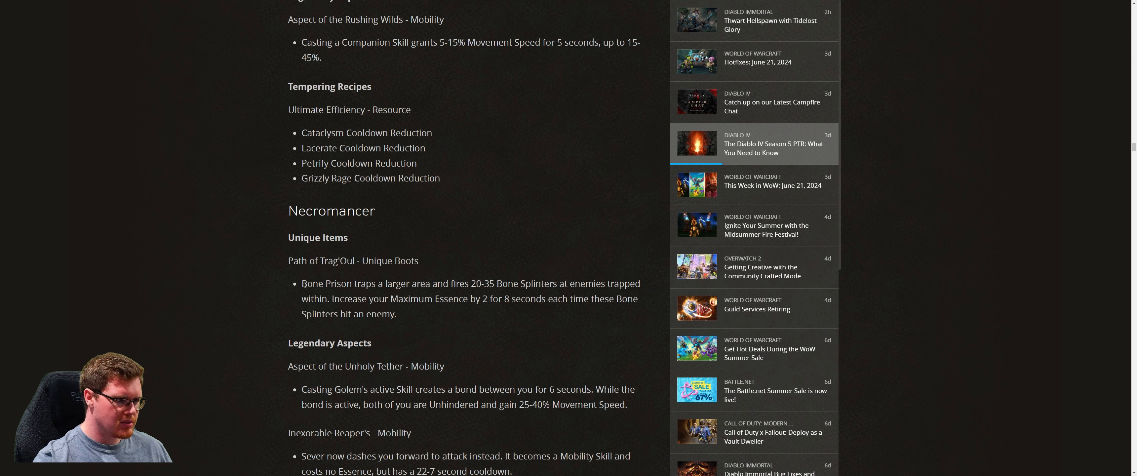
{"action": "mouse_move", "coordinate": [398, 311]}
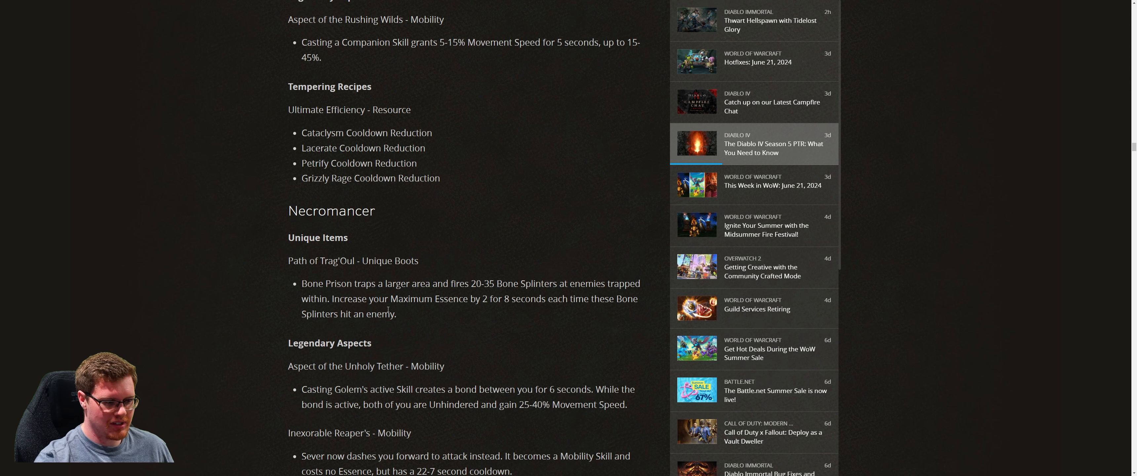
{"action": "scroll", "scroll_direction": "down", "scroll_amount": 3}
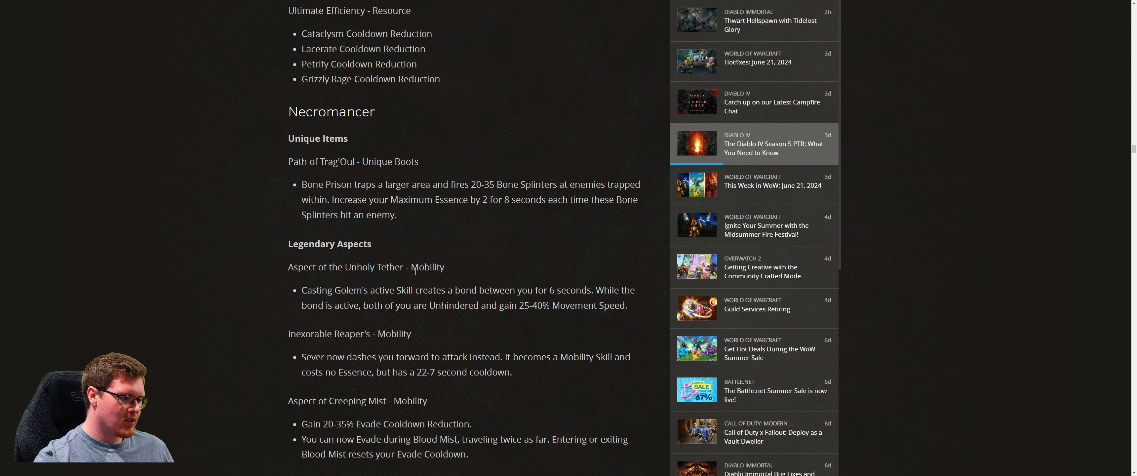
{"action": "scroll", "scroll_direction": "down", "scroll_amount": 3}
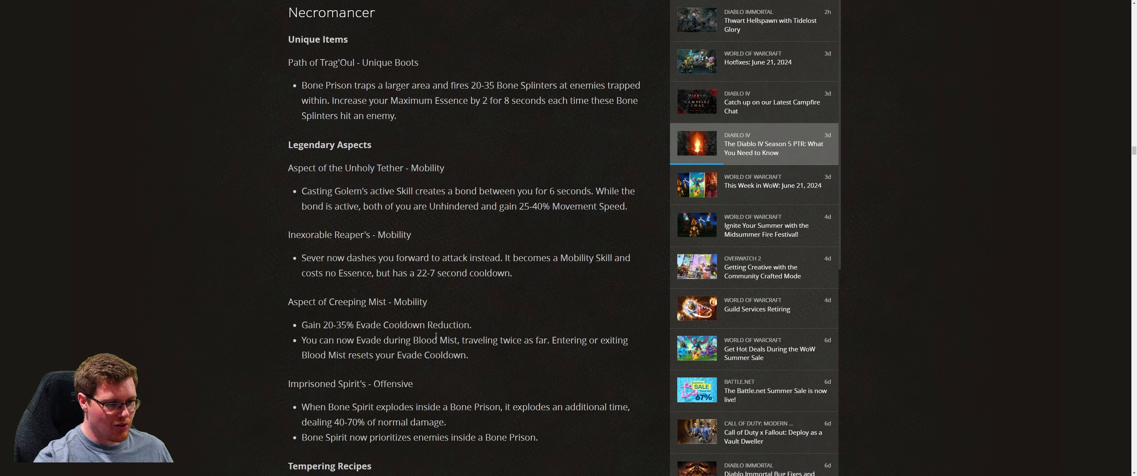
{"action": "mouse_move", "coordinate": [513, 337]}
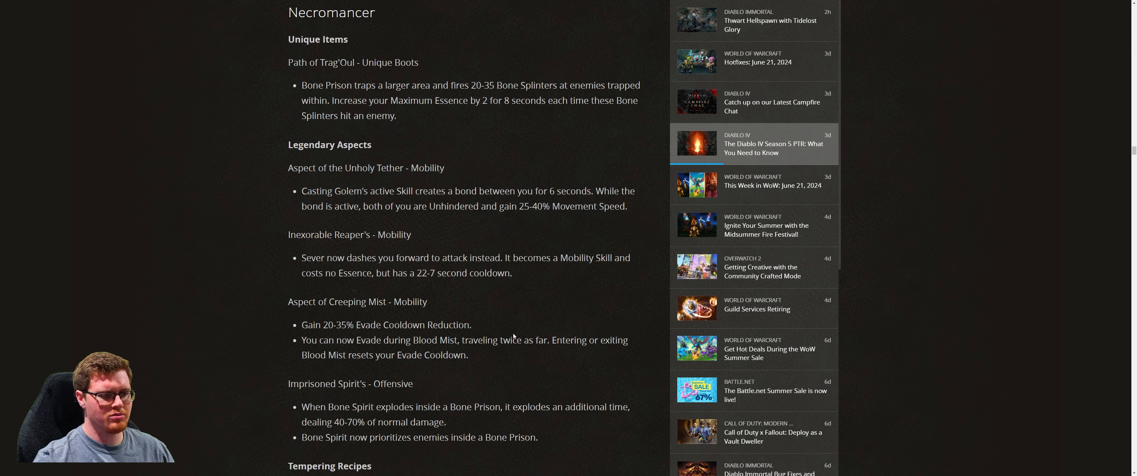
{"action": "mouse_move", "coordinate": [451, 156]}
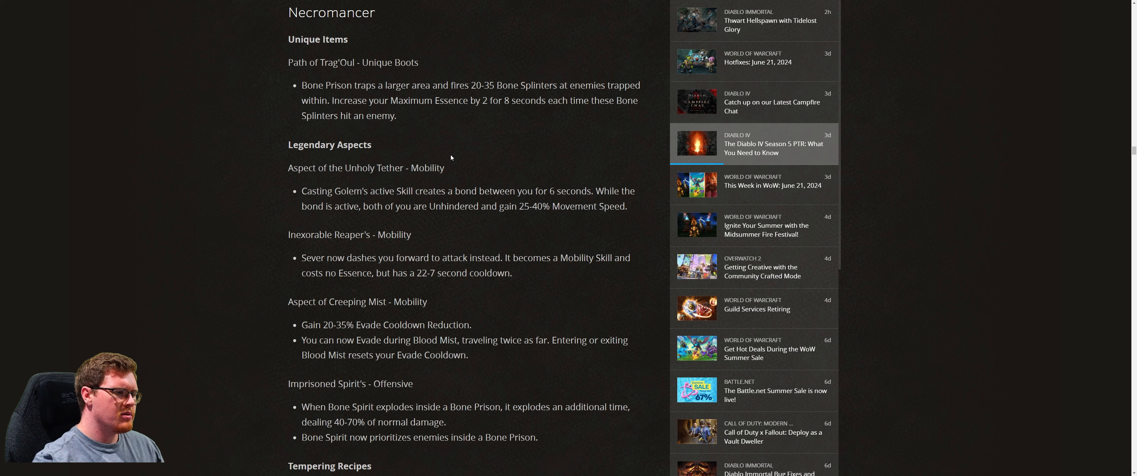
{"action": "mouse_move", "coordinate": [409, 170]}
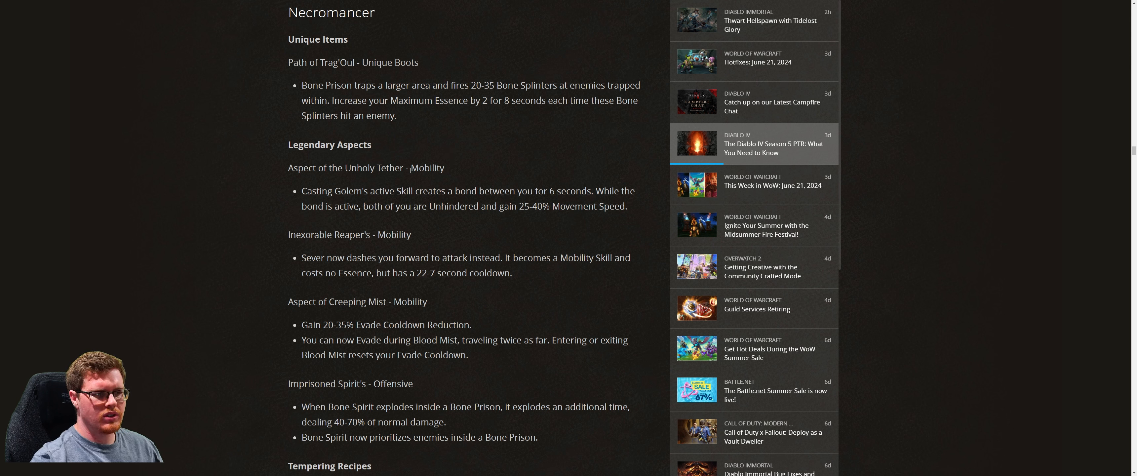
{"action": "double_click", "coordinate": [394, 235]}
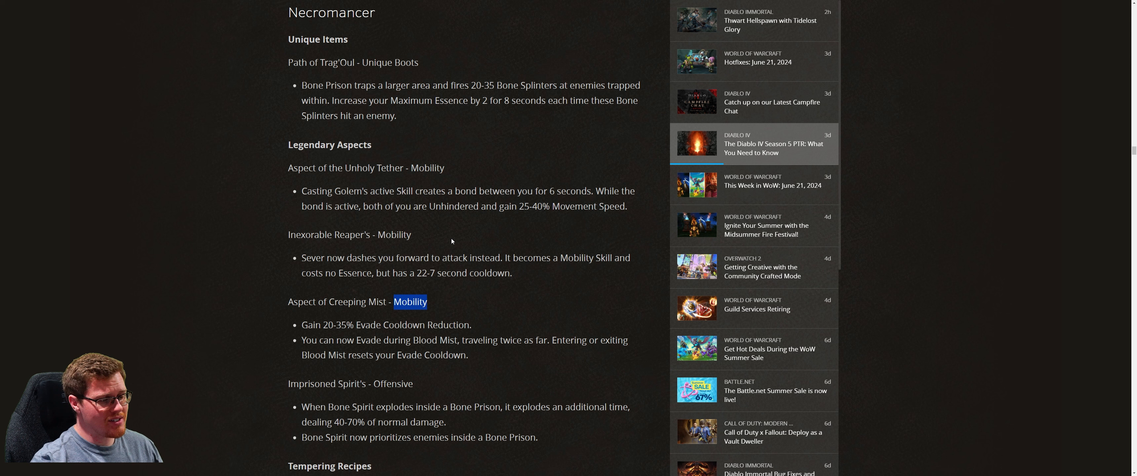
{"action": "mouse_move", "coordinate": [376, 199]}
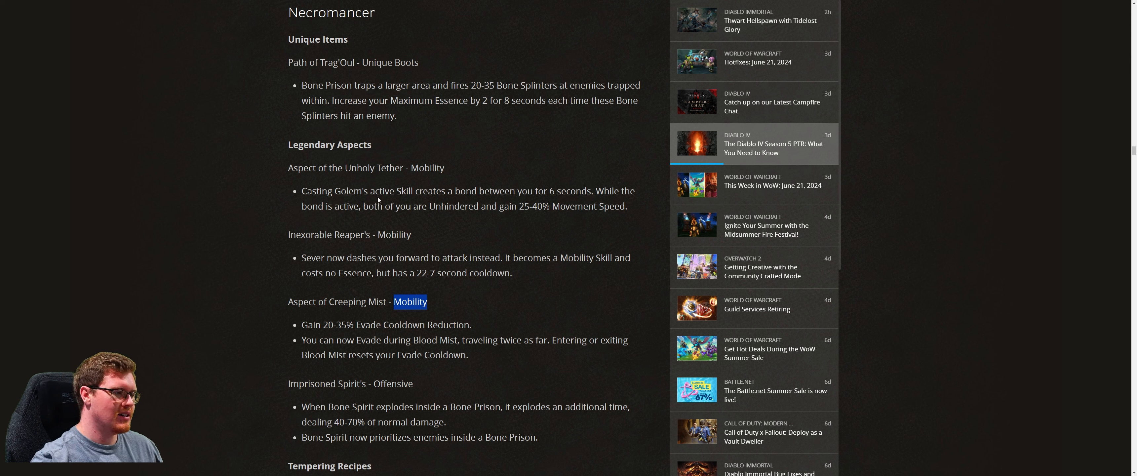
{"action": "mouse_move", "coordinate": [519, 194]}
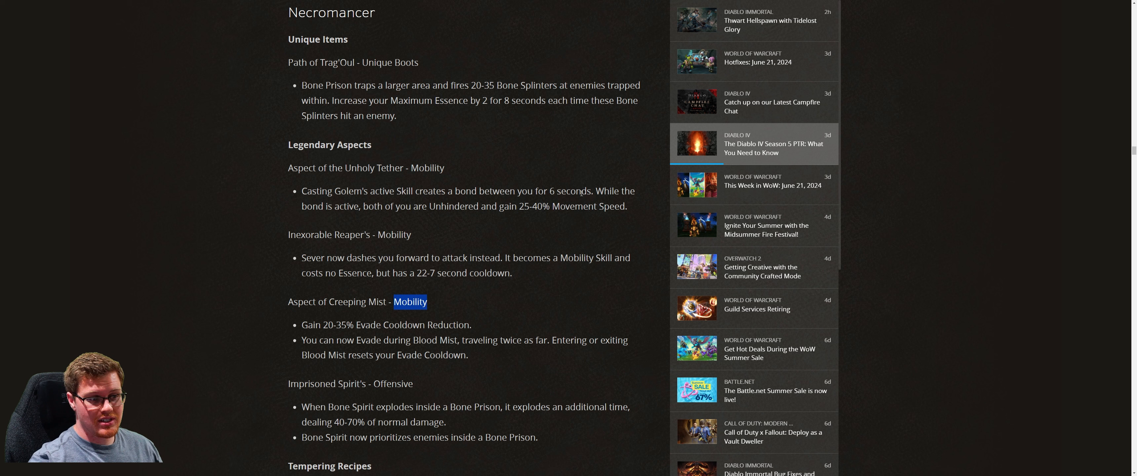
{"action": "mouse_move", "coordinate": [471, 210]}
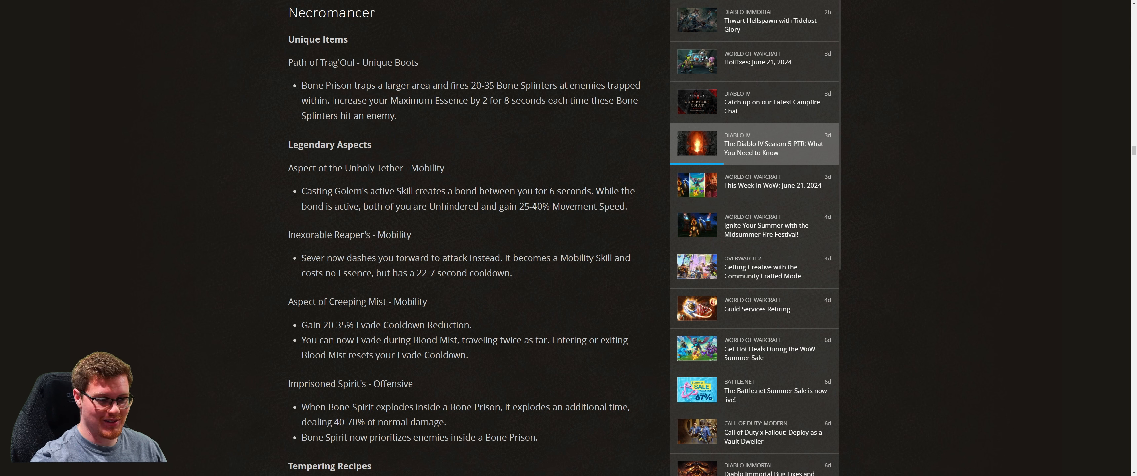
{"action": "mouse_move", "coordinate": [289, 241]}
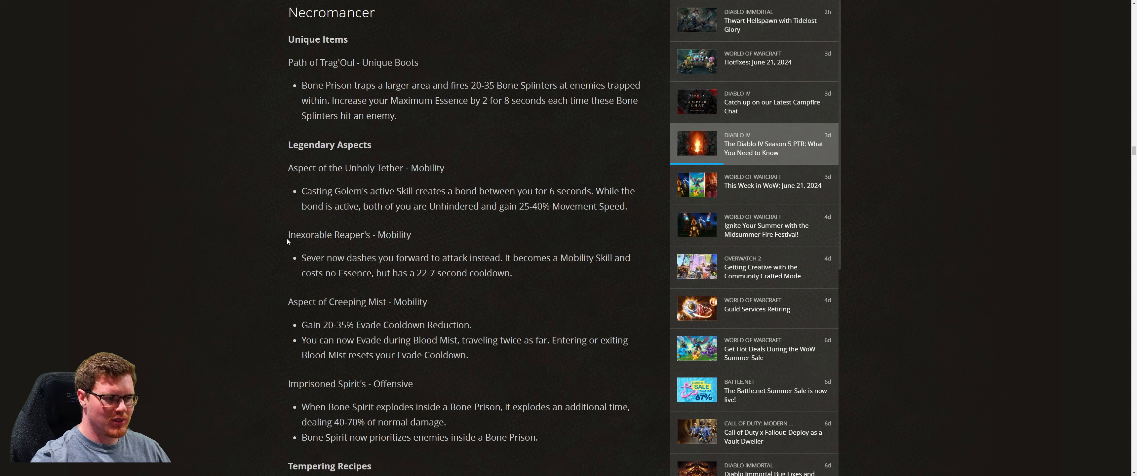
{"action": "mouse_move", "coordinate": [325, 270]}
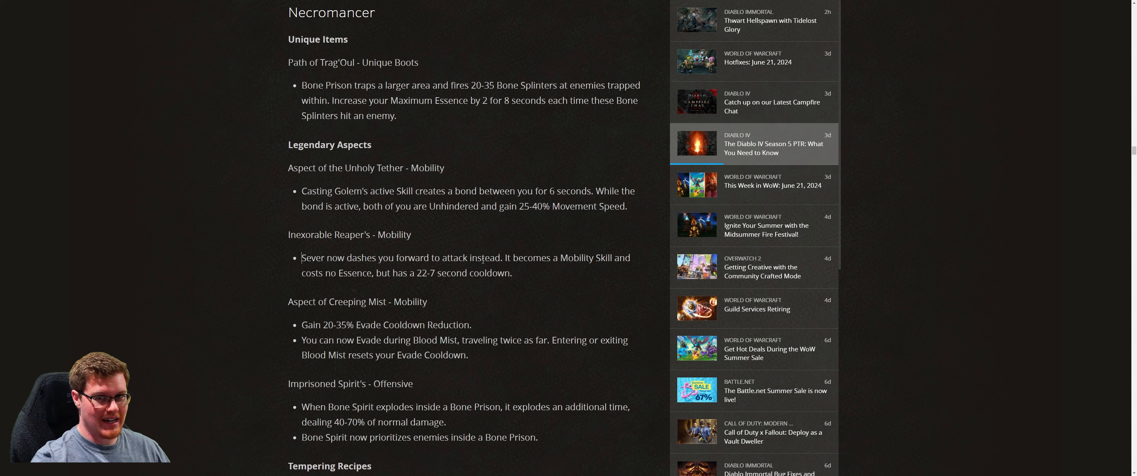
{"action": "mouse_move", "coordinate": [531, 279]}
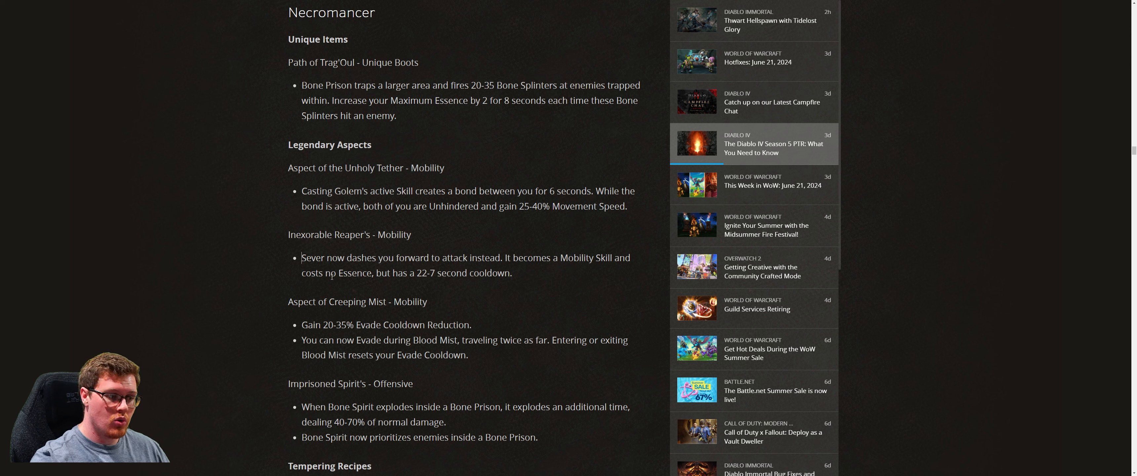
- Highlight the Inexorable Reaper's description about Sever dashing you forward, then clear it
{"action": "double_click", "coordinate": [347, 272]}
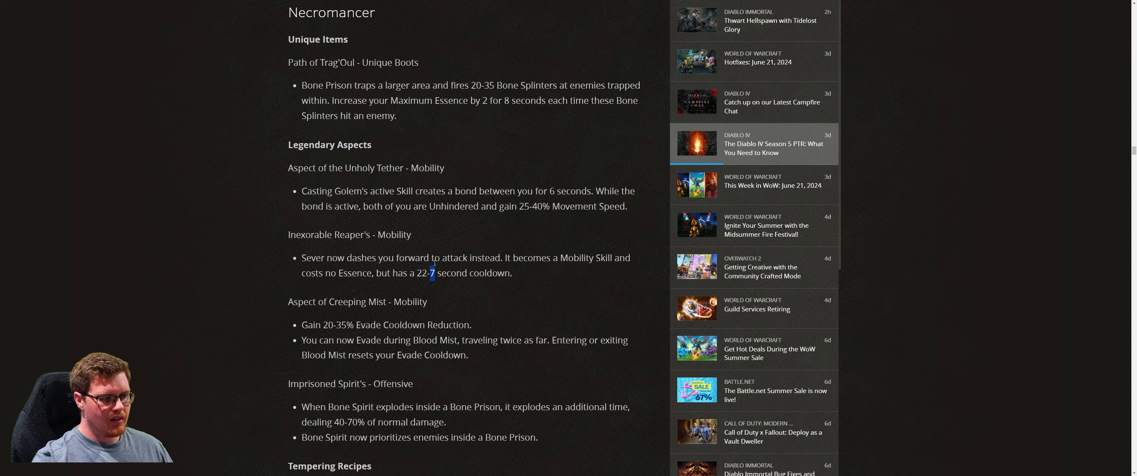
{"action": "left_click_drag", "start_coordinate": [301, 258], "coordinate": [512, 273]}
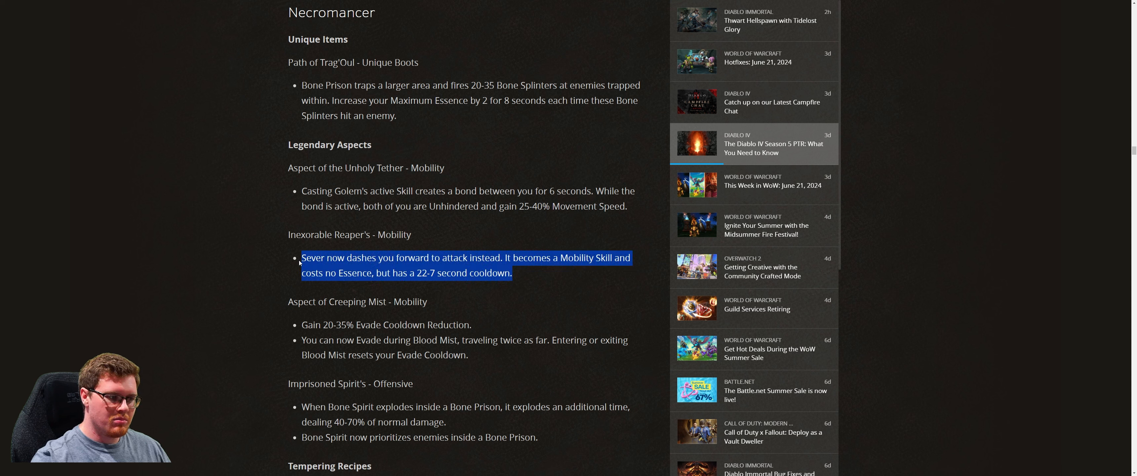
{"action": "left_click", "coordinate": [518, 279]}
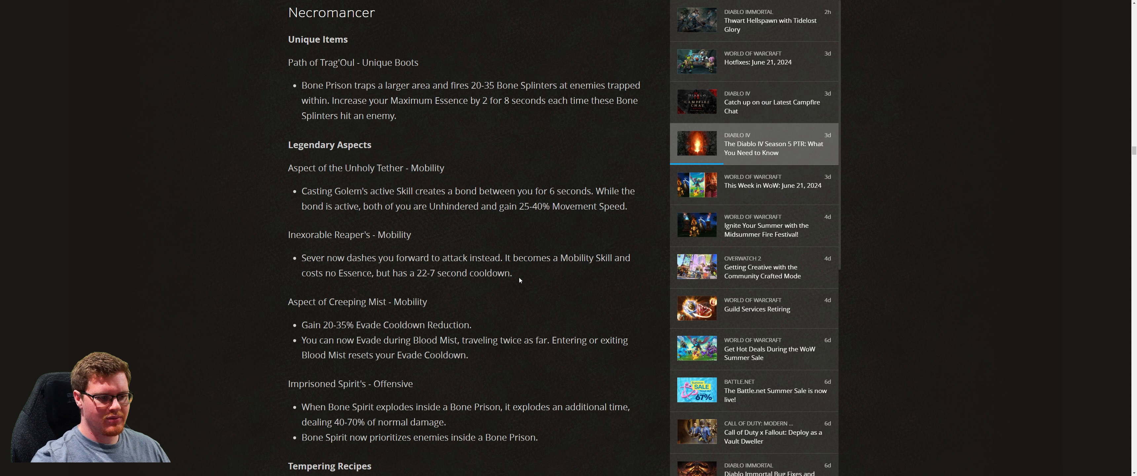
{"action": "mouse_move", "coordinate": [524, 275]}
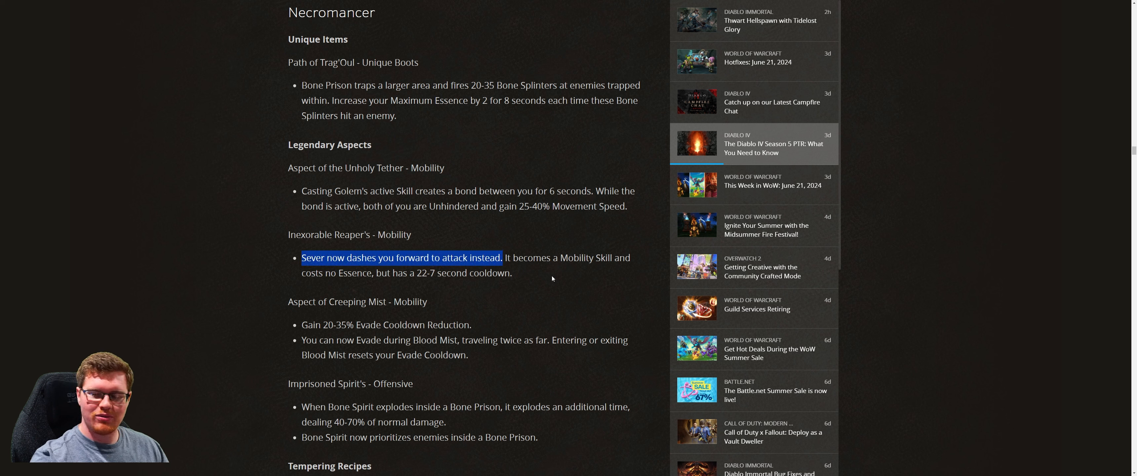
{"action": "mouse_move", "coordinate": [515, 273]}
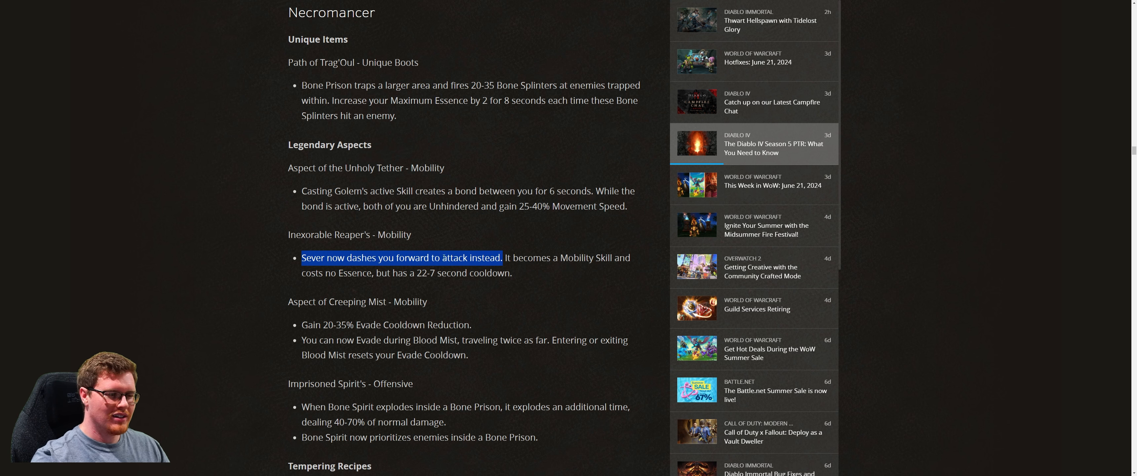
- Highlight 'Cooldown' at the end of the Blood Mist bullet under Aspect of Creeping Mist
{"action": "scroll", "scroll_direction": "down", "scroll_amount": 3}
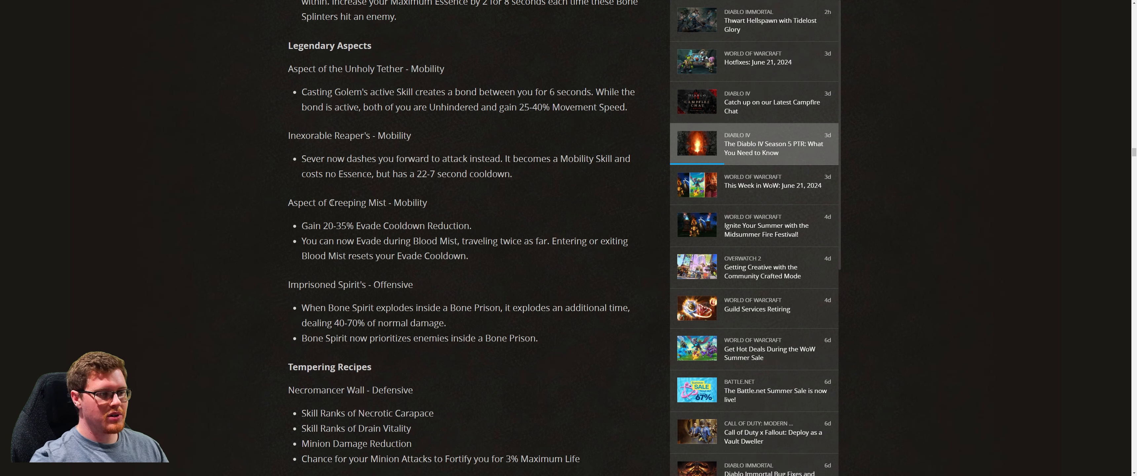
{"action": "double_click", "coordinate": [409, 202]}
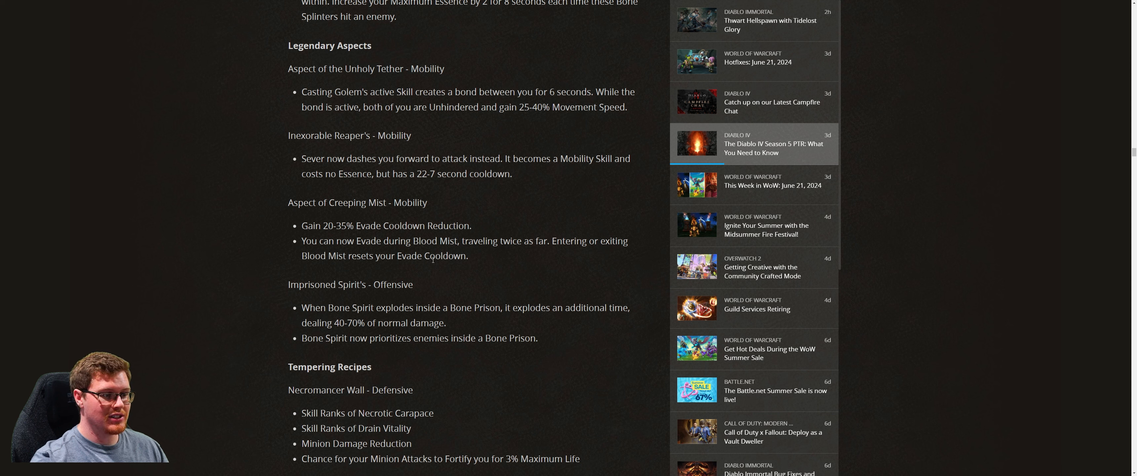
{"action": "mouse_move", "coordinate": [492, 254]}
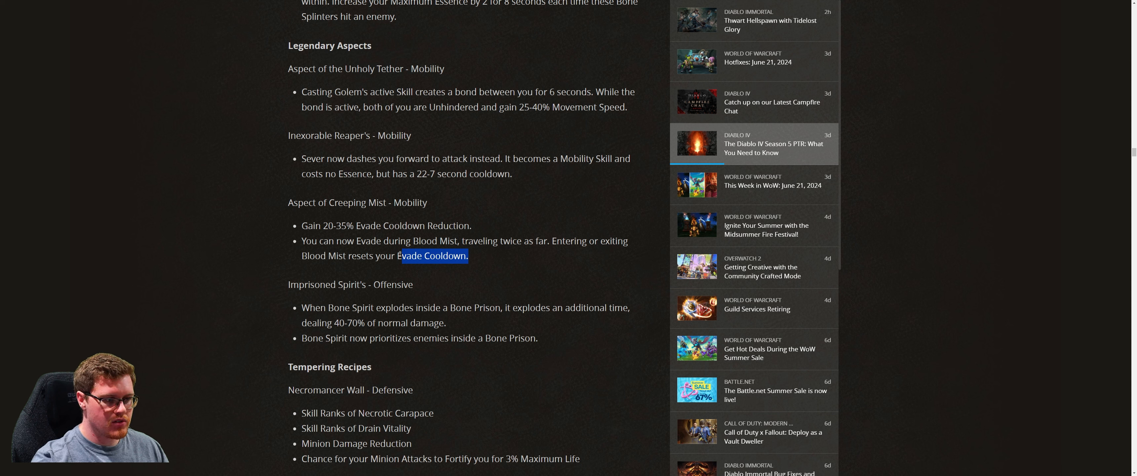
{"action": "mouse_move", "coordinate": [427, 252]}
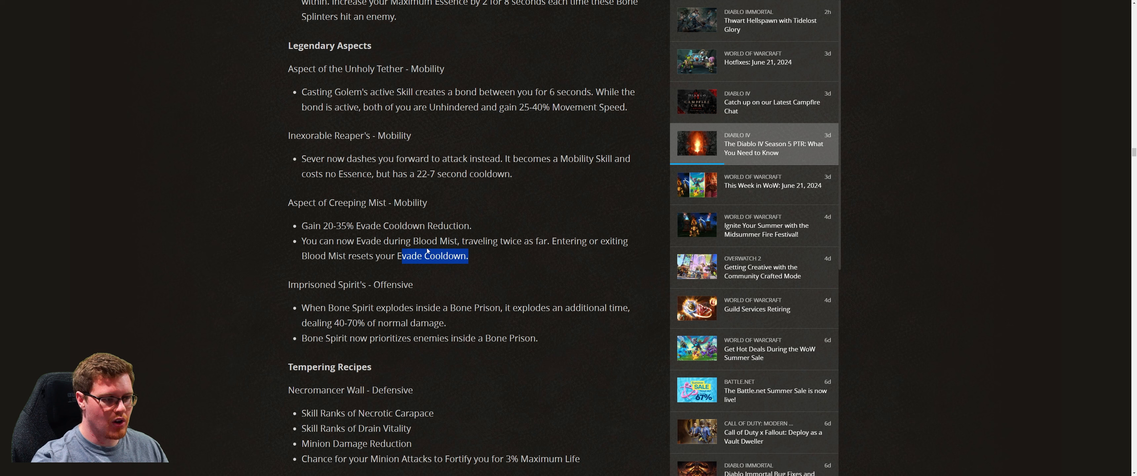
- Scroll past the Necromancer tempering recipes to the Rogue section with Shroud of Khanduras
{"action": "scroll", "scroll_direction": "down", "scroll_amount": 3}
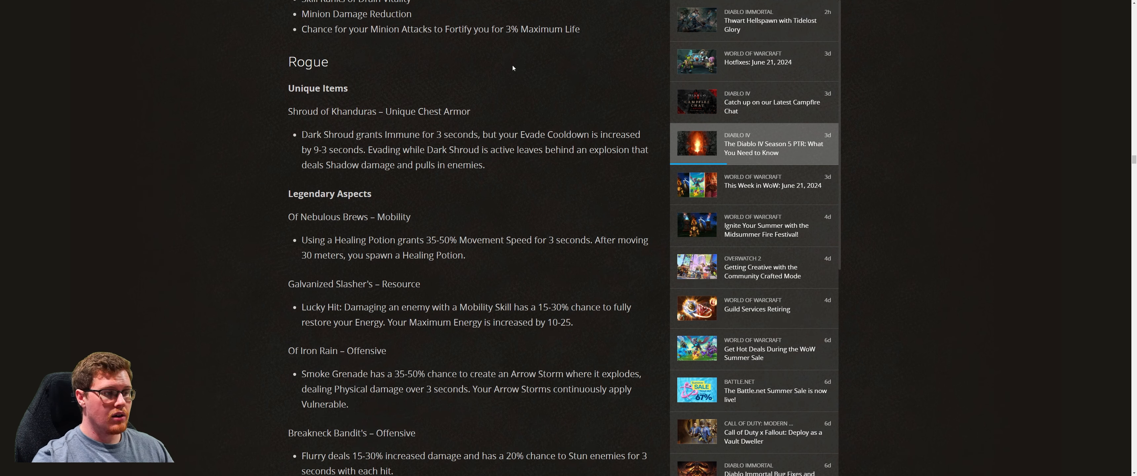
{"action": "scroll", "scroll_direction": "up", "scroll_amount": 3}
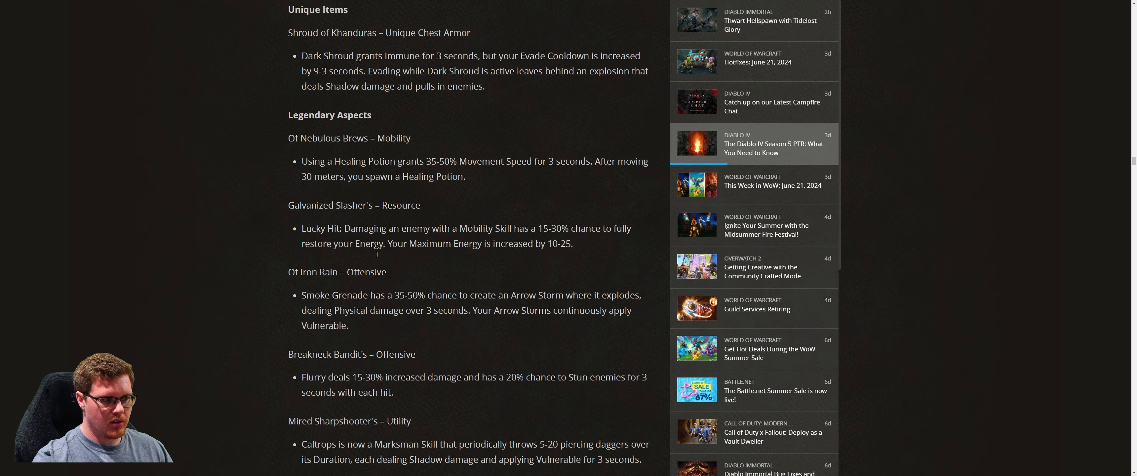
{"action": "scroll", "scroll_direction": "up", "scroll_amount": 3}
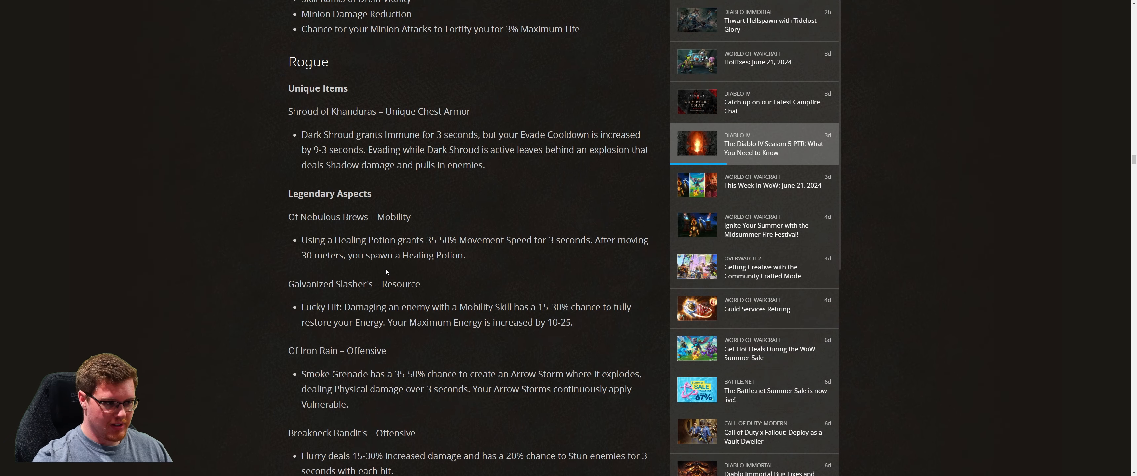
{"action": "mouse_move", "coordinate": [355, 254]}
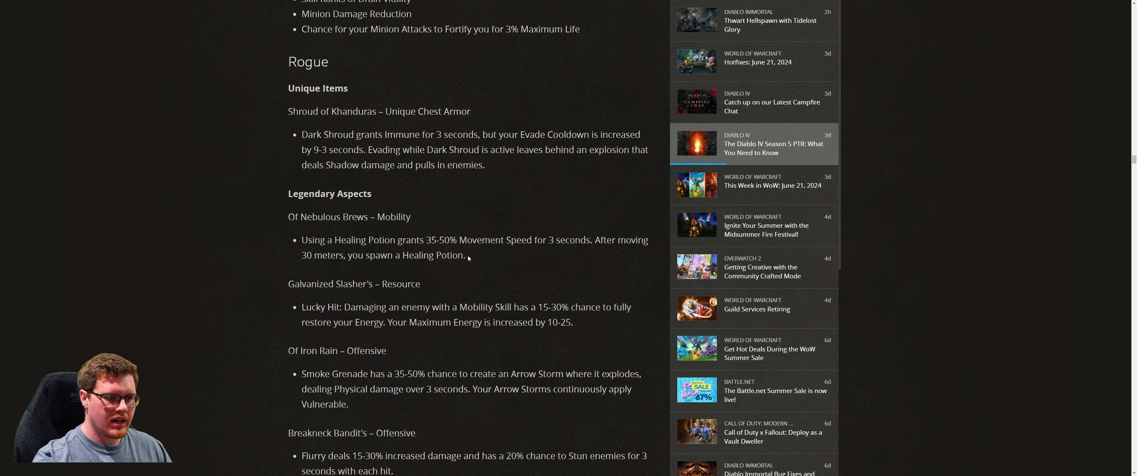
{"action": "mouse_move", "coordinate": [351, 239]}
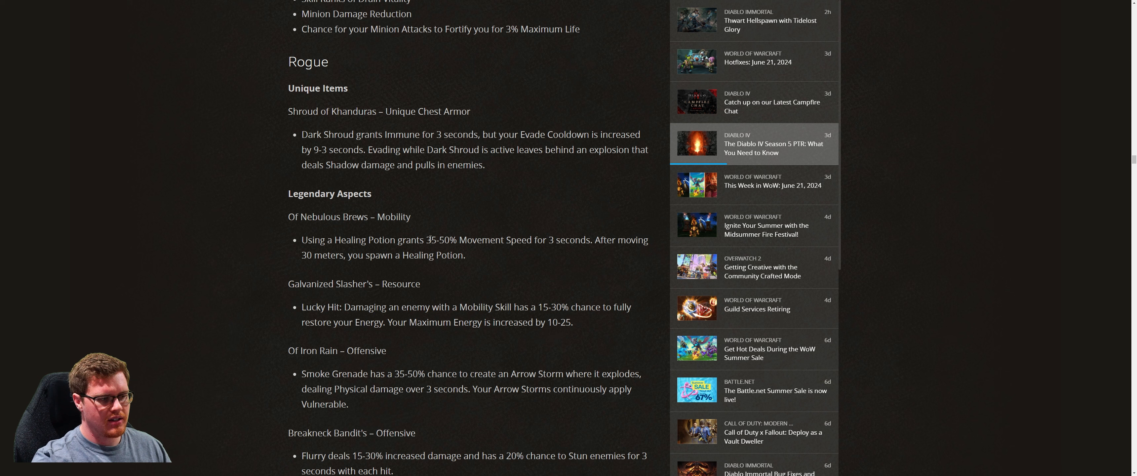
{"action": "mouse_move", "coordinate": [477, 263]}
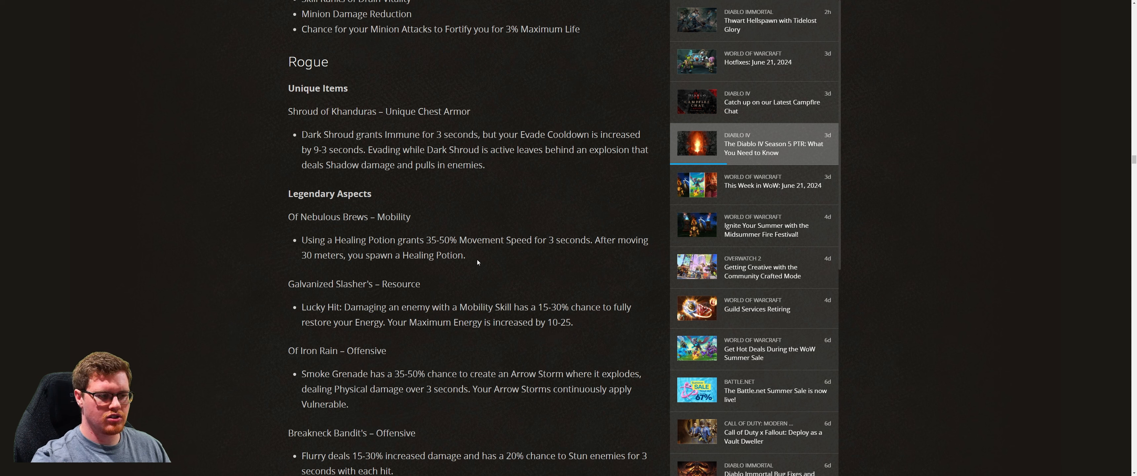
{"action": "mouse_move", "coordinate": [457, 264]}
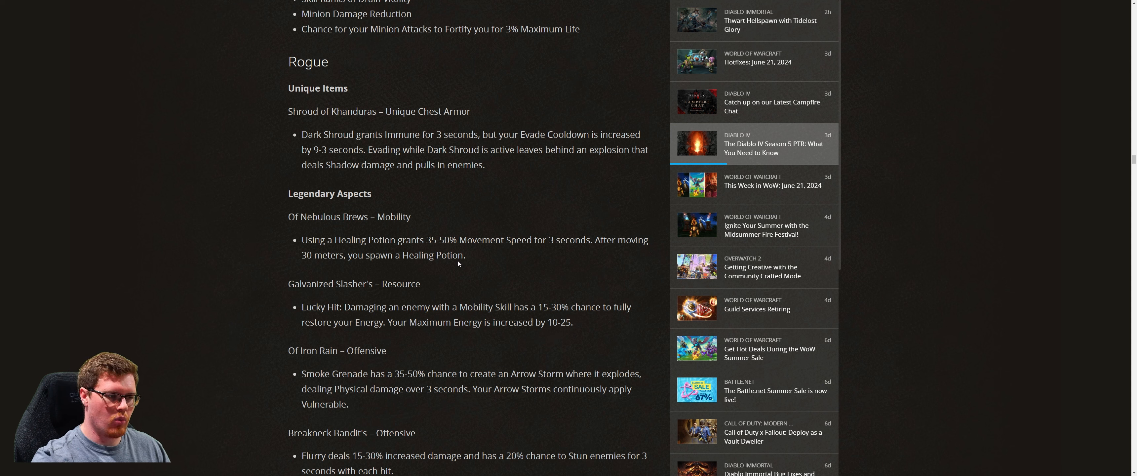
{"action": "mouse_move", "coordinate": [485, 282]}
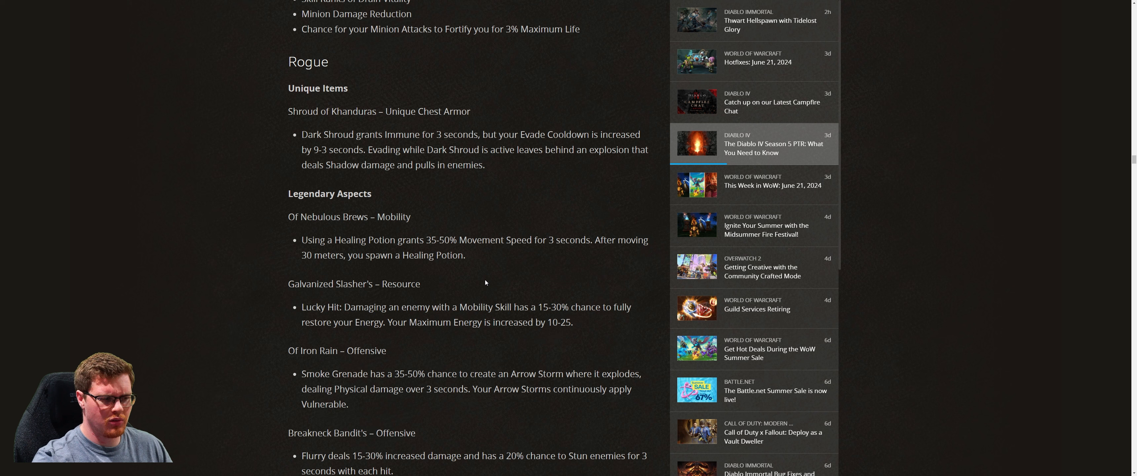
- Scroll to the Sorcerer Axial Conduit pants and highlight figures in its Chain Lightning damage line, ending on 570%
{"action": "scroll", "scroll_direction": "down", "scroll_amount": 3}
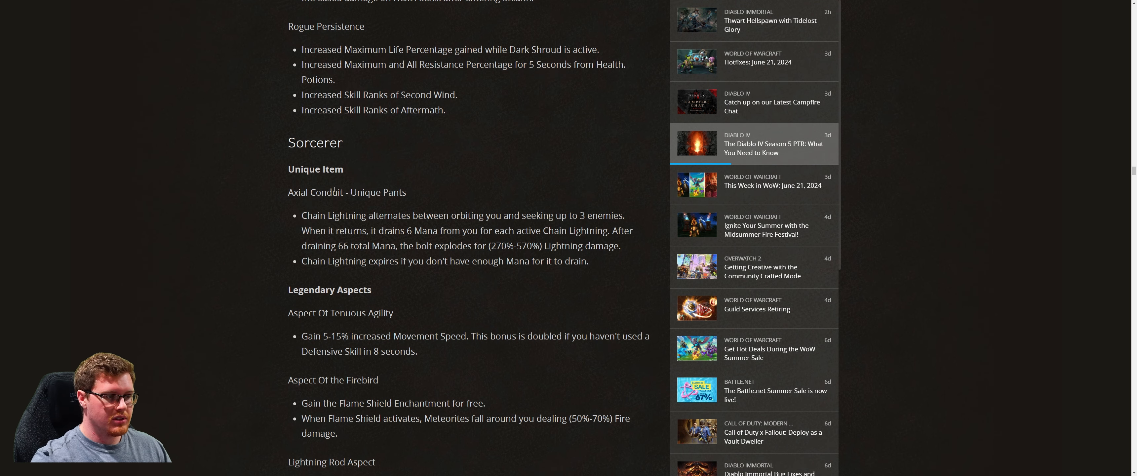
{"action": "mouse_move", "coordinate": [332, 213]}
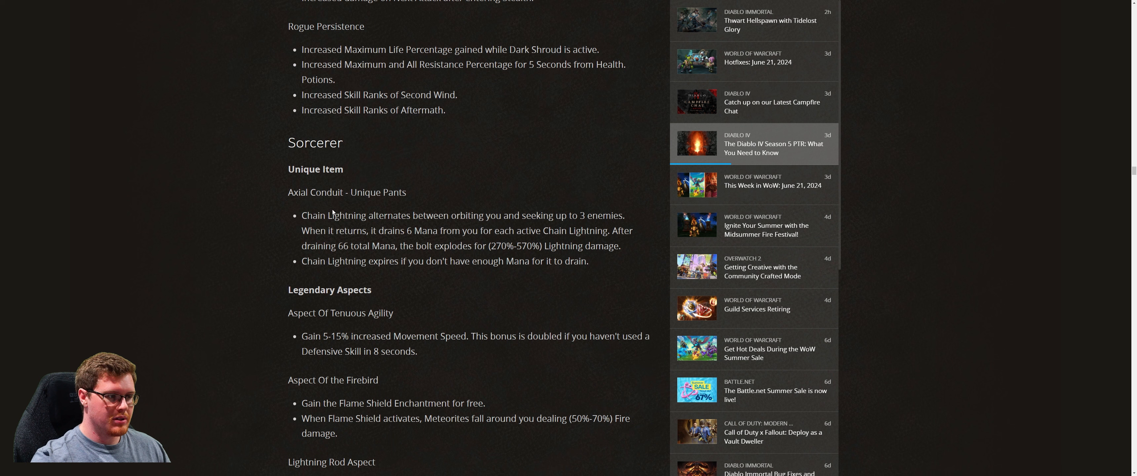
{"action": "mouse_move", "coordinate": [391, 207]}
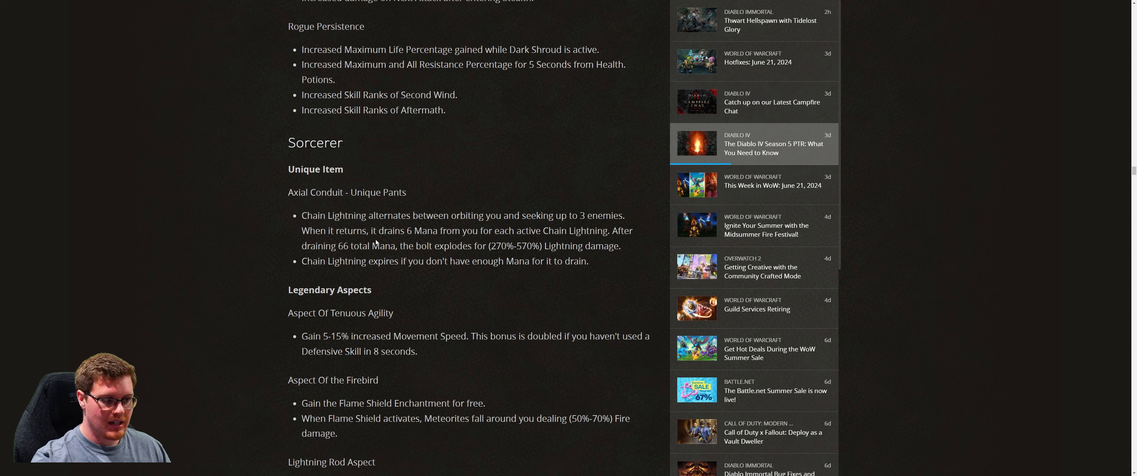
{"action": "double_click", "coordinate": [343, 245]}
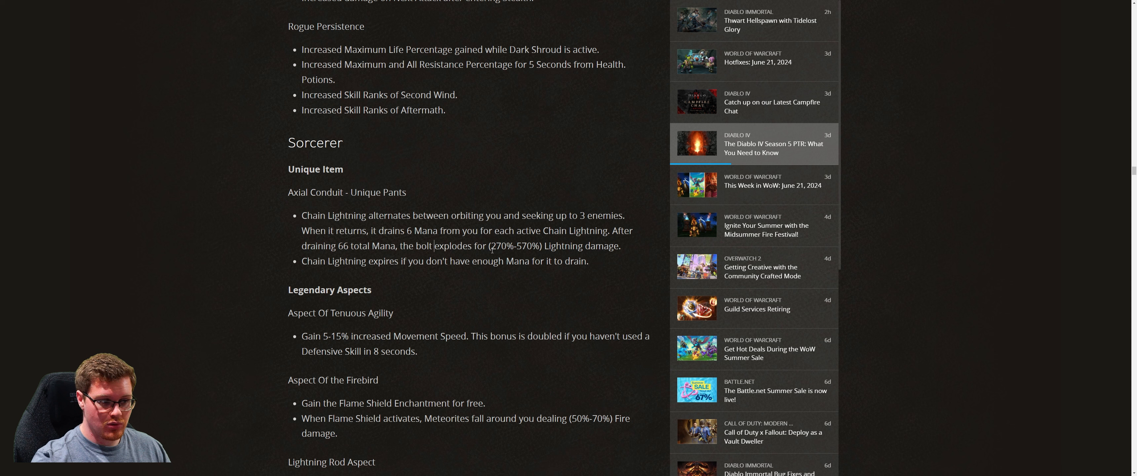
{"action": "double_click", "coordinate": [499, 245]}
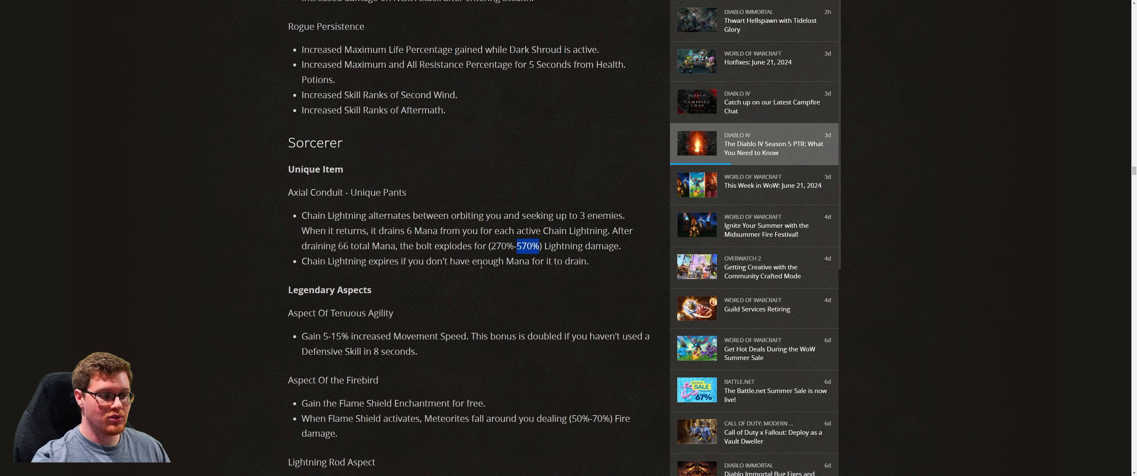
{"action": "mouse_move", "coordinate": [589, 266]}
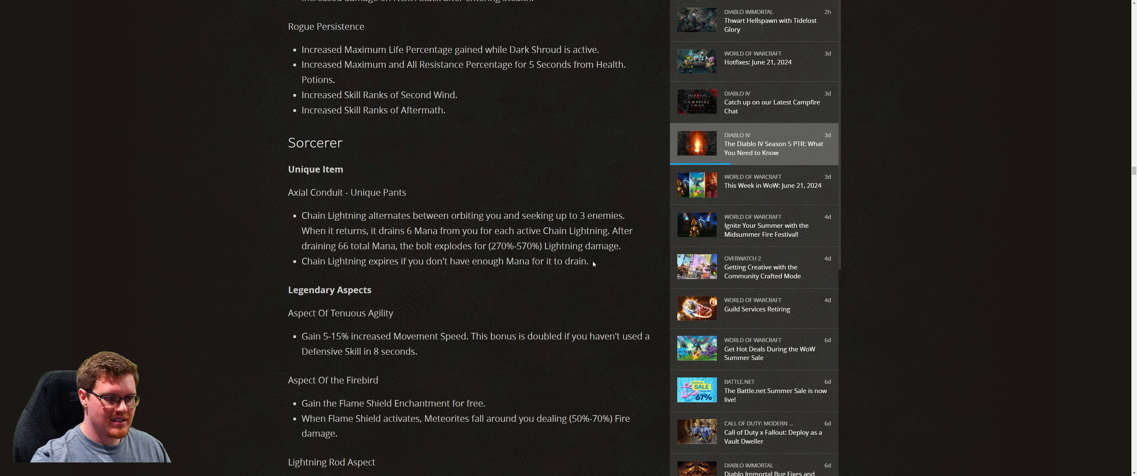
- Highlight the whole Axial Conduit description, clear it, then pick out the 66 total Mana figure
{"action": "left_click_drag", "start_coordinate": [301, 215], "coordinate": [589, 261]}
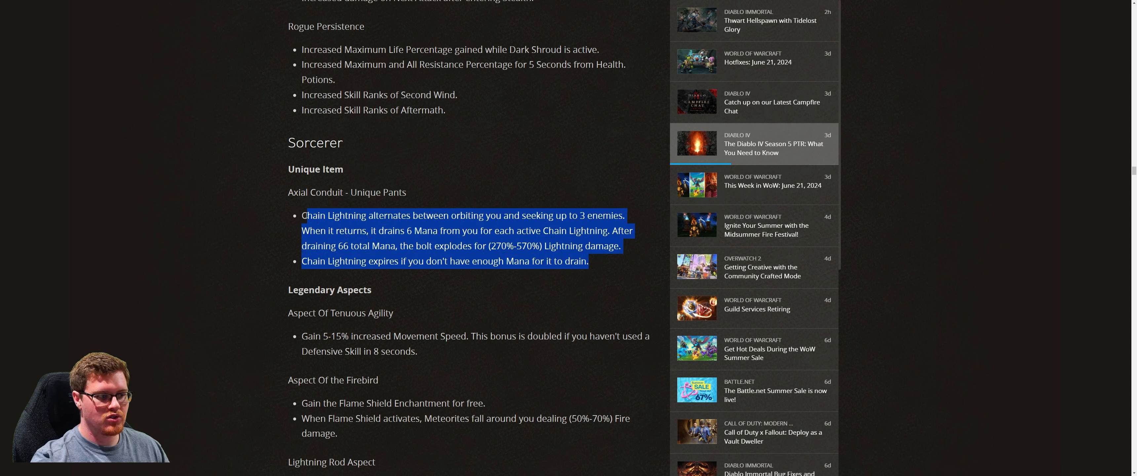
{"action": "left_click", "coordinate": [562, 271]}
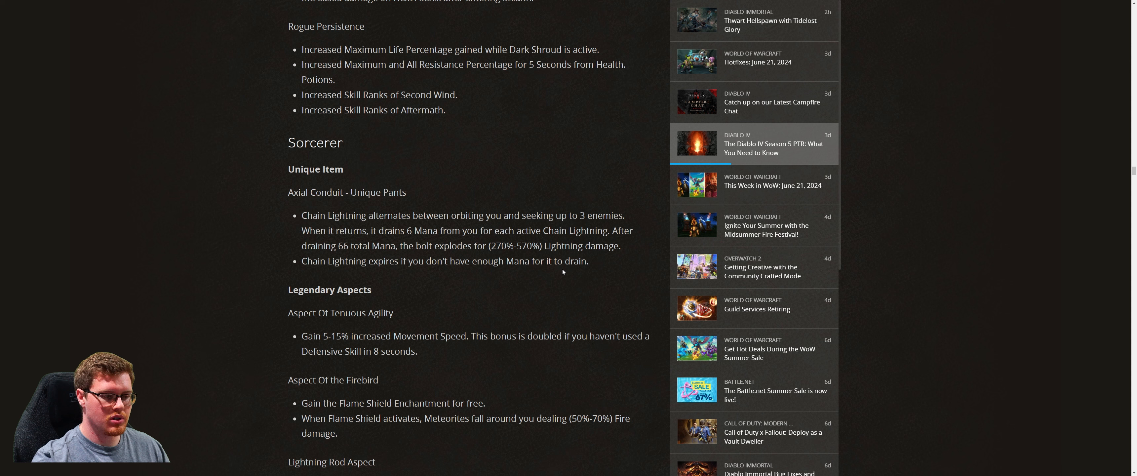
{"action": "mouse_move", "coordinate": [599, 265]}
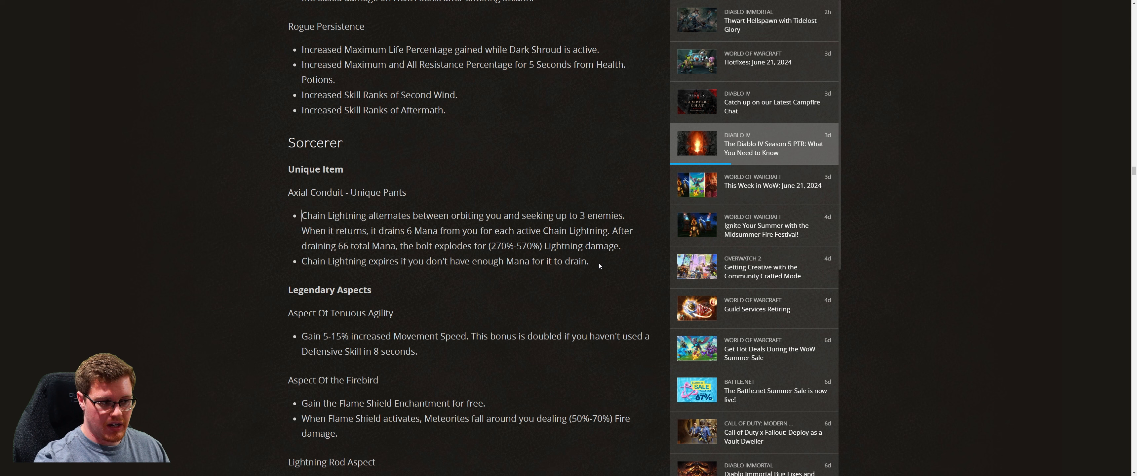
{"action": "mouse_move", "coordinate": [339, 240]}
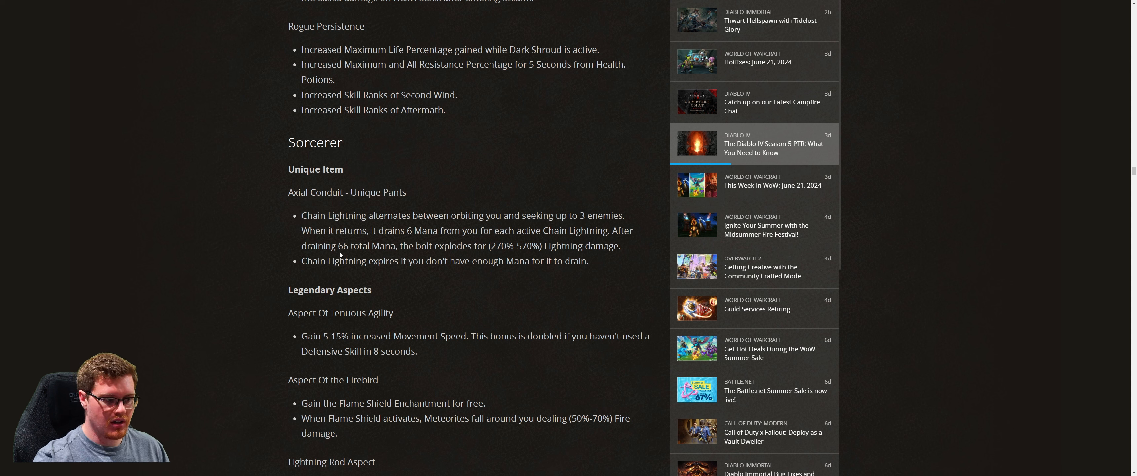
{"action": "double_click", "coordinate": [343, 246]}
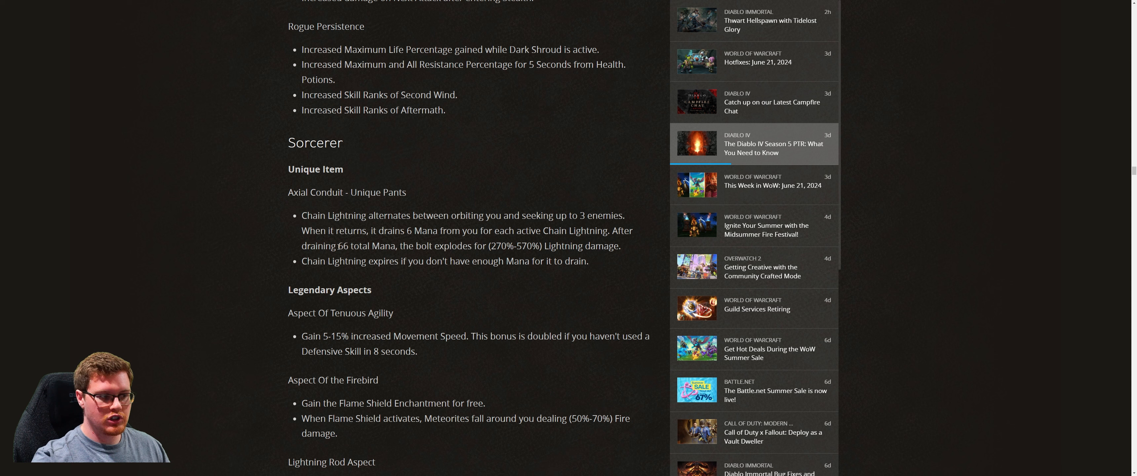
{"action": "double_click", "coordinate": [342, 245]}
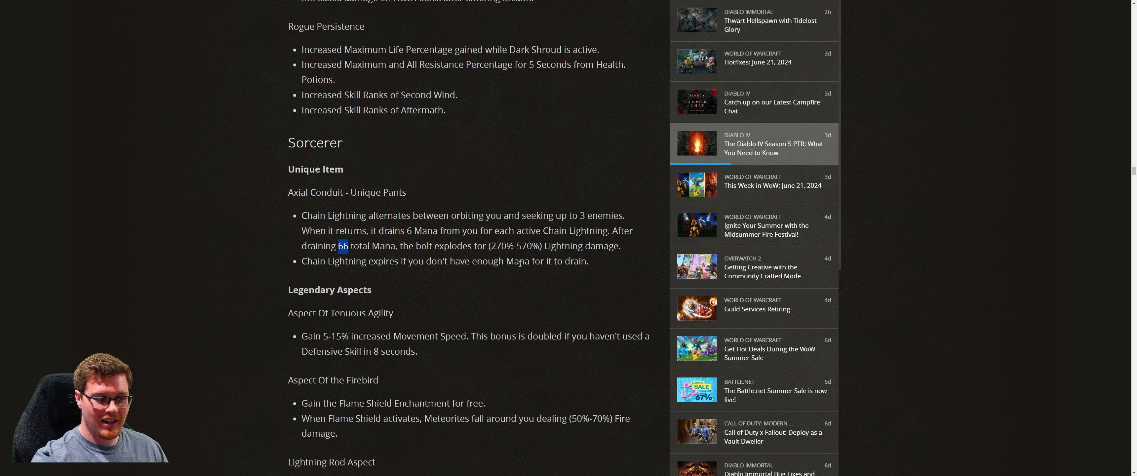
{"action": "mouse_move", "coordinate": [508, 278]}
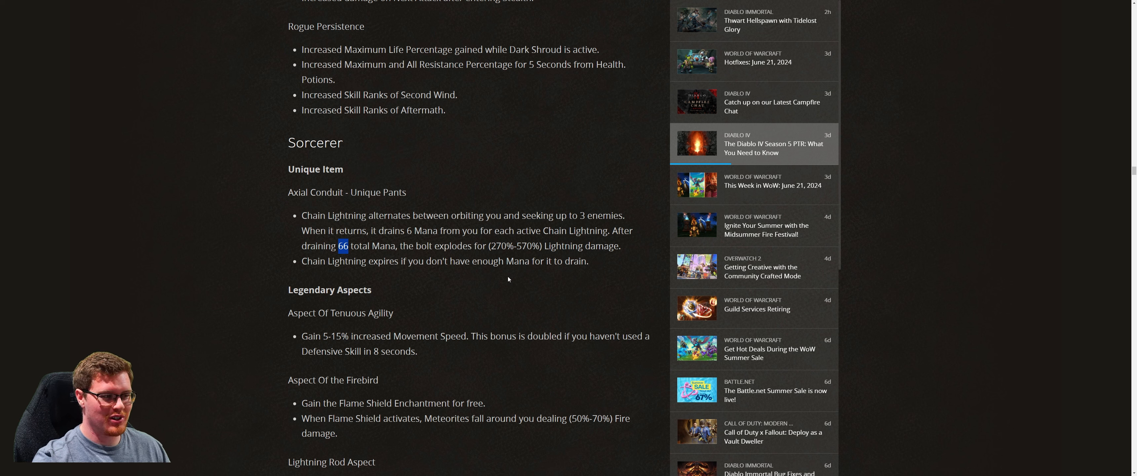
{"action": "mouse_move", "coordinate": [507, 259]}
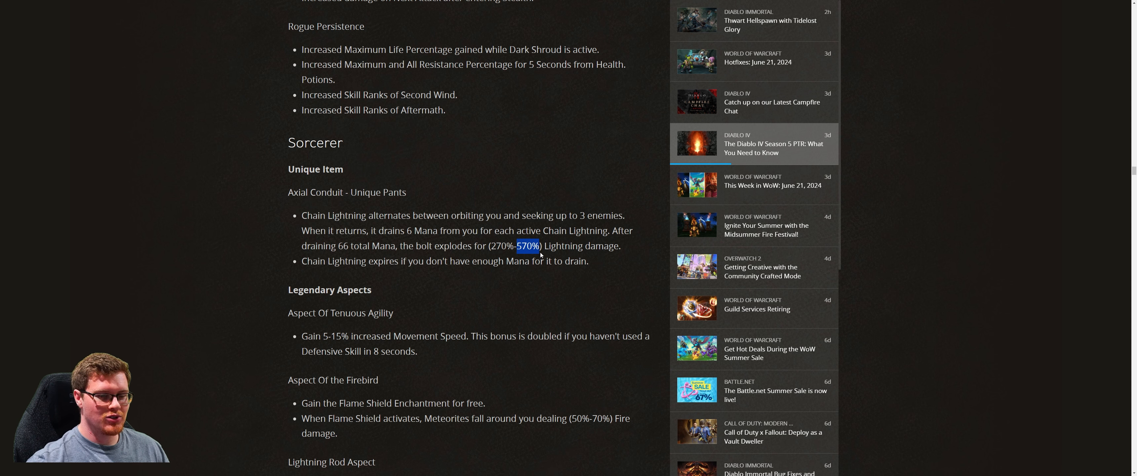
- Scroll down past the Sorcerer legendary aspects toward the Balance Updates heading
{"action": "scroll", "scroll_direction": "down", "scroll_amount": 3}
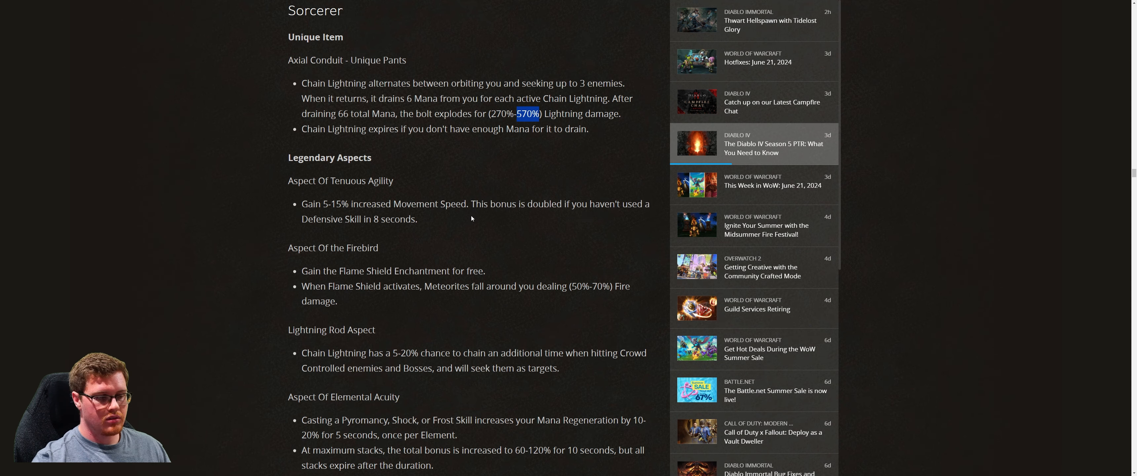
{"action": "mouse_move", "coordinate": [348, 200]}
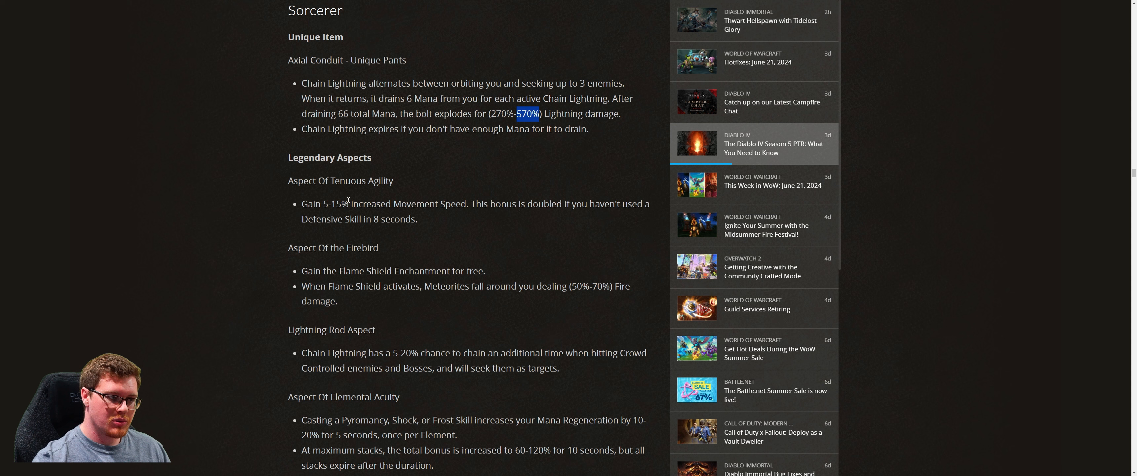
{"action": "mouse_move", "coordinate": [392, 218]}
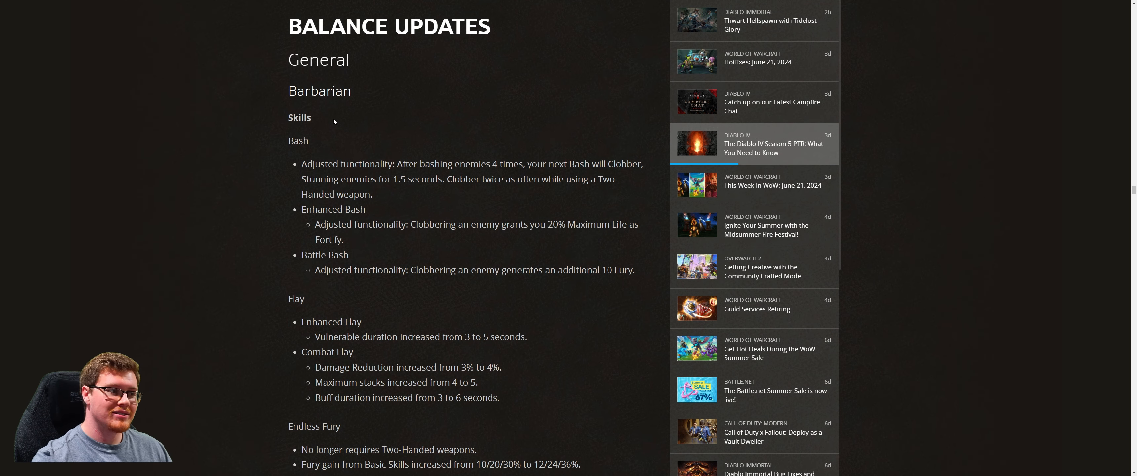
{"action": "mouse_move", "coordinate": [396, 251]}
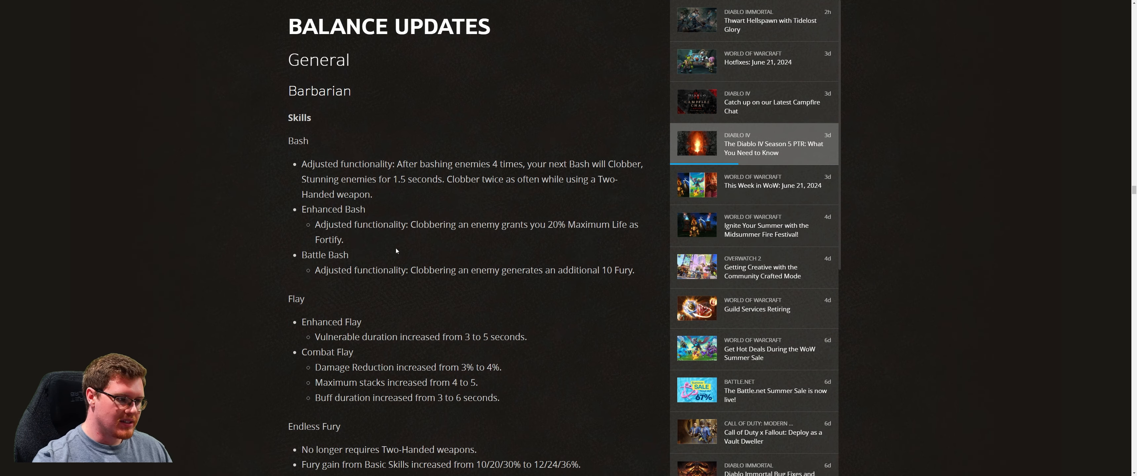
- Scroll through the Barbarian skill updates from Bash down to Flay, Endless Fury and Imposing Presence
{"action": "scroll", "scroll_direction": "down", "scroll_amount": 3}
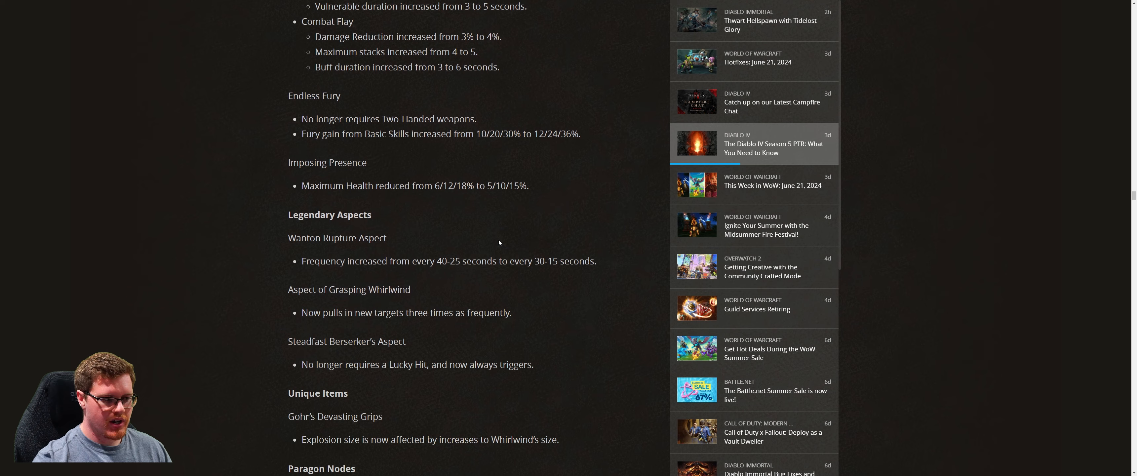
{"action": "scroll", "scroll_direction": "up", "scroll_amount": 3}
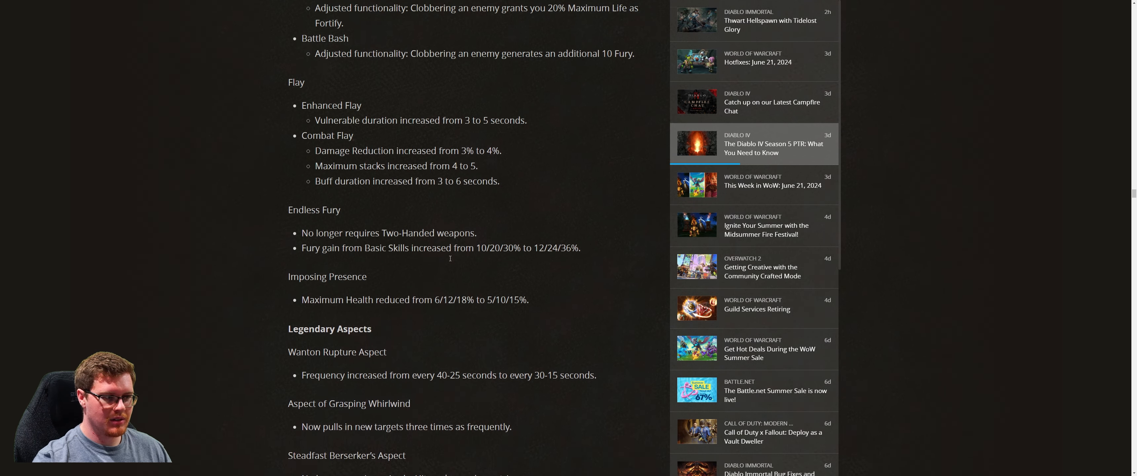
{"action": "scroll", "scroll_direction": "up", "scroll_amount": 3}
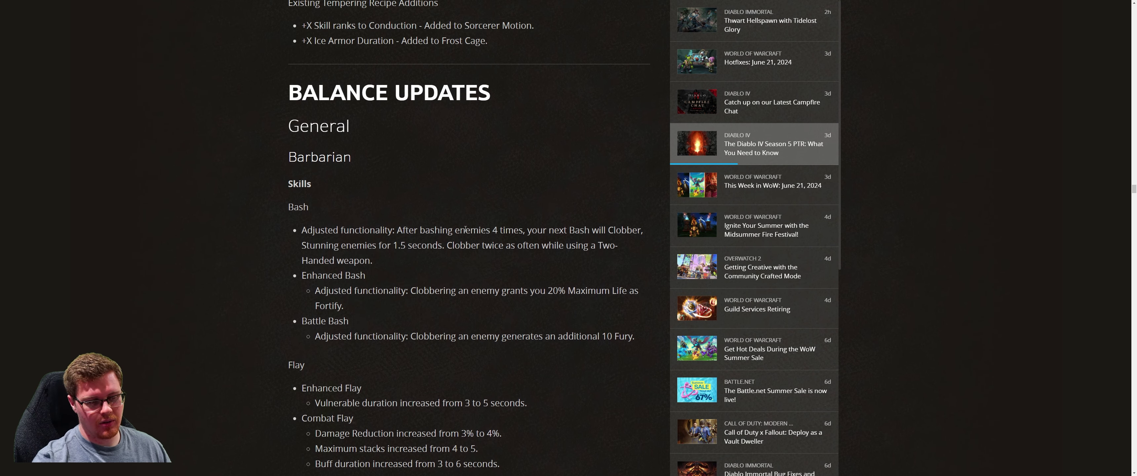
{"action": "mouse_move", "coordinate": [428, 203]}
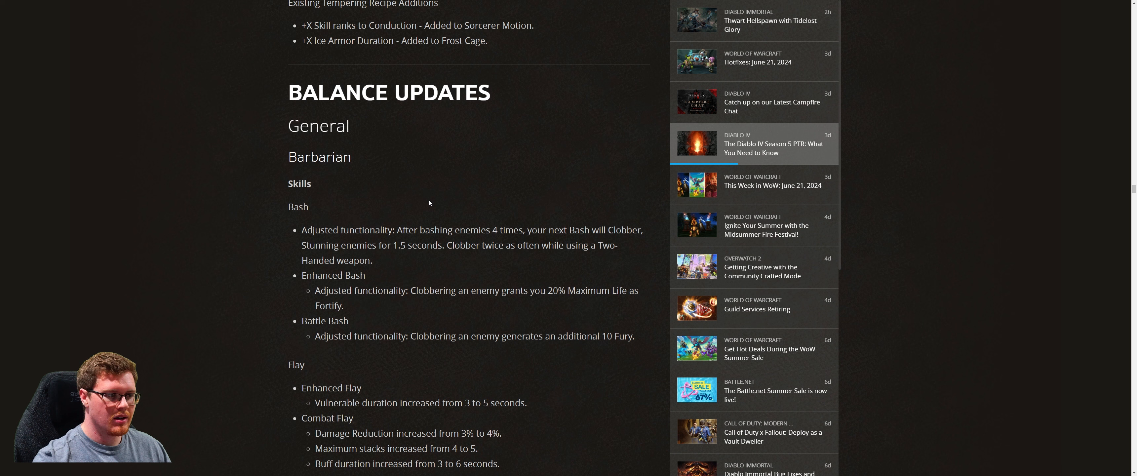
{"action": "mouse_move", "coordinate": [523, 168]}
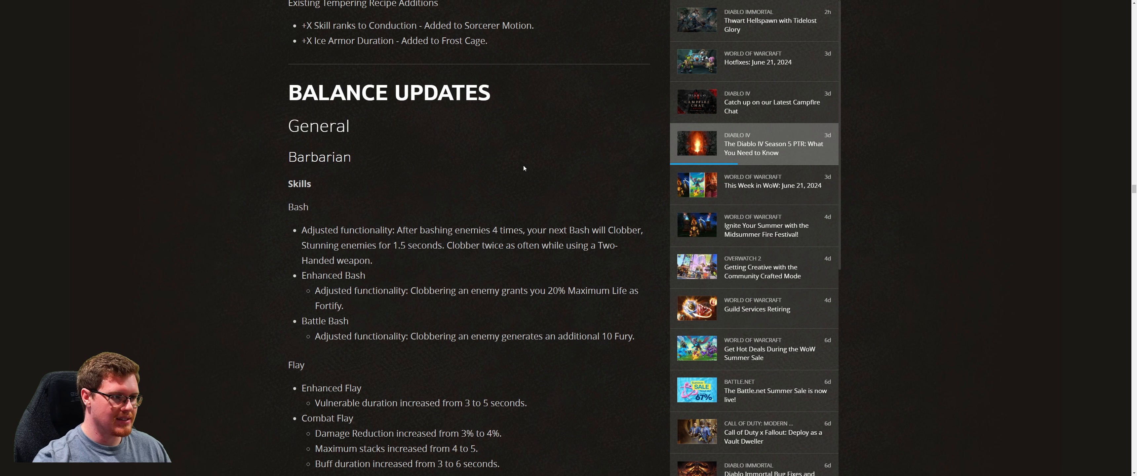
{"action": "mouse_move", "coordinate": [378, 209]}
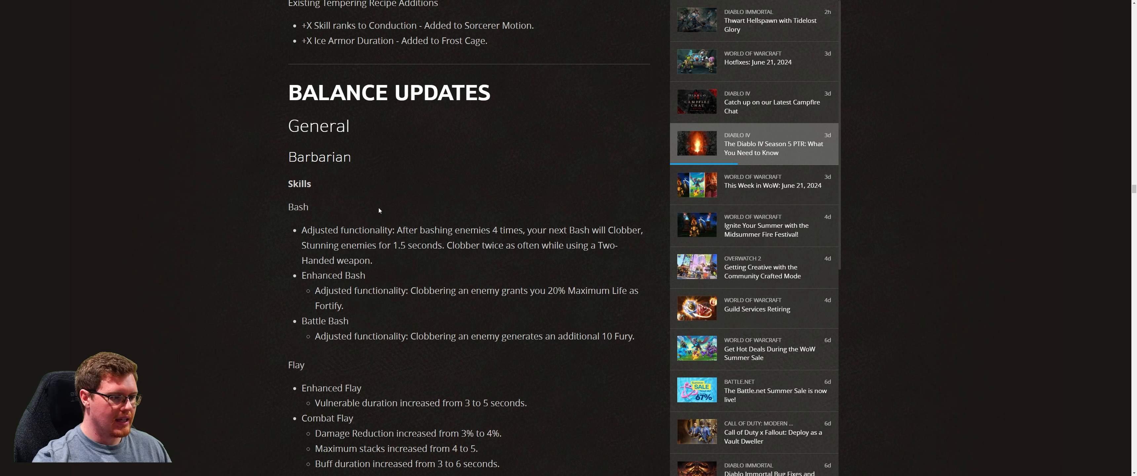
{"action": "scroll", "scroll_direction": "down", "scroll_amount": 3}
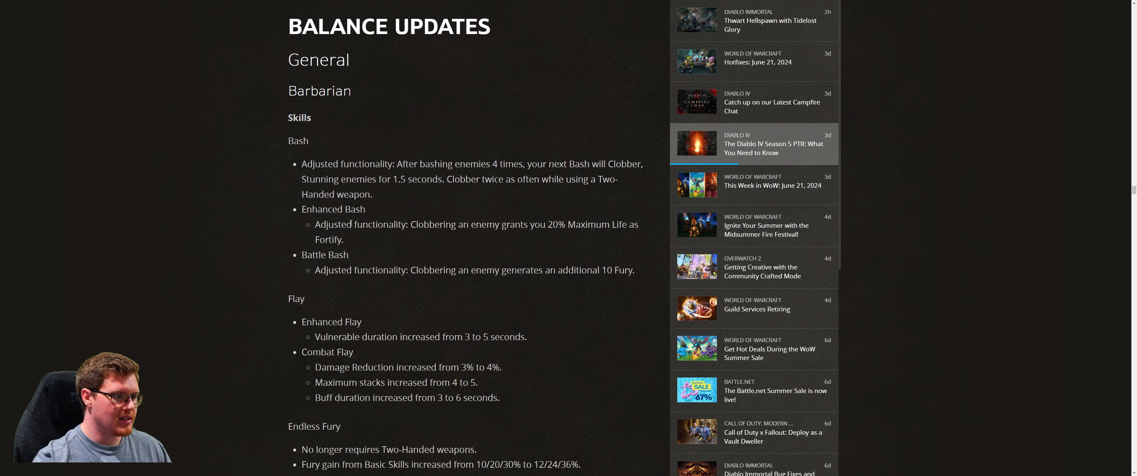
{"action": "mouse_move", "coordinate": [288, 164]}
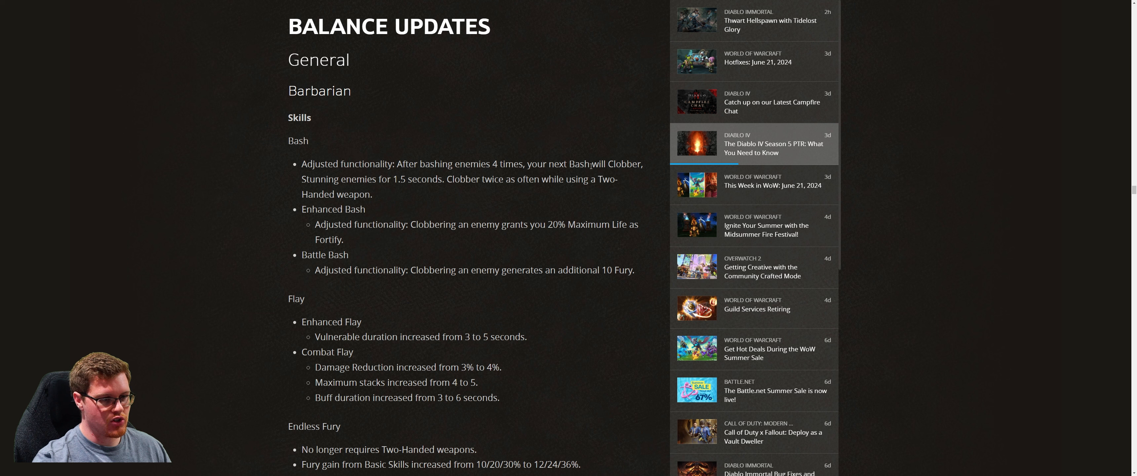
{"action": "mouse_move", "coordinate": [580, 194]}
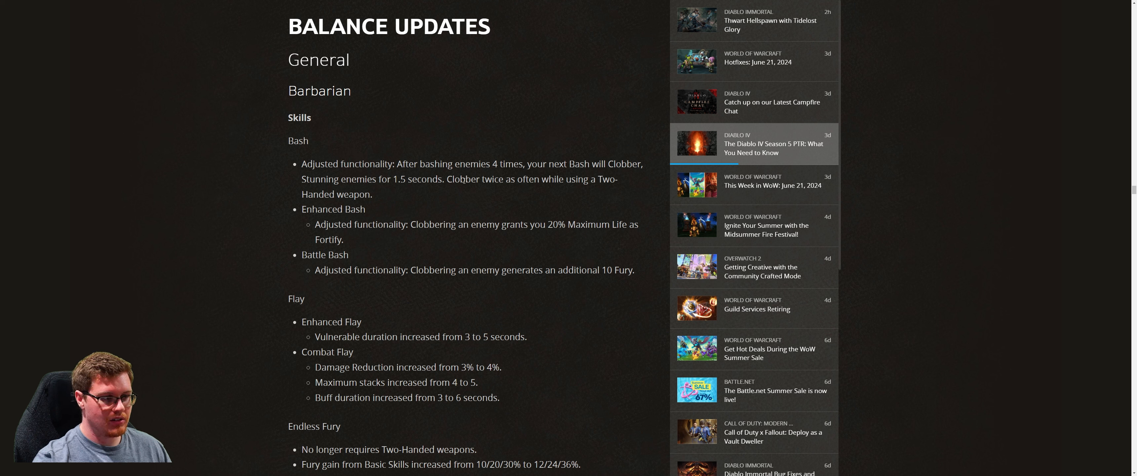
{"action": "mouse_move", "coordinate": [378, 195]}
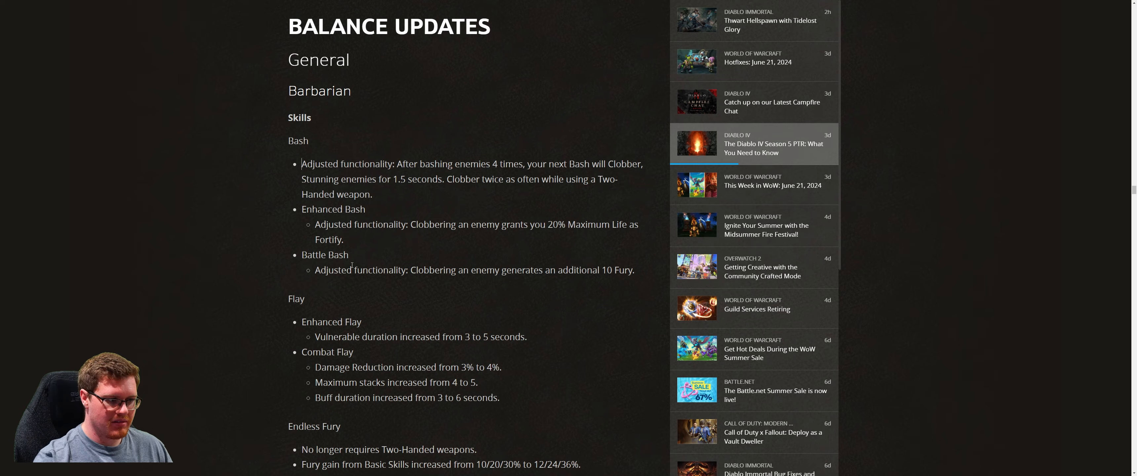
{"action": "scroll", "scroll_direction": "down", "scroll_amount": 3}
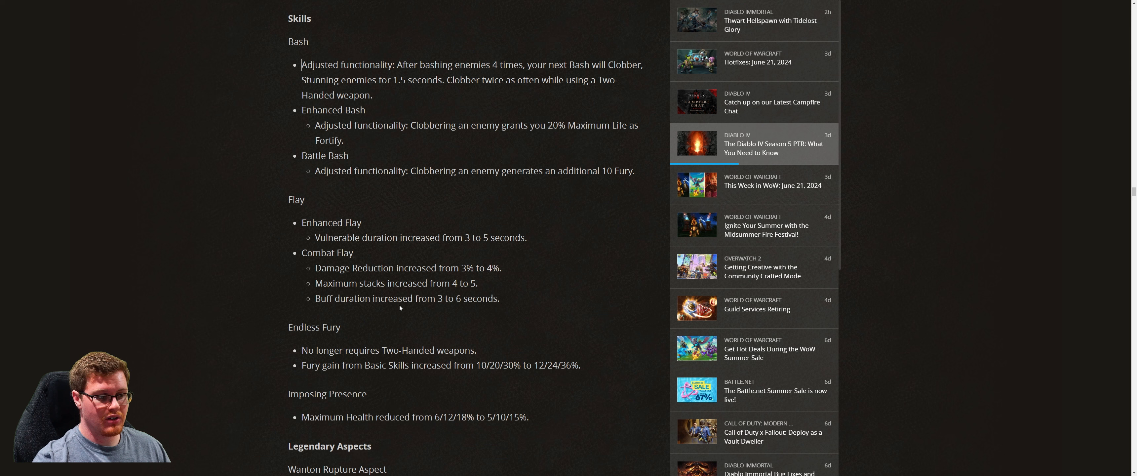
{"action": "mouse_move", "coordinate": [457, 307]}
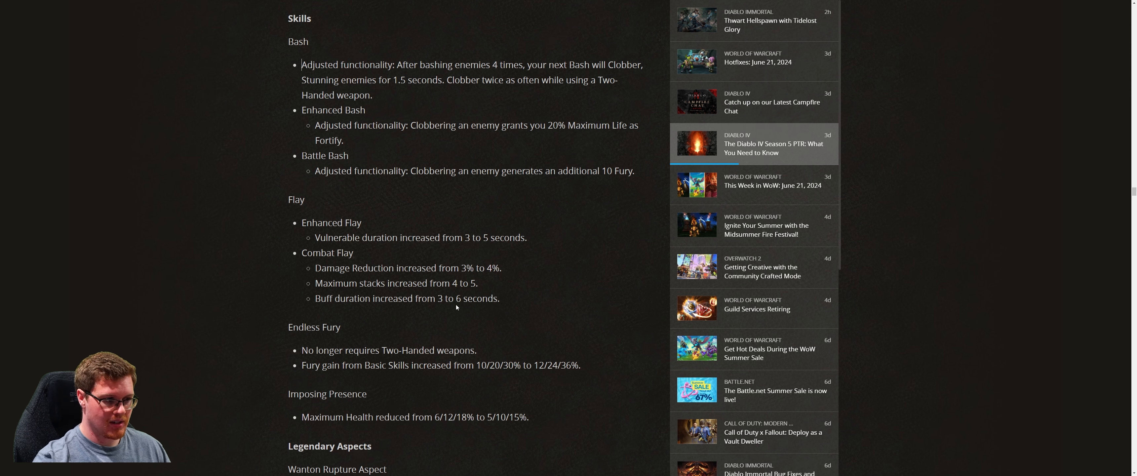
{"action": "scroll", "scroll_direction": "up", "scroll_amount": 3}
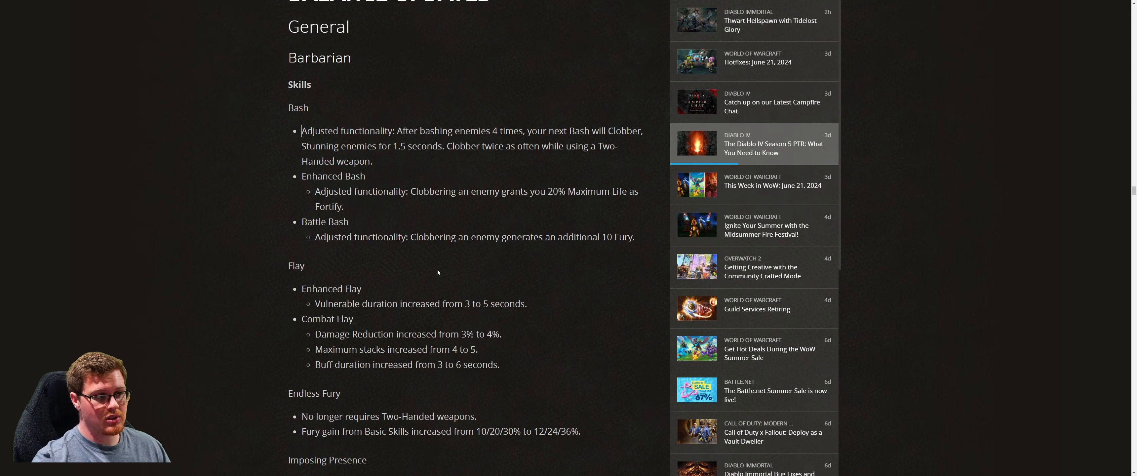
{"action": "scroll", "scroll_direction": "down", "scroll_amount": 3}
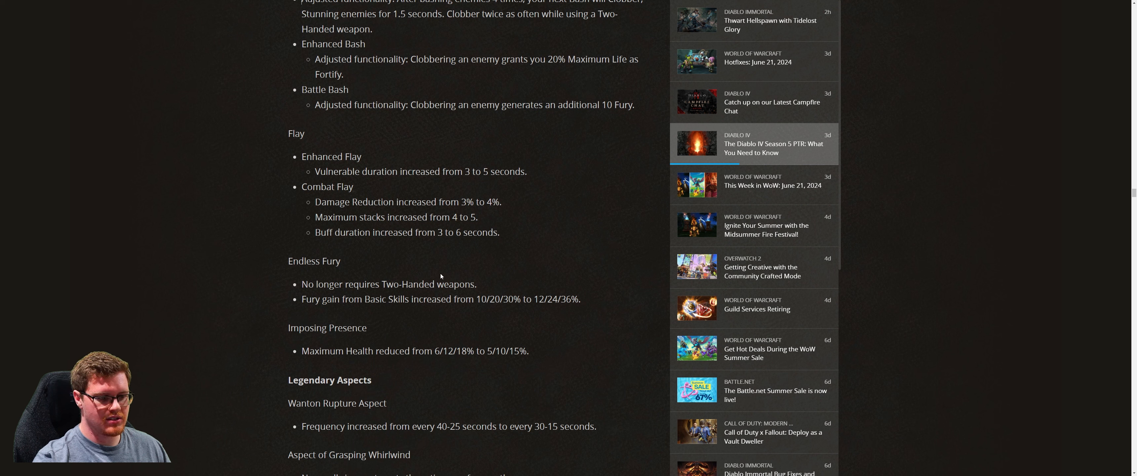
{"action": "mouse_move", "coordinate": [441, 266]}
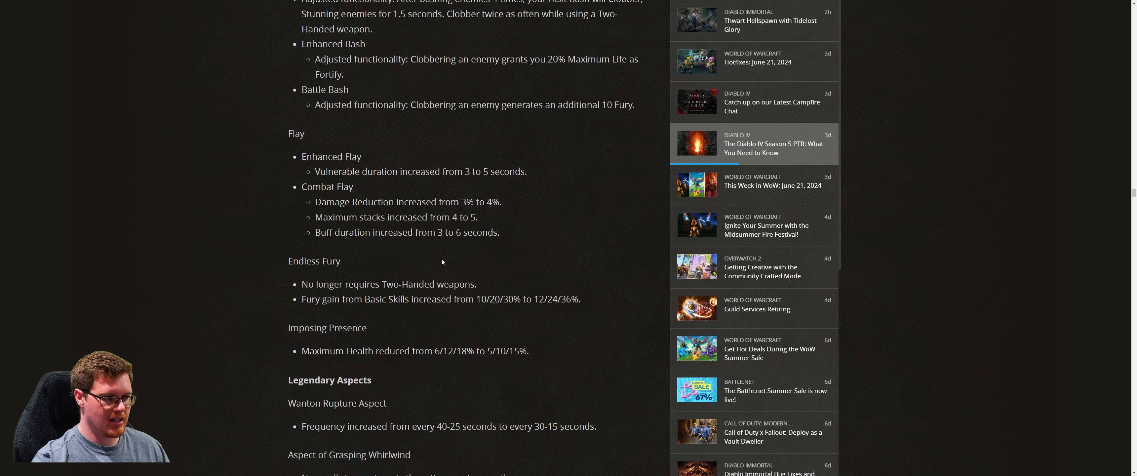
- Scroll through the Druid skill updates including Ravens and Poison Creeper casting while moving
{"action": "scroll", "scroll_direction": "down", "scroll_amount": 3}
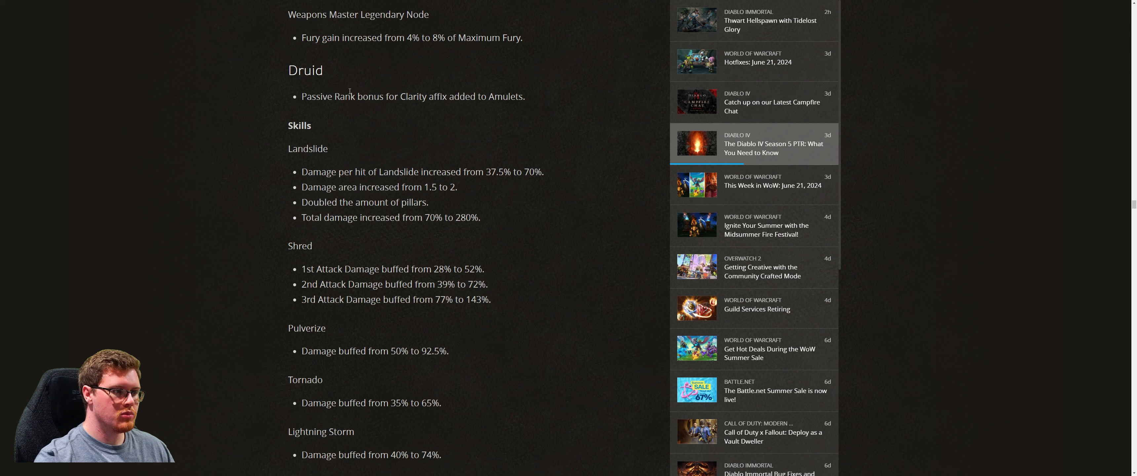
{"action": "mouse_move", "coordinate": [321, 155]}
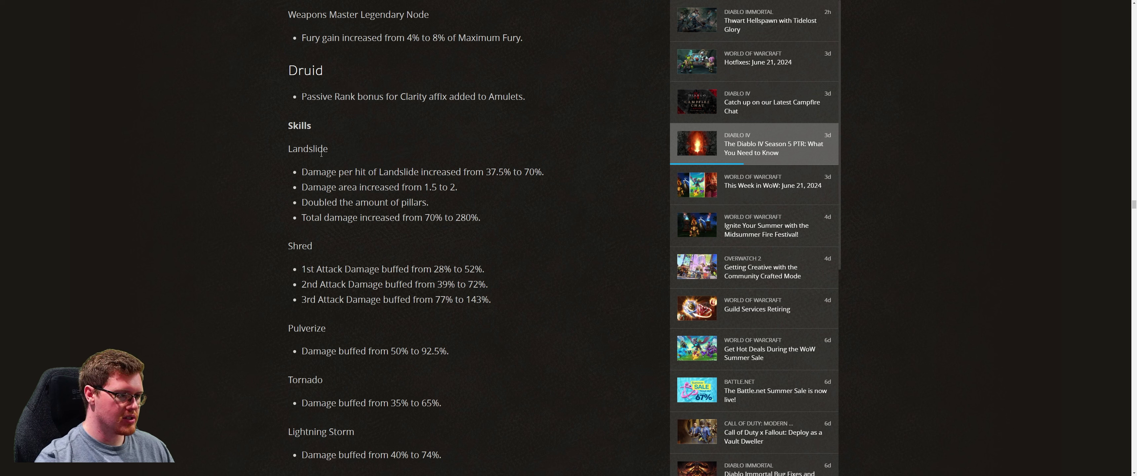
{"action": "mouse_move", "coordinate": [386, 164]}
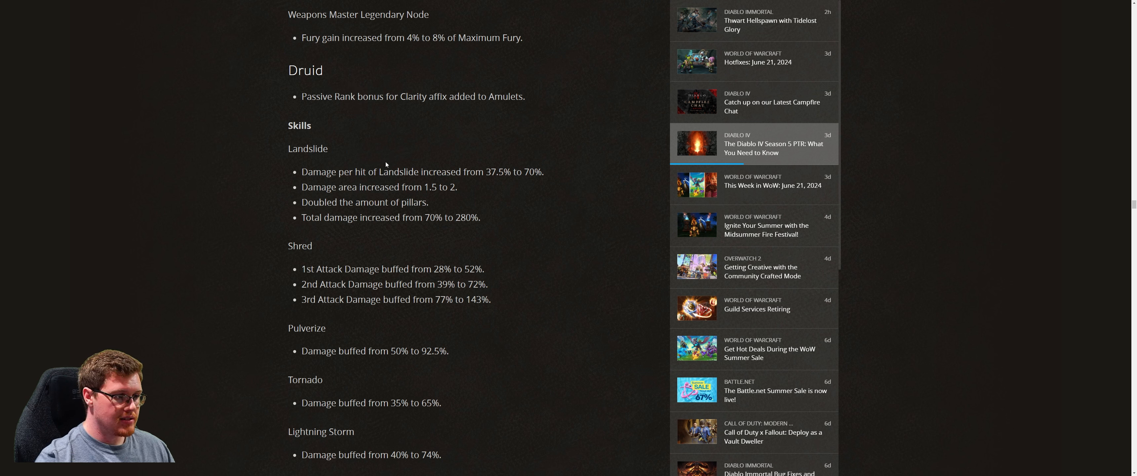
{"action": "mouse_move", "coordinate": [387, 168]}
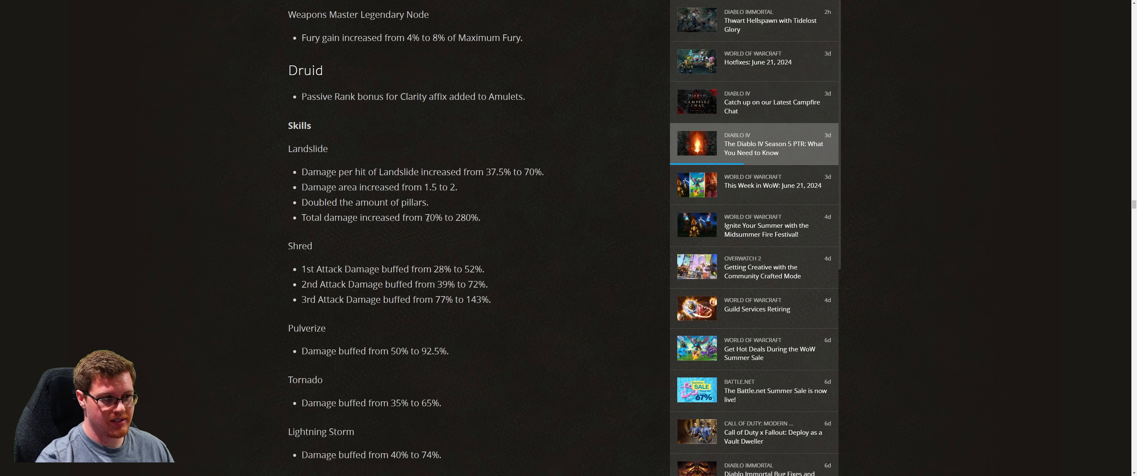
{"action": "scroll", "scroll_direction": "down", "scroll_amount": 3}
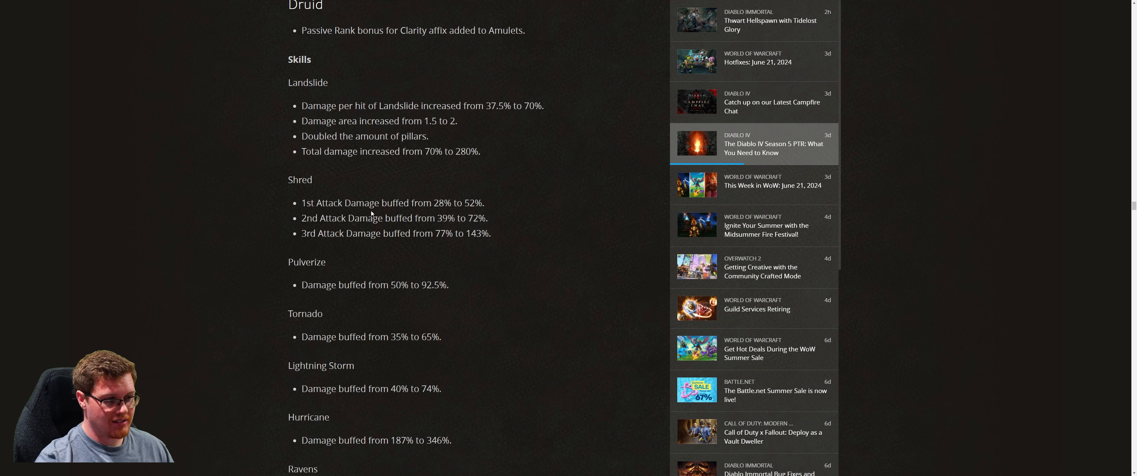
{"action": "scroll", "scroll_direction": "down", "scroll_amount": 3}
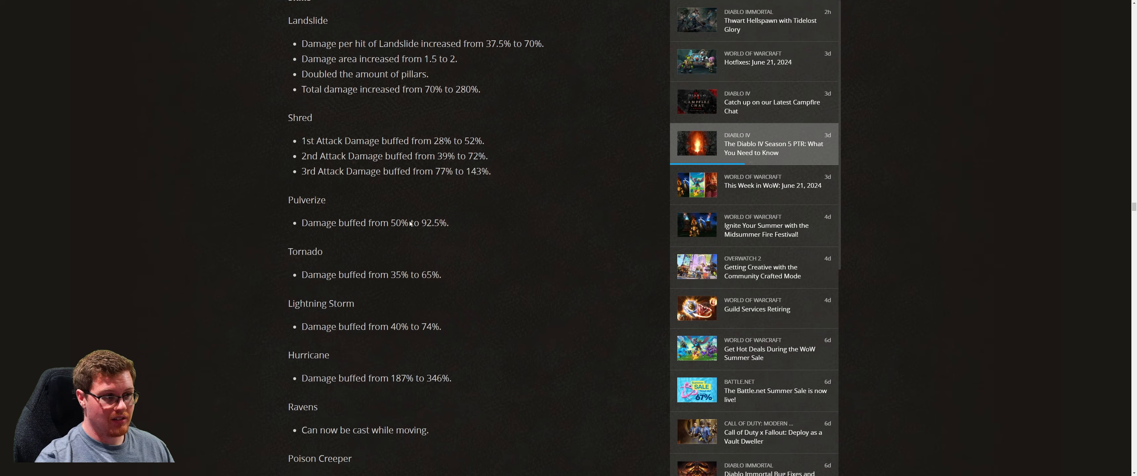
{"action": "scroll", "scroll_direction": "down", "scroll_amount": 3}
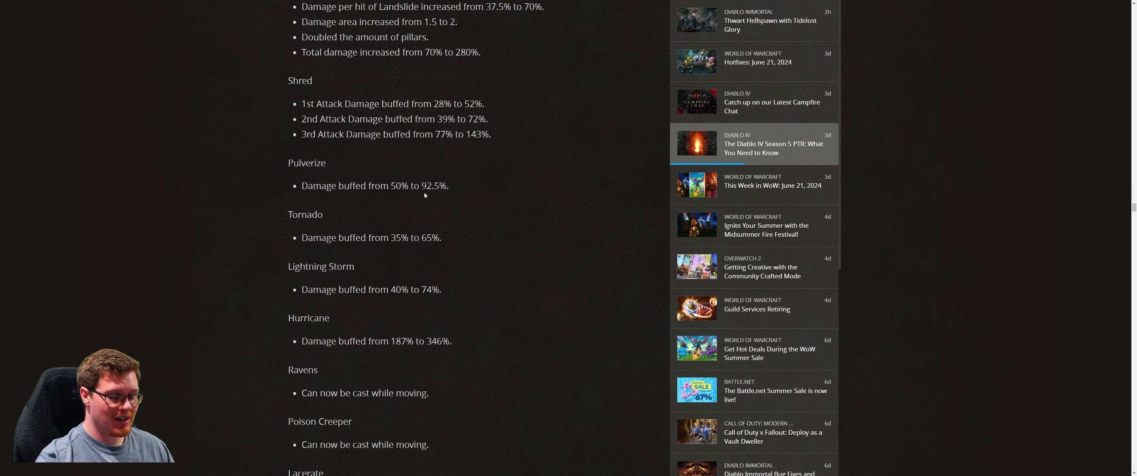
{"action": "mouse_move", "coordinate": [327, 223]}
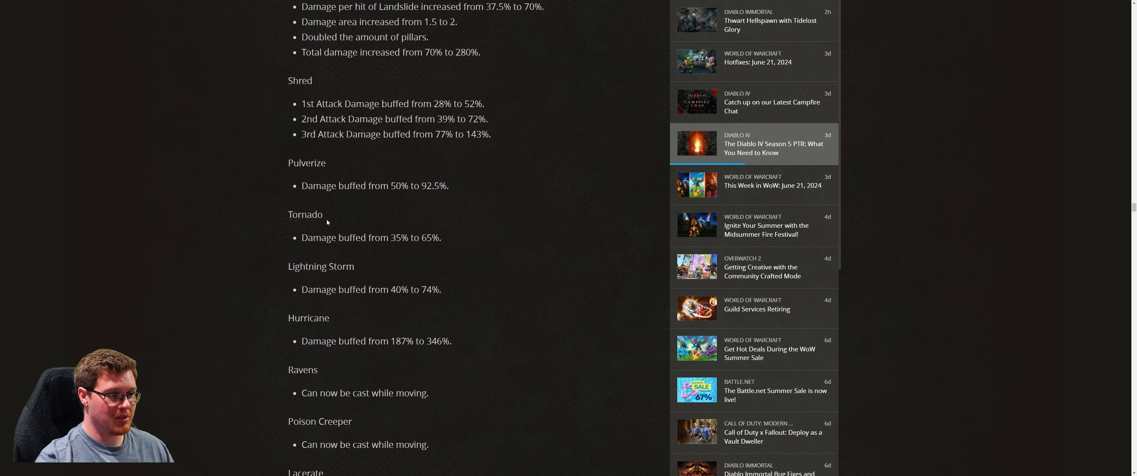
{"action": "mouse_move", "coordinate": [339, 336]}
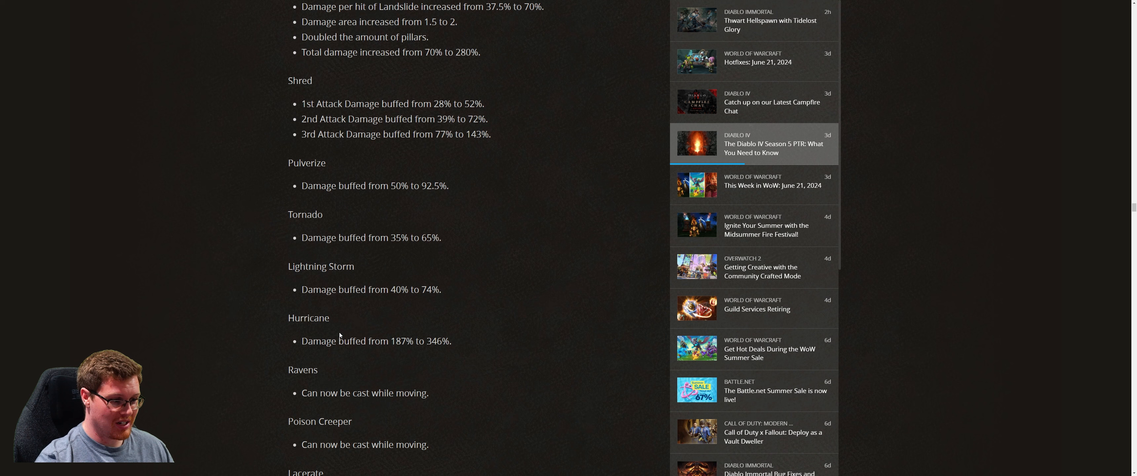
{"action": "scroll", "scroll_direction": "down", "scroll_amount": 3}
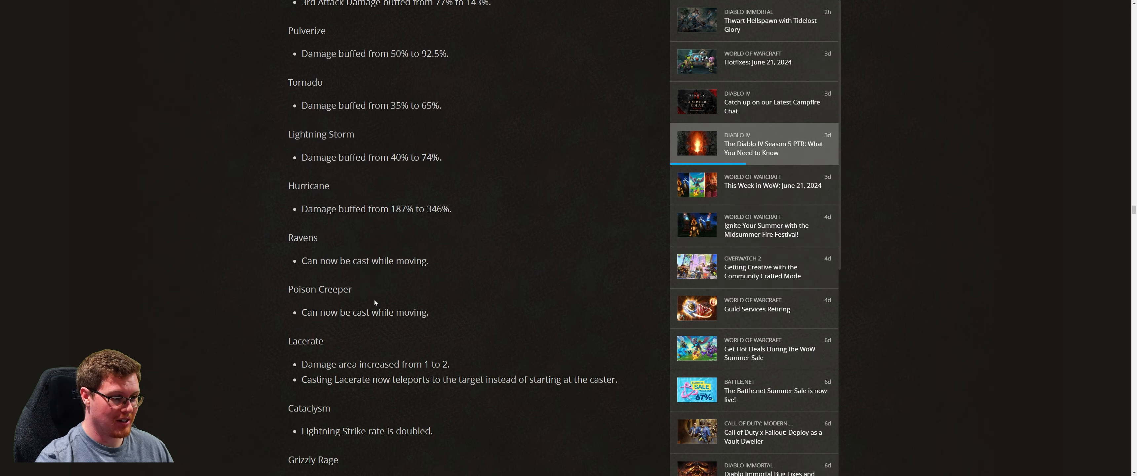
{"action": "mouse_move", "coordinate": [414, 278]}
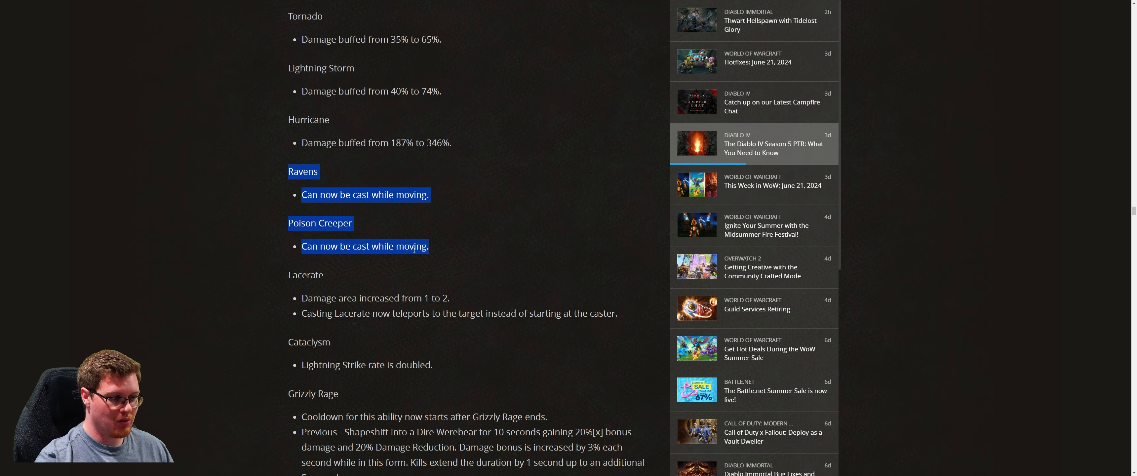
{"action": "scroll", "scroll_direction": "down", "scroll_amount": 3}
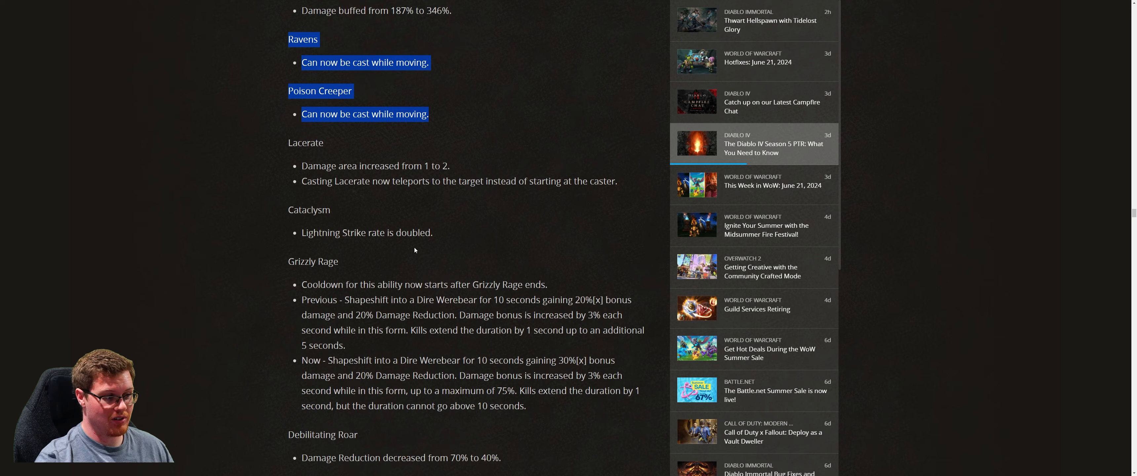
- Continue past Grizzly Rage, Druid passives and glyphs to the Necromancer Book of the Dead heading
{"action": "scroll", "scroll_direction": "down", "scroll_amount": 3}
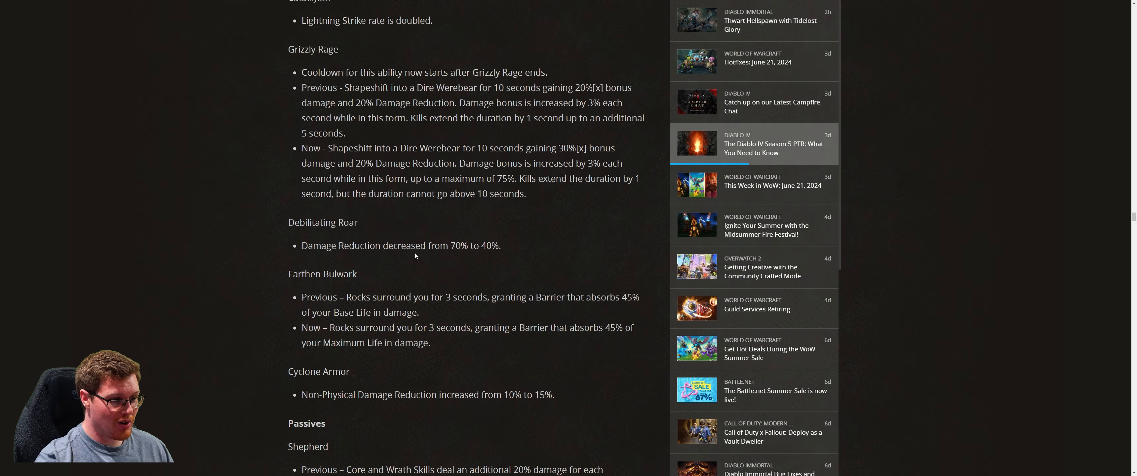
{"action": "scroll", "scroll_direction": "up", "scroll_amount": 3}
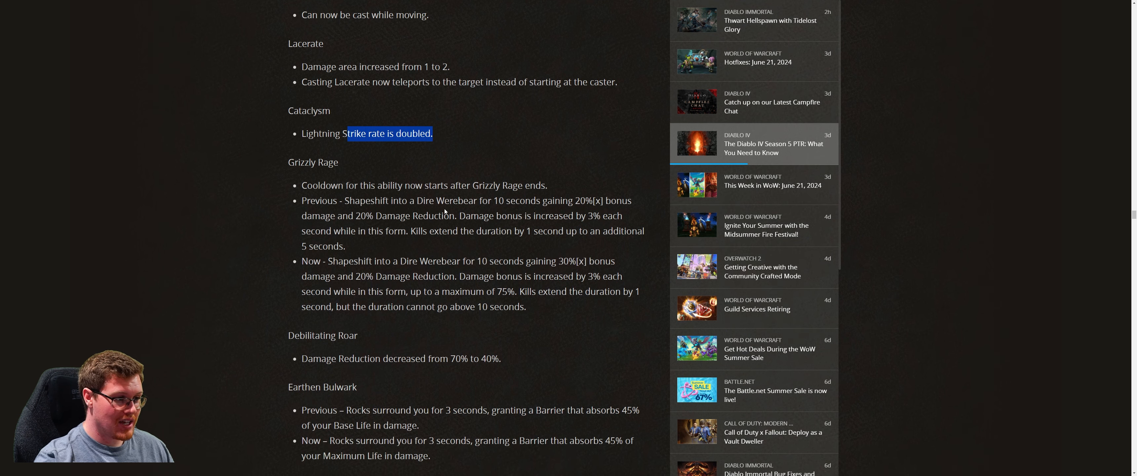
{"action": "mouse_move", "coordinate": [466, 187]}
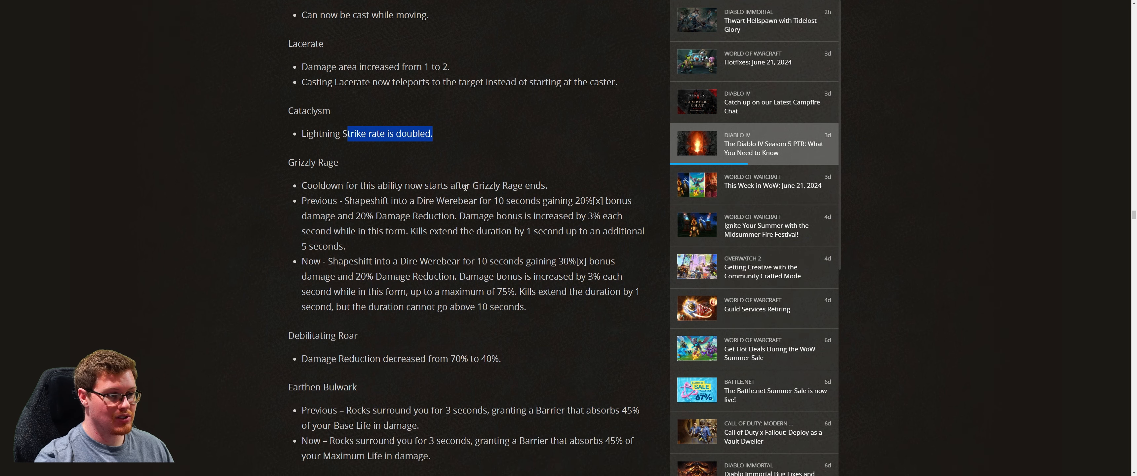
{"action": "mouse_move", "coordinate": [331, 194]}
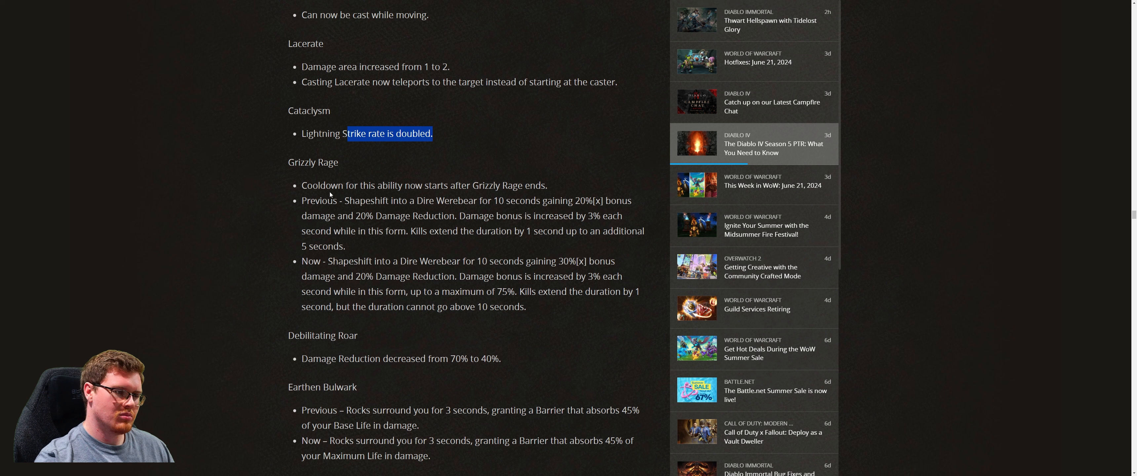
{"action": "scroll", "scroll_direction": "down", "scroll_amount": 3}
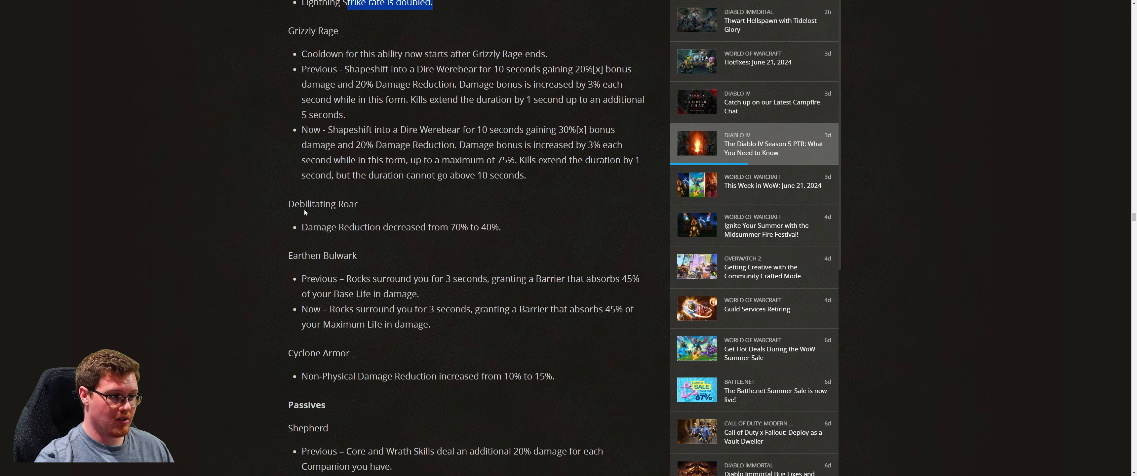
{"action": "scroll", "scroll_direction": "down", "scroll_amount": 3}
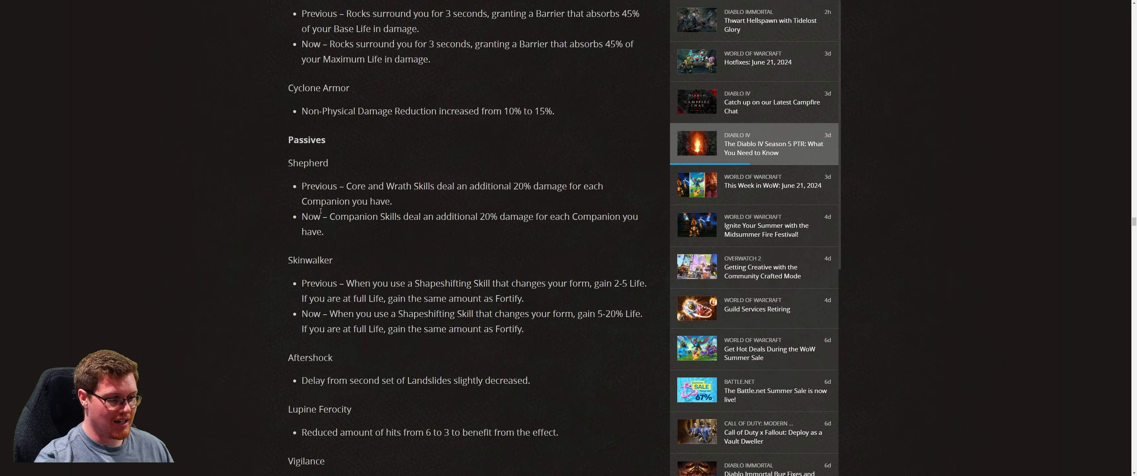
{"action": "scroll", "scroll_direction": "down", "scroll_amount": 3}
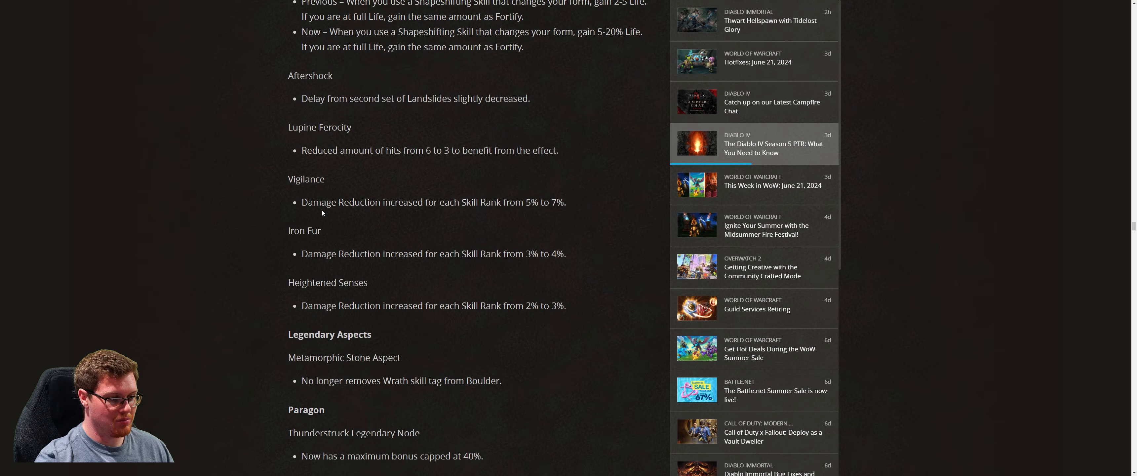
{"action": "scroll", "scroll_direction": "down", "scroll_amount": 3}
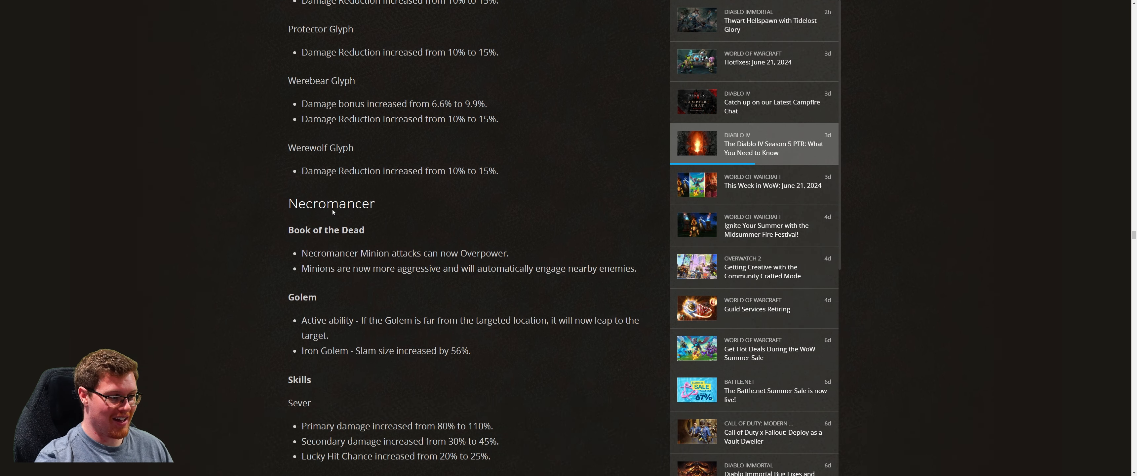
- Highlight the 'Minion attacks can now Overpower' bullet, then the 'Minions are now more aggressive' bullet
{"action": "scroll", "scroll_direction": "down", "scroll_amount": 3}
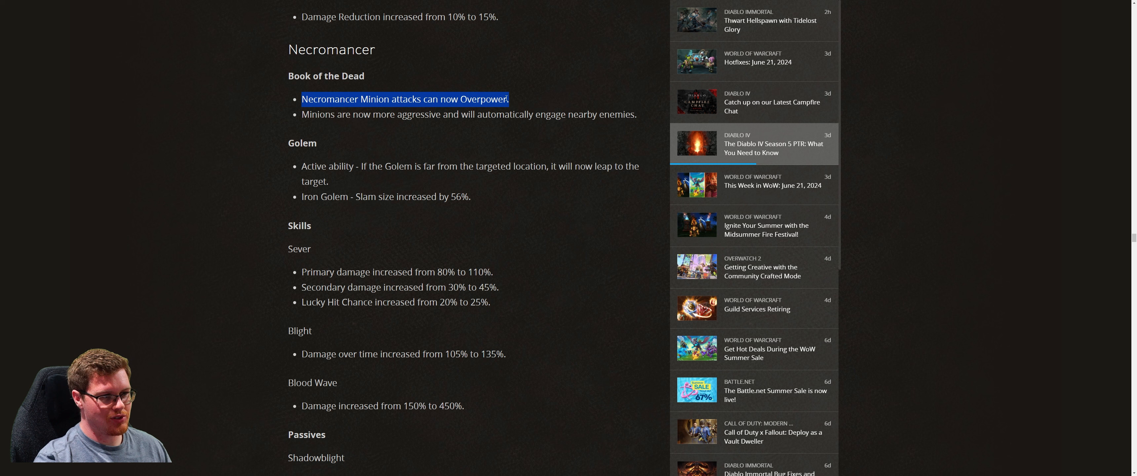
{"action": "left_click", "coordinate": [439, 98]}
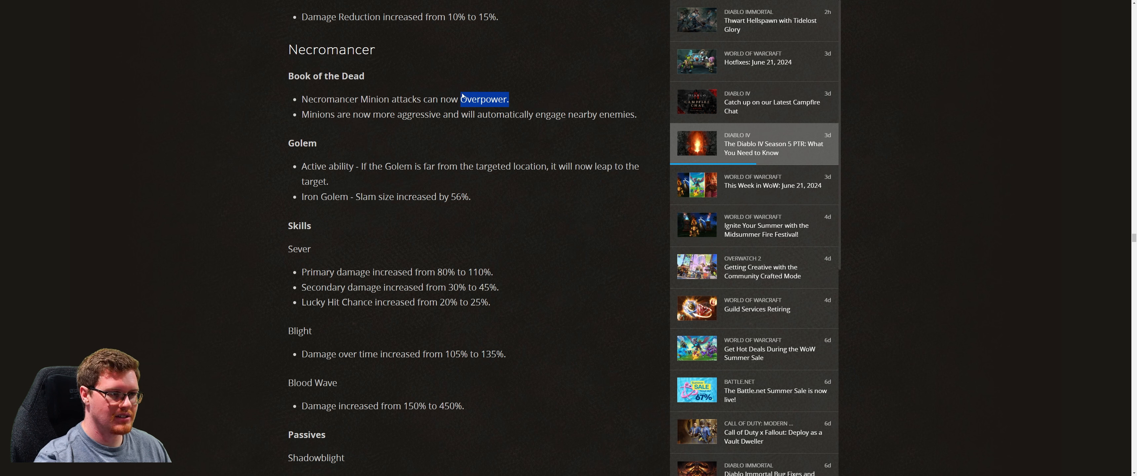
{"action": "mouse_move", "coordinate": [499, 88]}
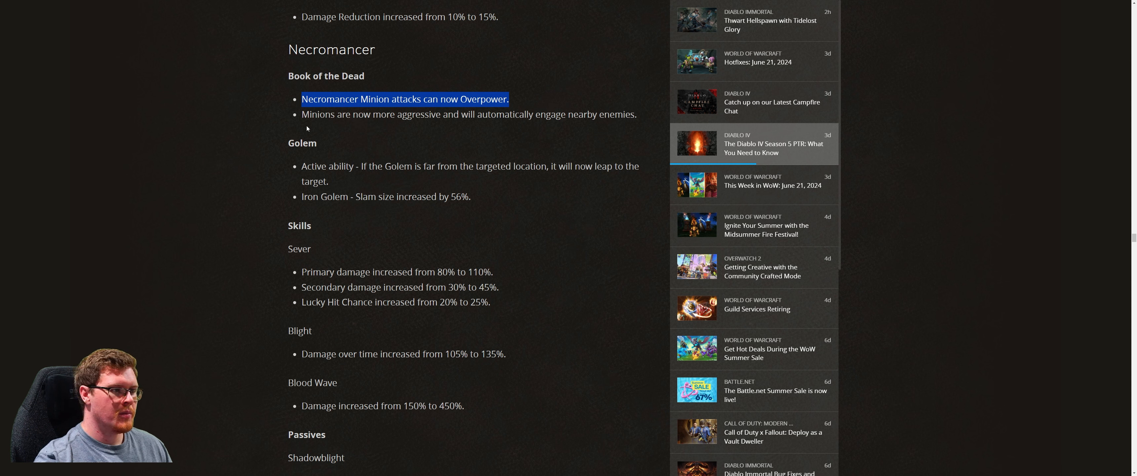
{"action": "mouse_move", "coordinate": [508, 124]}
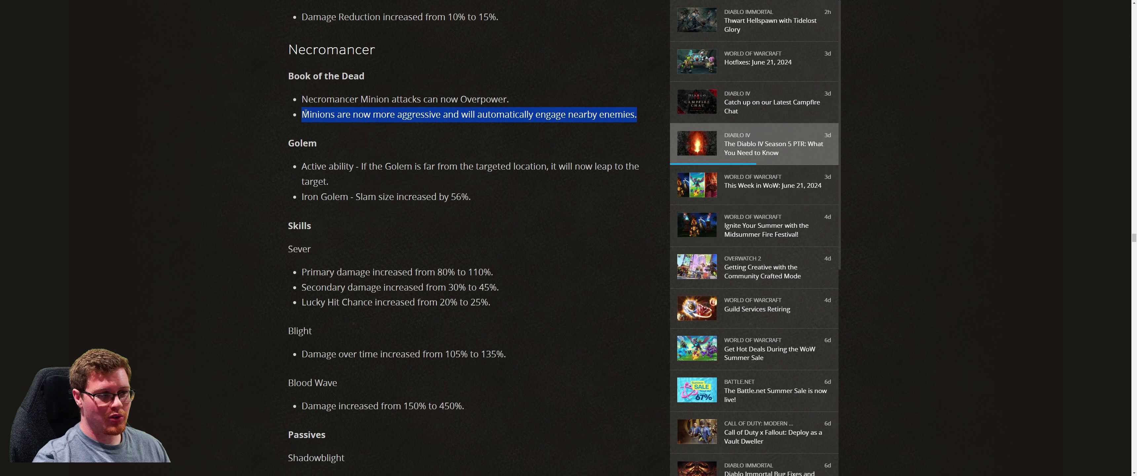
{"action": "left_click", "coordinate": [420, 132]}
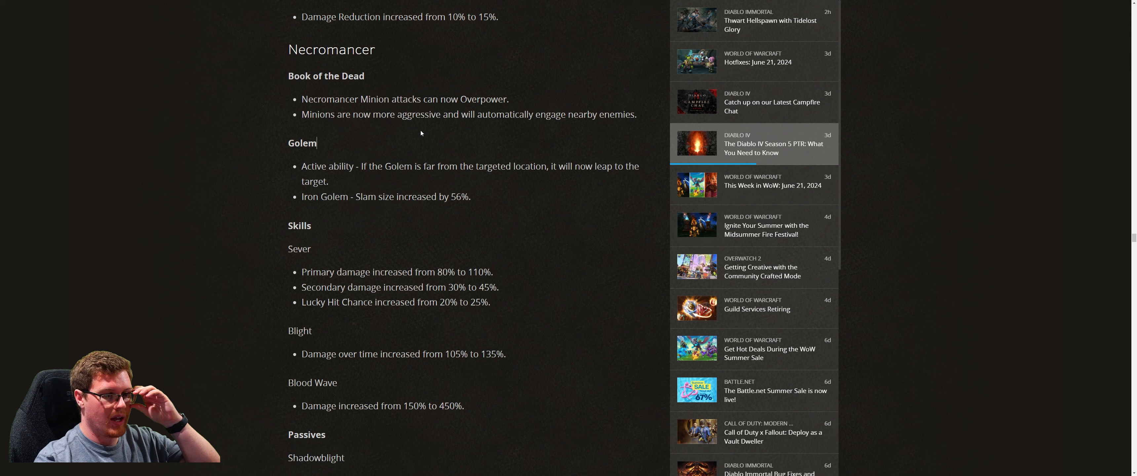
{"action": "mouse_move", "coordinate": [425, 131]}
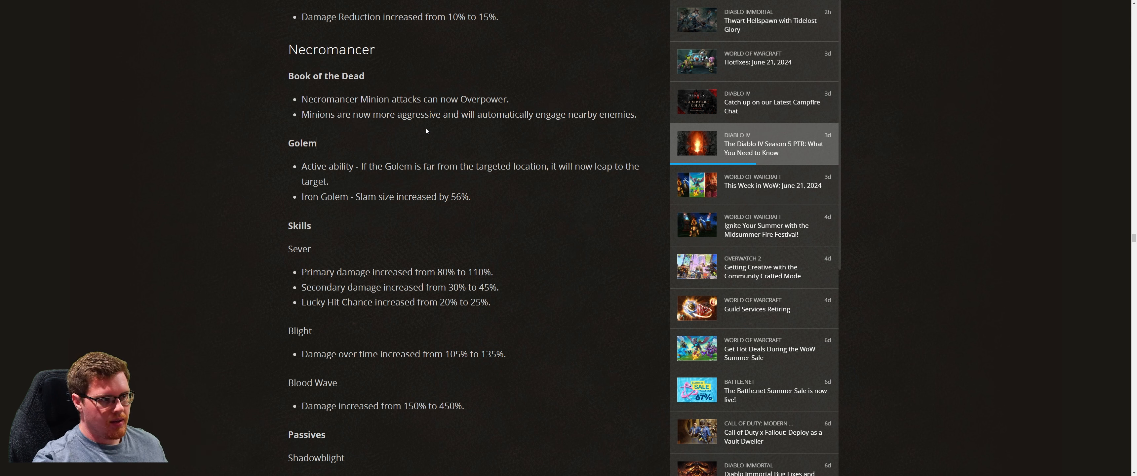
{"action": "left_click_drag", "start_coordinate": [354, 114], "coordinate": [636, 113]}
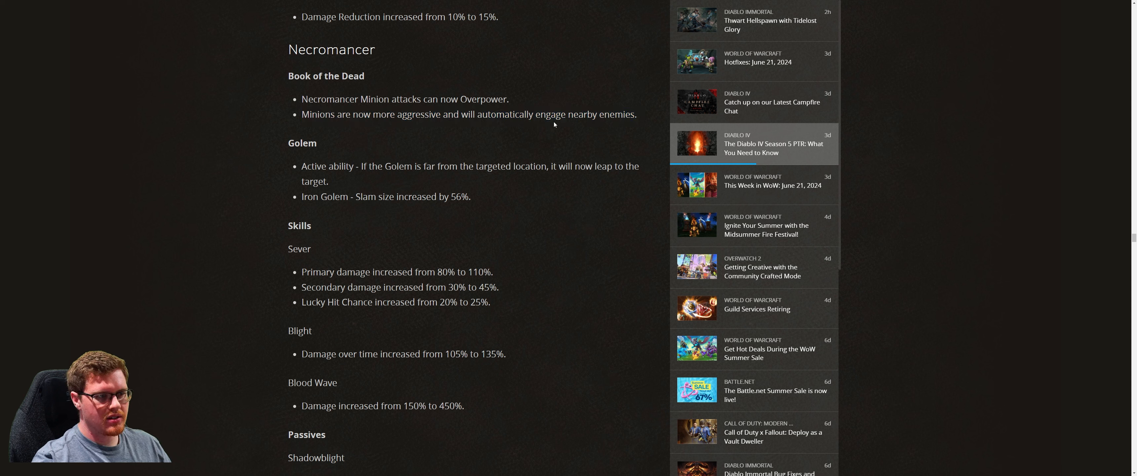
{"action": "mouse_move", "coordinate": [641, 119]}
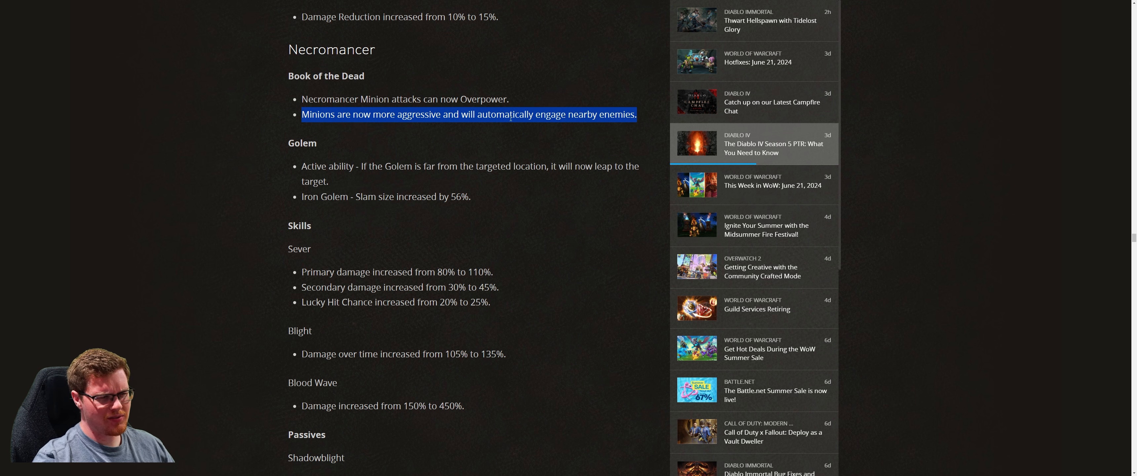
- Highlight Sever's new 25% Lucky Hit Chance, the Blight heading and its new 135% damage value
{"action": "scroll", "scroll_direction": "down", "scroll_amount": 3}
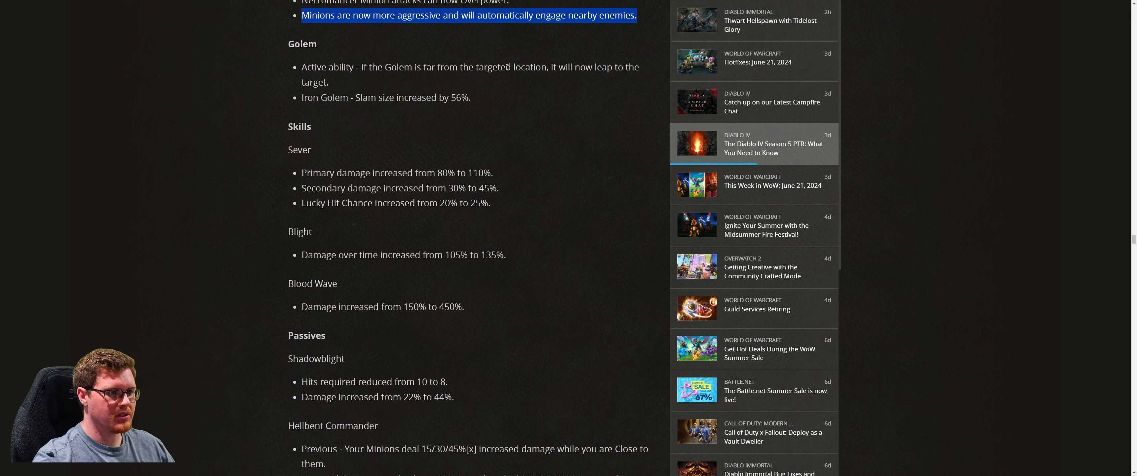
{"action": "mouse_move", "coordinate": [348, 89]}
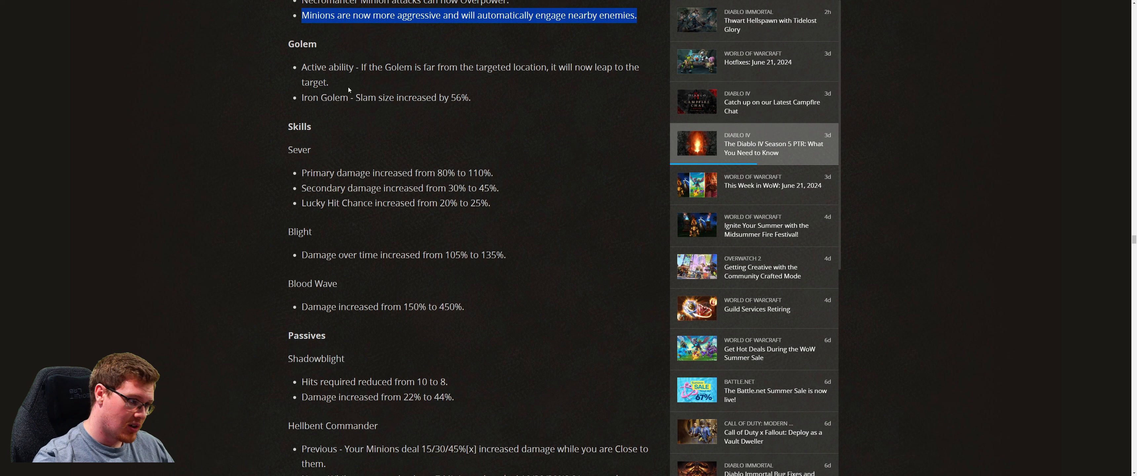
{"action": "mouse_move", "coordinate": [318, 101]}
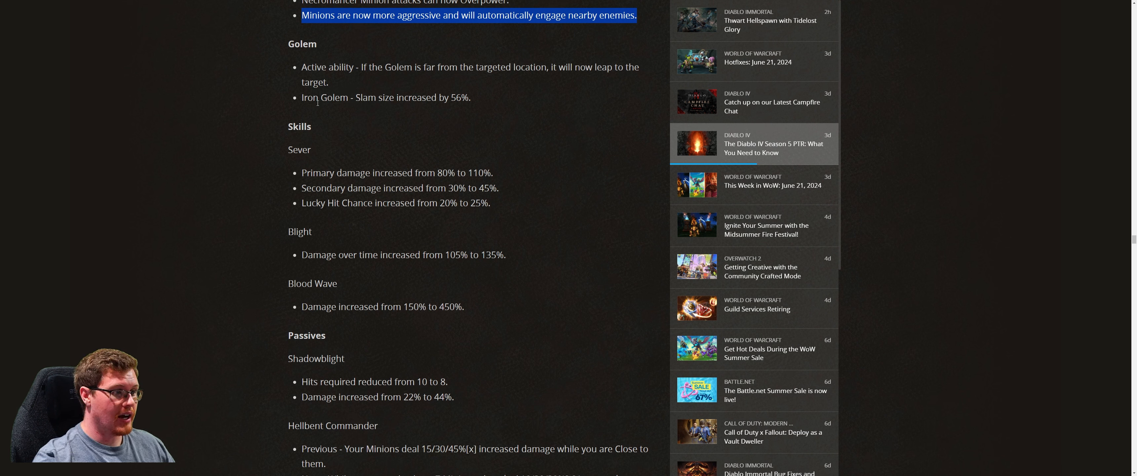
{"action": "mouse_move", "coordinate": [455, 110]}
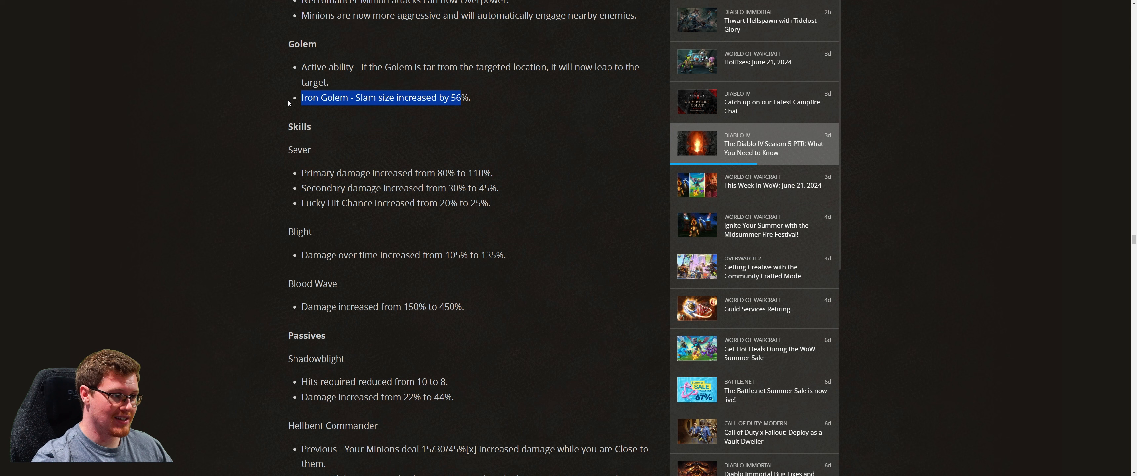
{"action": "left_click", "coordinate": [366, 111]}
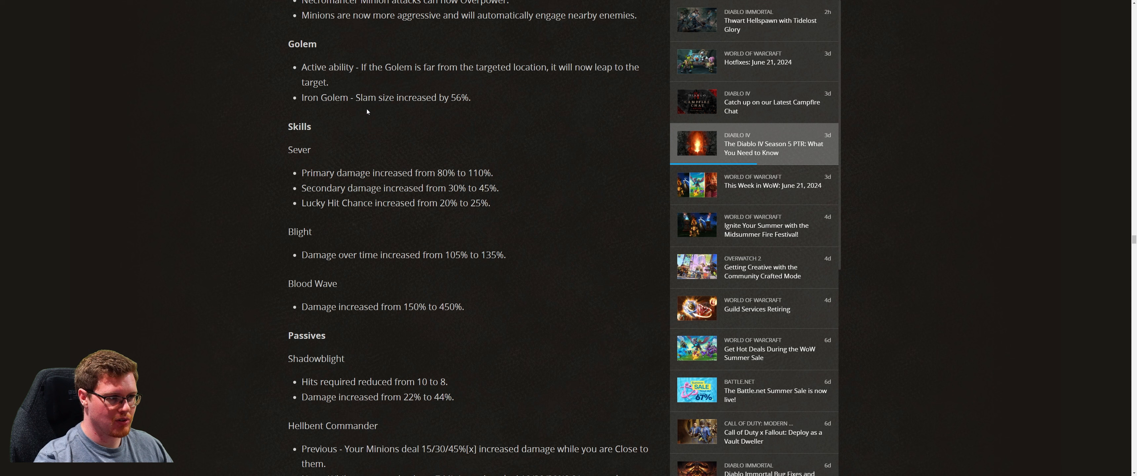
{"action": "mouse_move", "coordinate": [419, 122]}
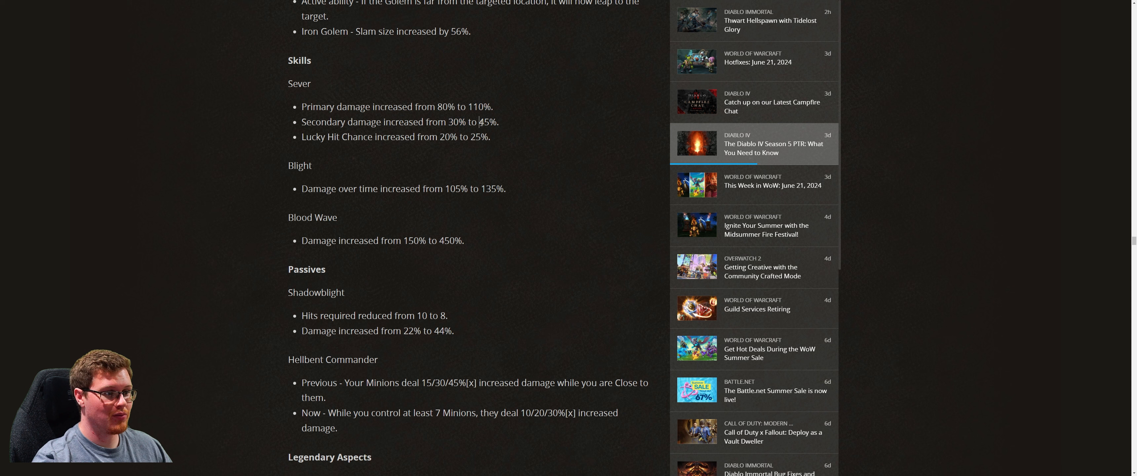
{"action": "double_click", "coordinate": [487, 122]}
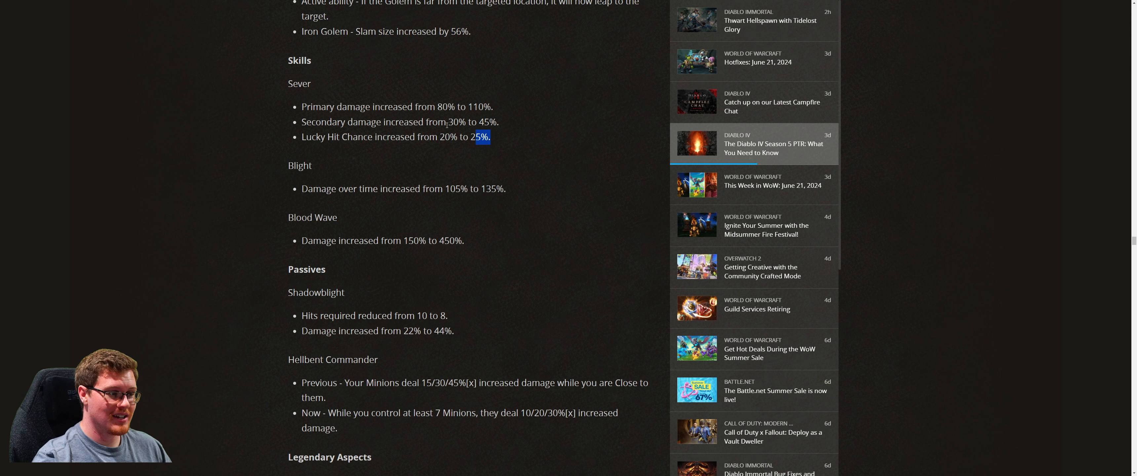
{"action": "double_click", "coordinate": [298, 165]}
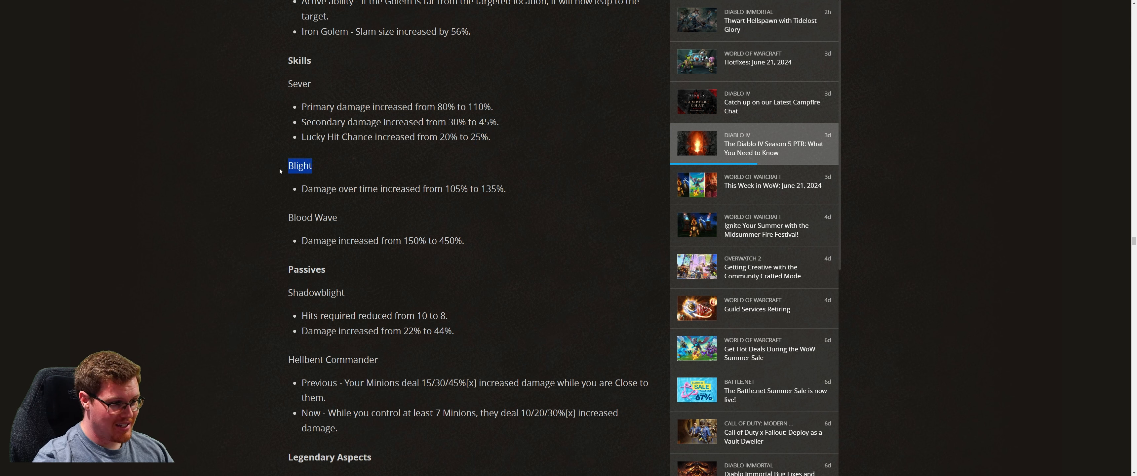
{"action": "mouse_move", "coordinate": [487, 203]}
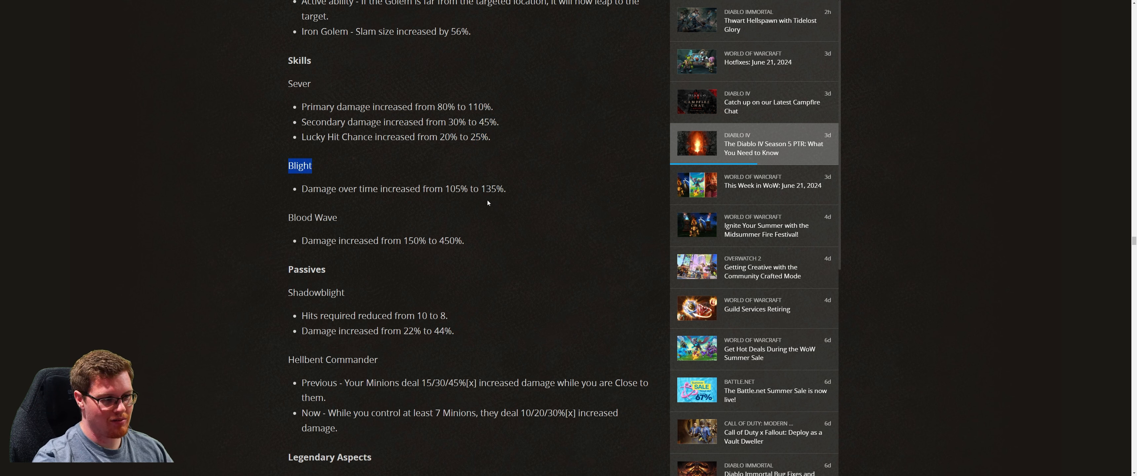
{"action": "double_click", "coordinate": [492, 188]}
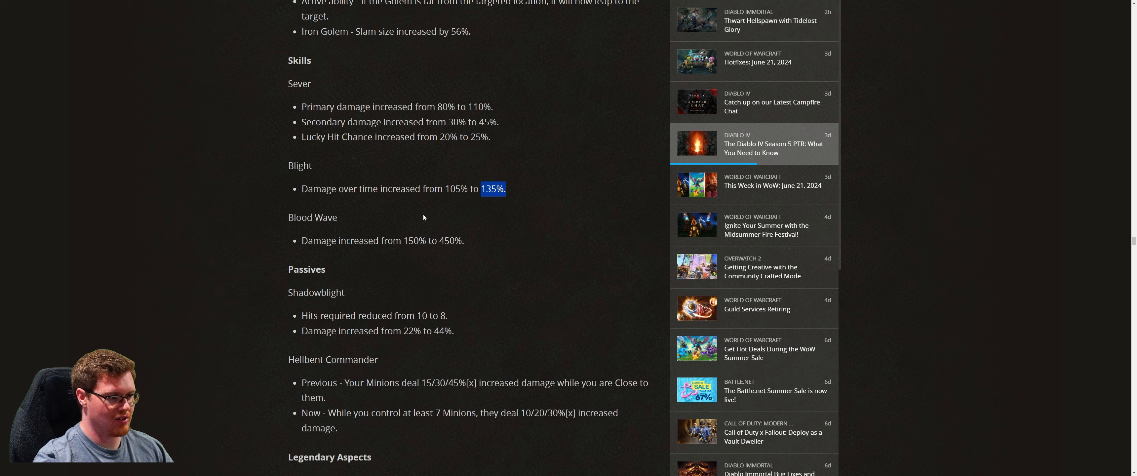
- Highlight the Blood Wave heading and damage line twice, then scroll down to the Necromancer Passives
{"action": "scroll", "scroll_direction": "down", "scroll_amount": 3}
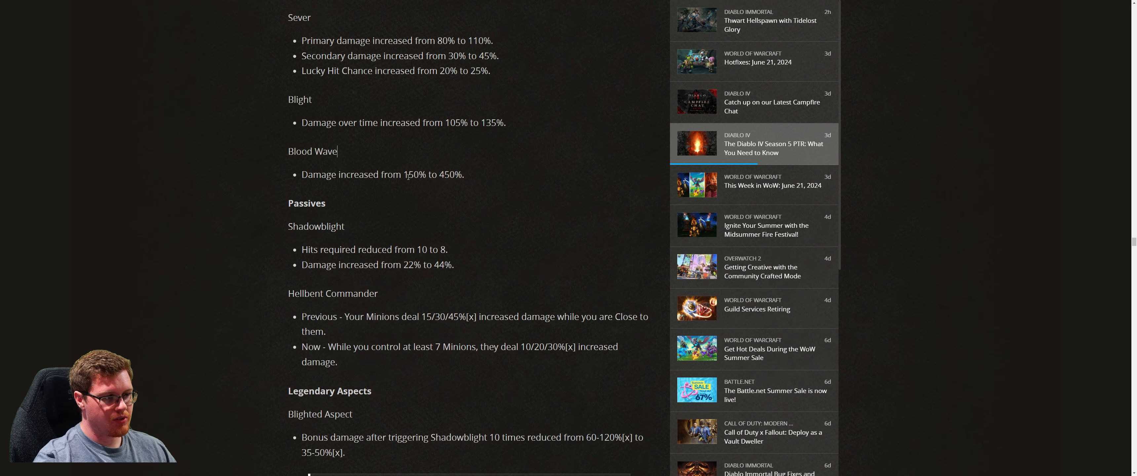
{"action": "double_click", "coordinate": [449, 175]}
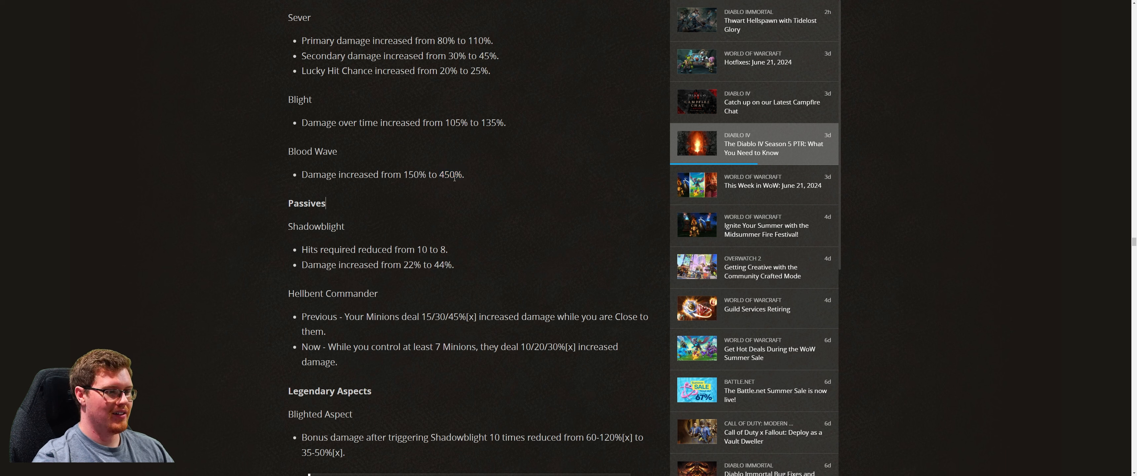
{"action": "left_click_drag", "start_coordinate": [288, 151], "coordinate": [464, 174]}
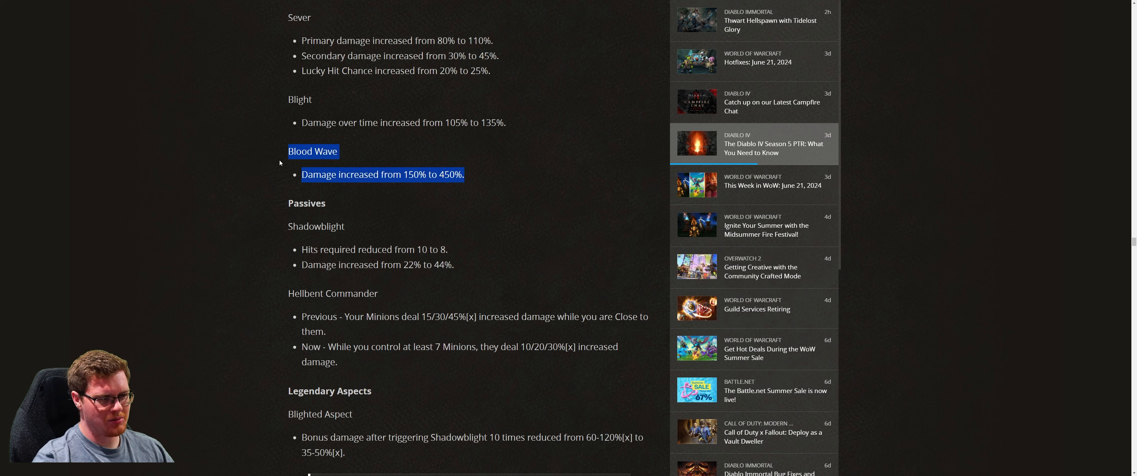
{"action": "left_click", "coordinate": [471, 181]}
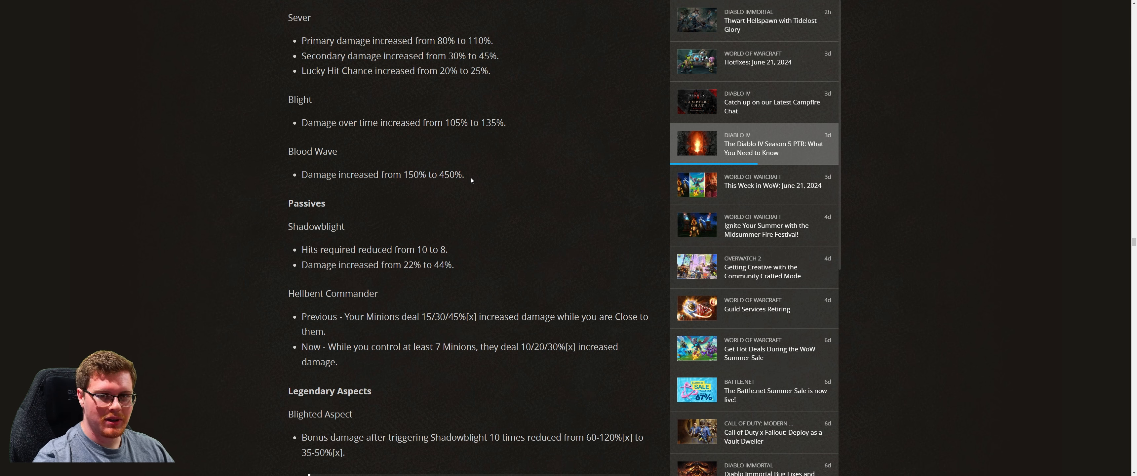
{"action": "scroll", "scroll_direction": "up", "scroll_amount": 3}
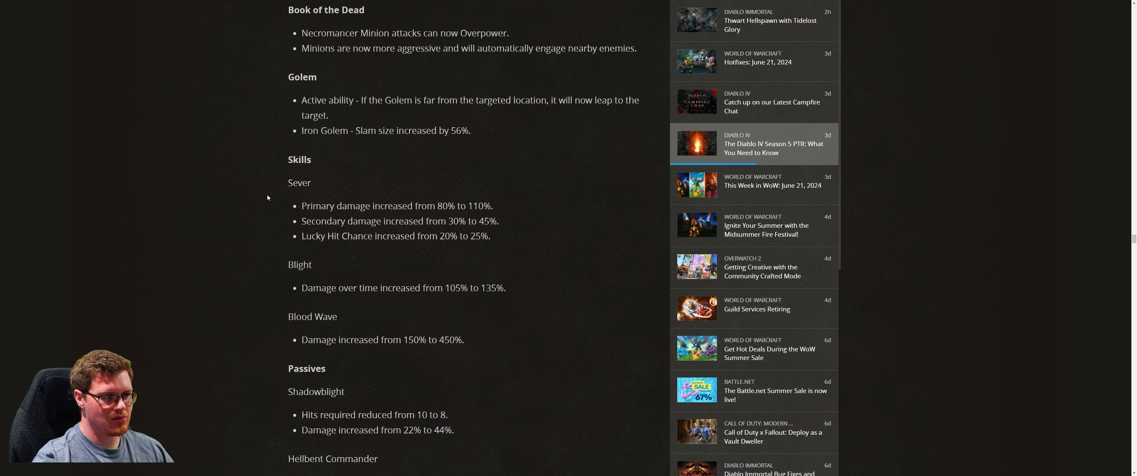
{"action": "scroll", "scroll_direction": "down", "scroll_amount": 3}
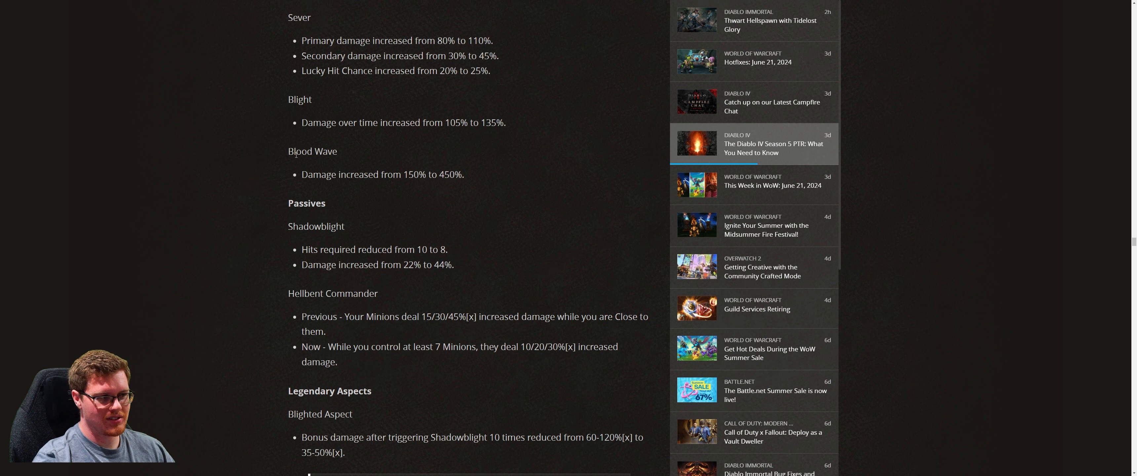
{"action": "mouse_move", "coordinate": [362, 202]}
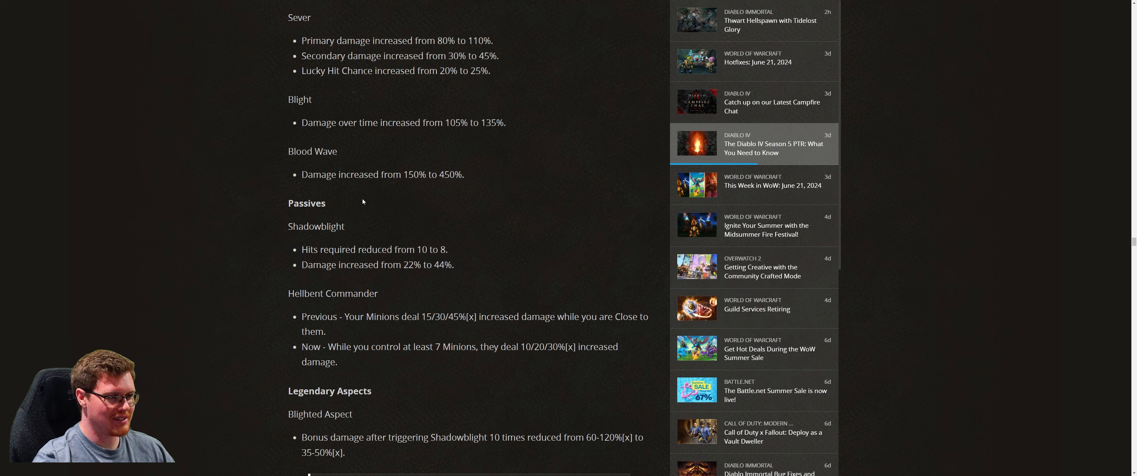
{"action": "left_click_drag", "start_coordinate": [288, 150], "coordinate": [464, 173]}
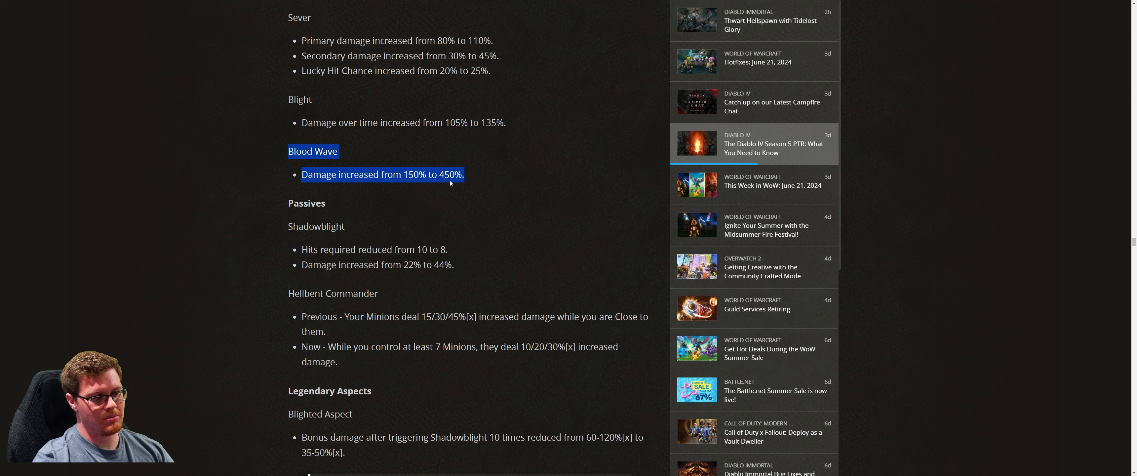
{"action": "mouse_move", "coordinate": [474, 178]}
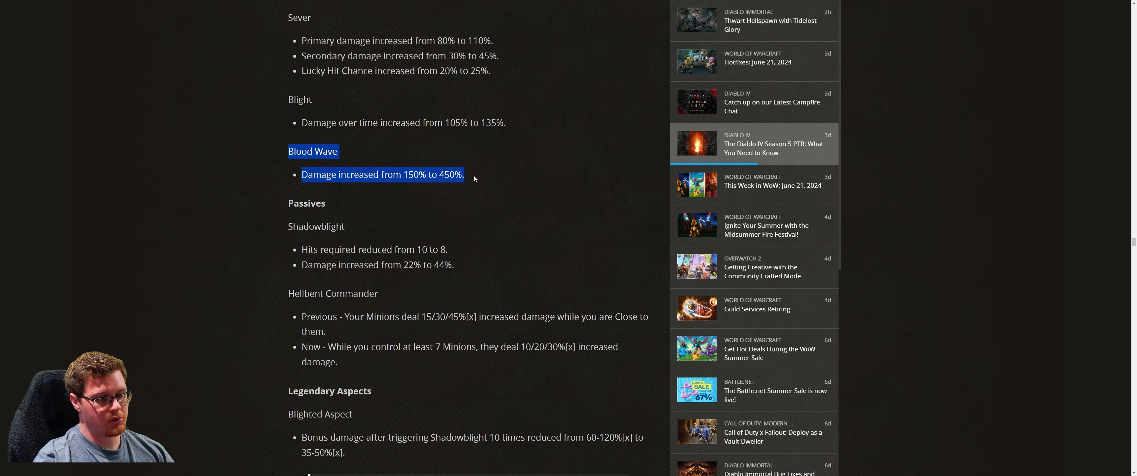
{"action": "left_click", "coordinate": [461, 200]}
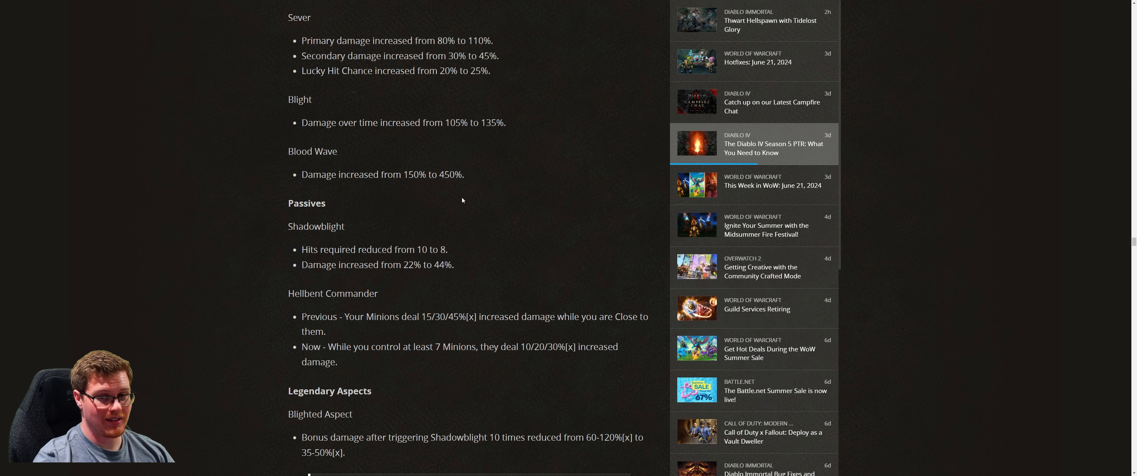
{"action": "scroll", "scroll_direction": "down", "scroll_amount": 3}
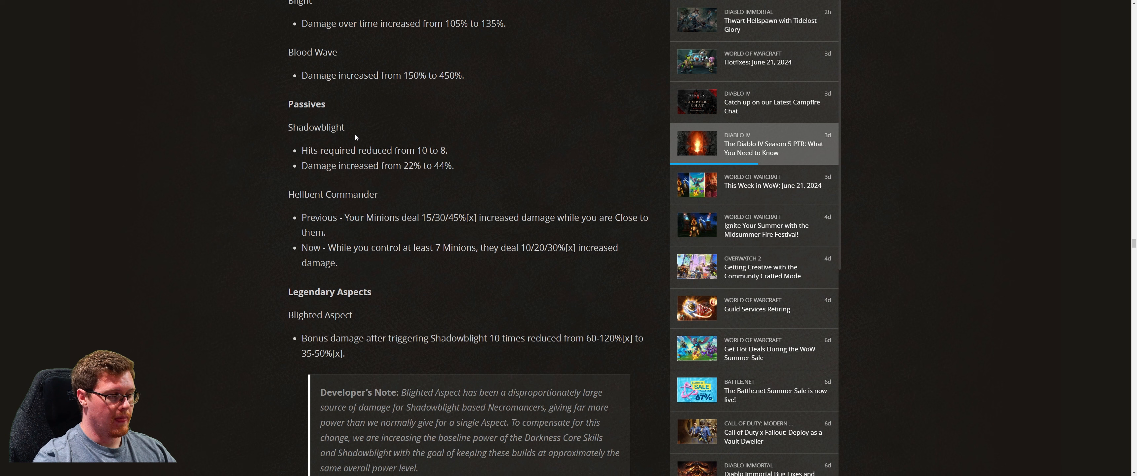
{"action": "mouse_move", "coordinate": [323, 159]}
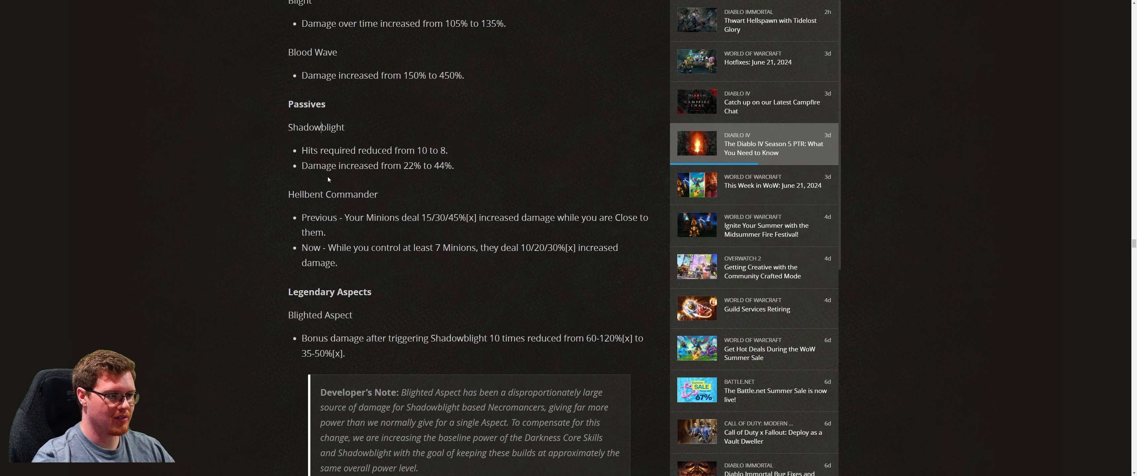
{"action": "double_click", "coordinate": [411, 165]}
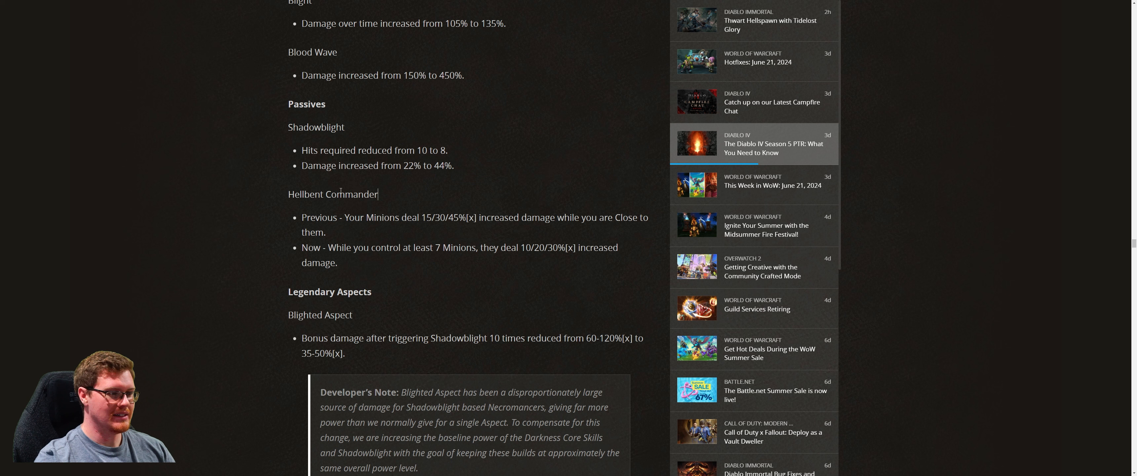
{"action": "mouse_move", "coordinate": [374, 227]}
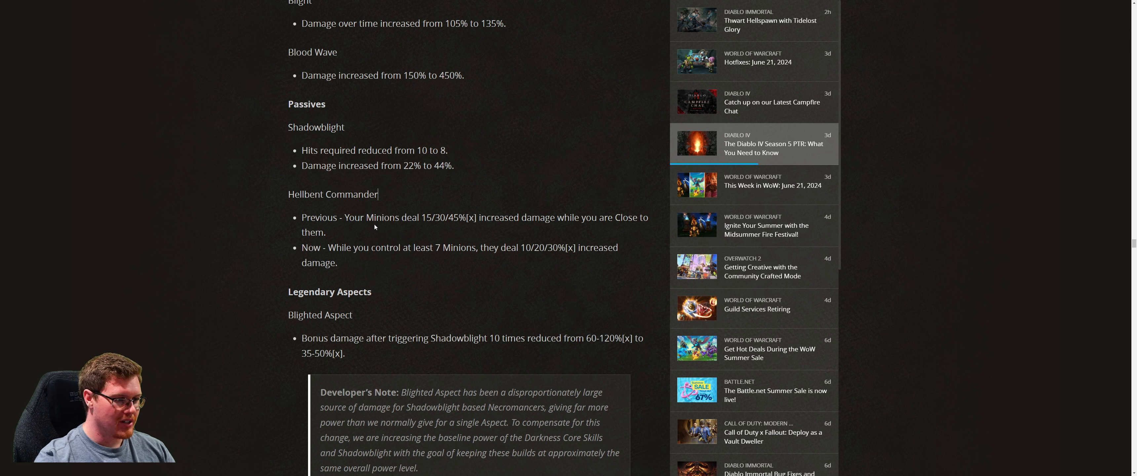
{"action": "mouse_move", "coordinate": [440, 218]}
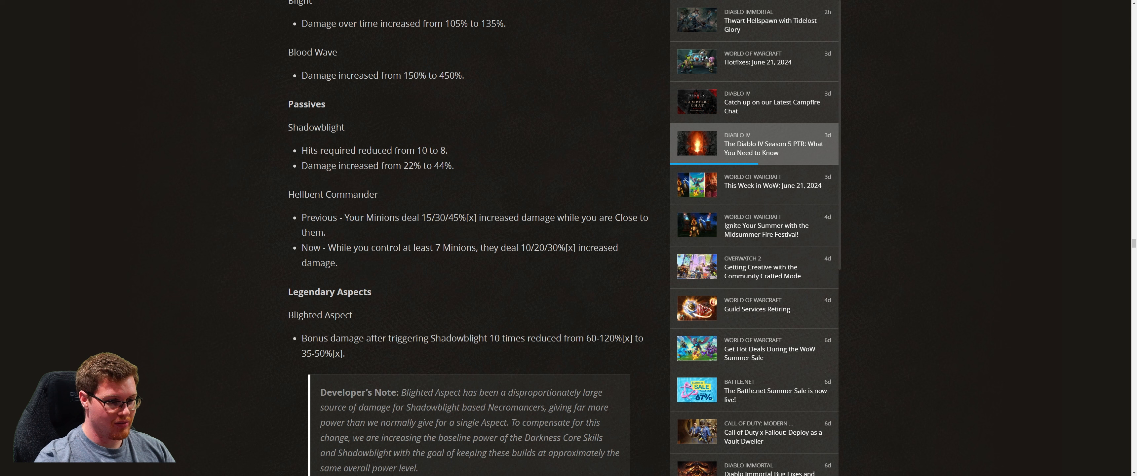
{"action": "mouse_move", "coordinate": [375, 244]}
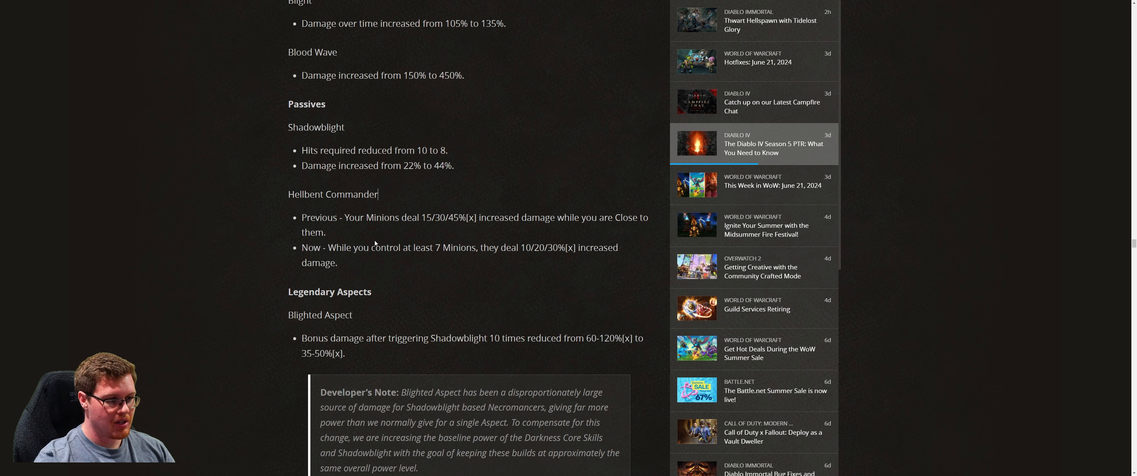
{"action": "mouse_move", "coordinate": [433, 248]}
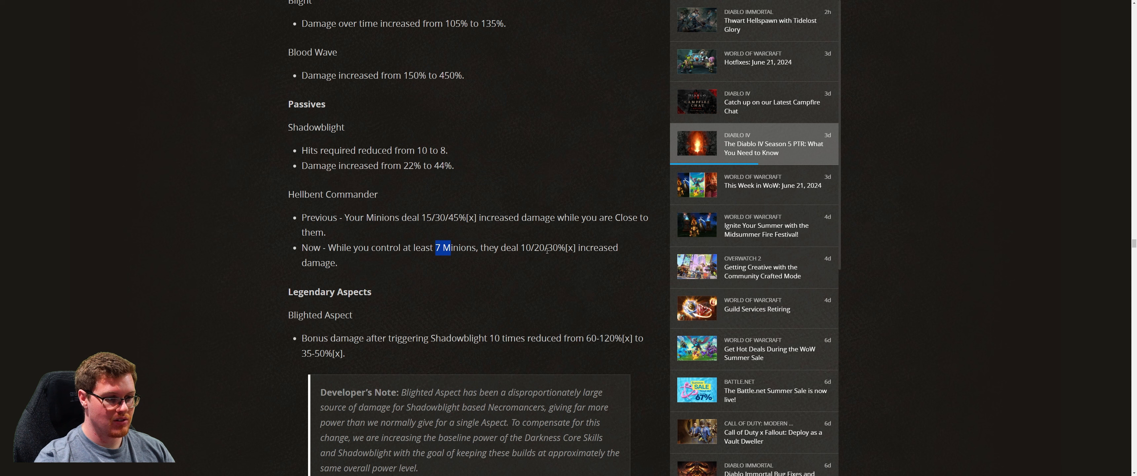
{"action": "mouse_move", "coordinate": [362, 258]}
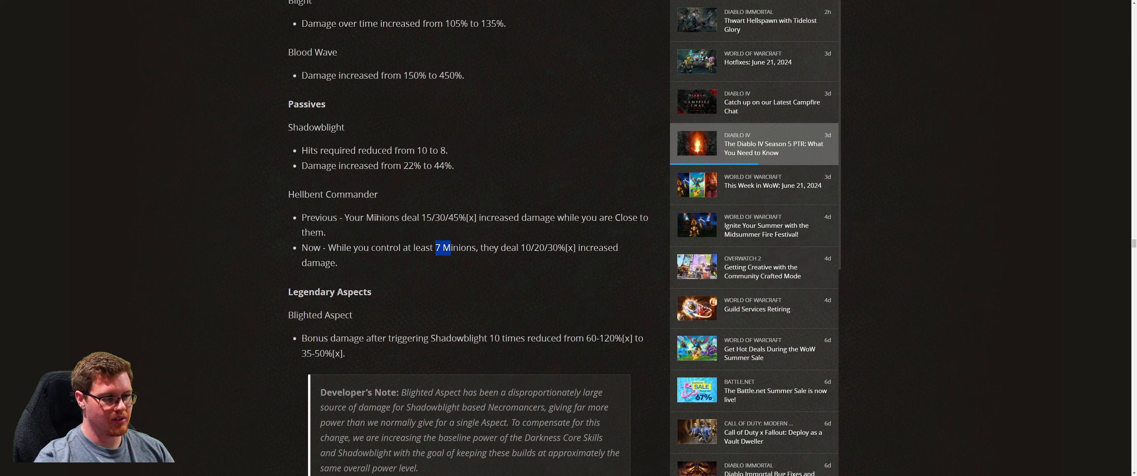
{"action": "mouse_move", "coordinate": [533, 240]}
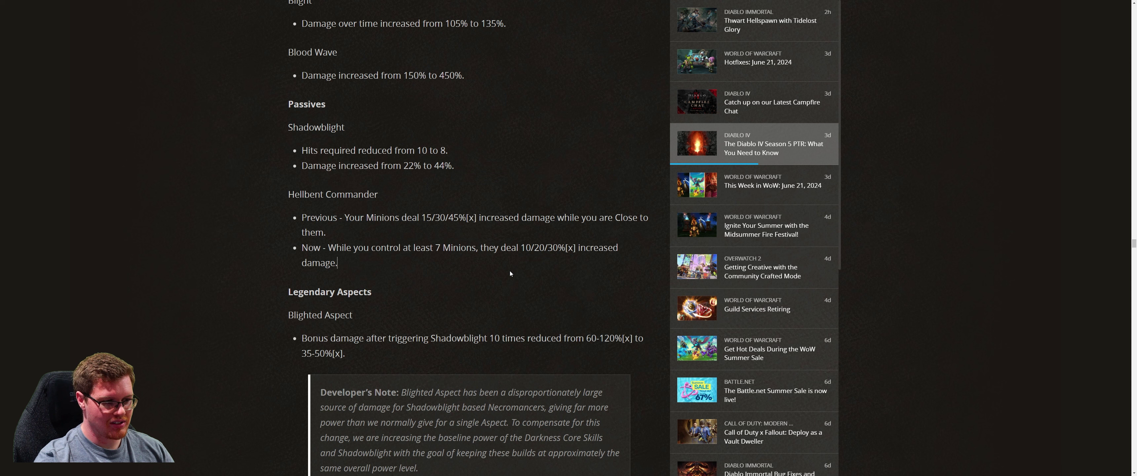
{"action": "mouse_move", "coordinate": [508, 274]}
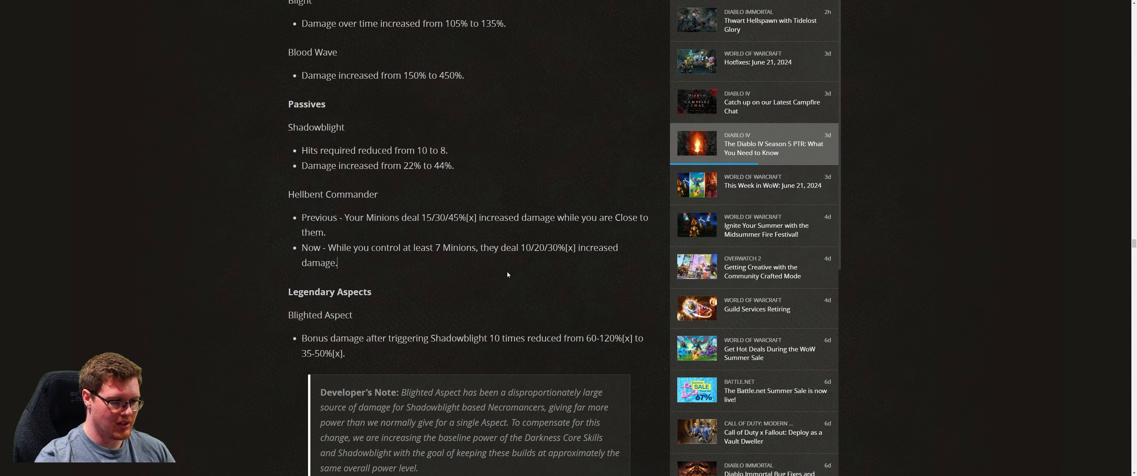
{"action": "scroll", "scroll_direction": "down", "scroll_amount": 3}
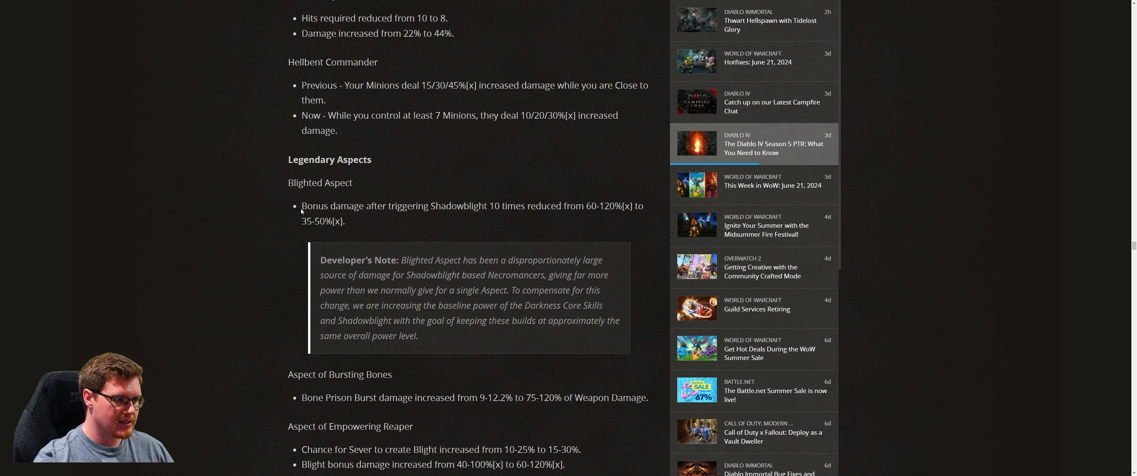
{"action": "mouse_move", "coordinate": [517, 209]}
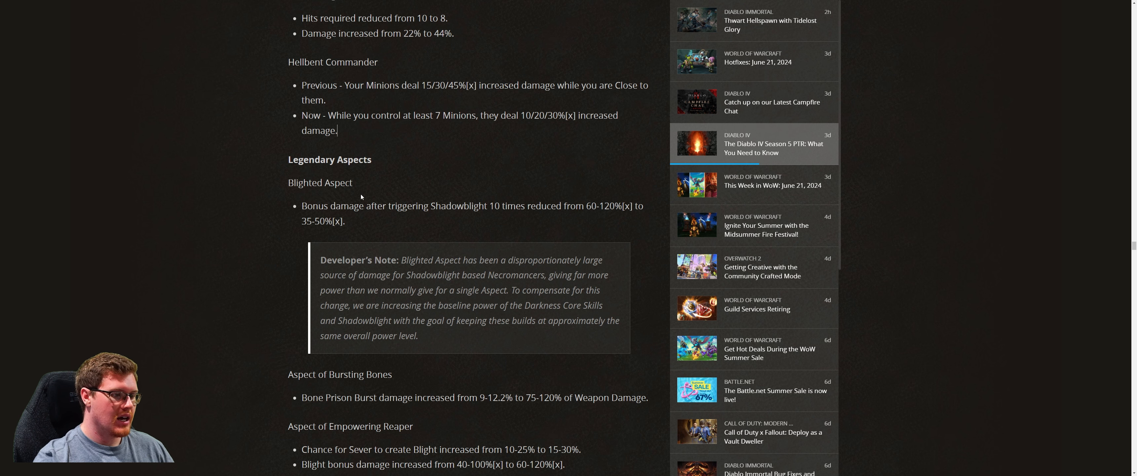
{"action": "mouse_move", "coordinate": [408, 255]}
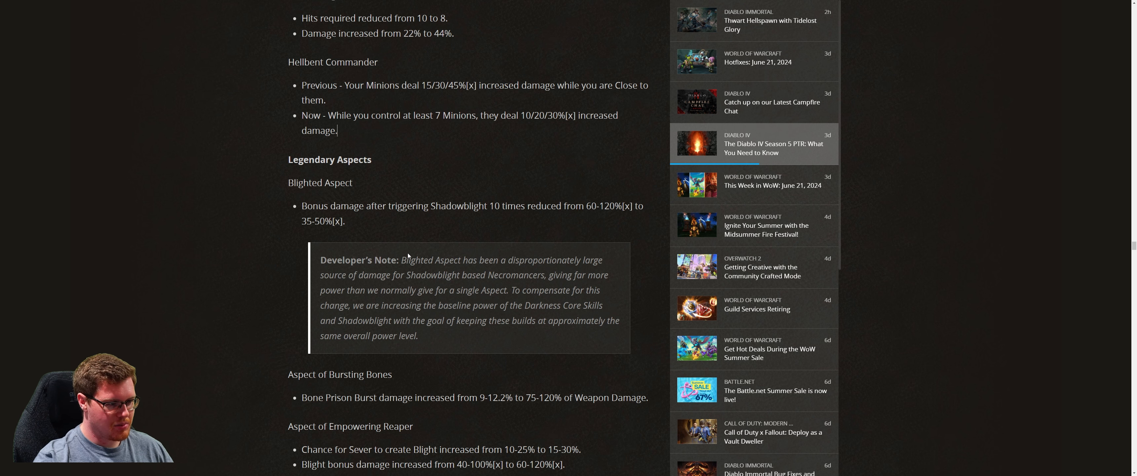
- Scroll to Legendary Aspects and highlight the Blighted Aspect Developer's Note label
{"action": "scroll", "scroll_direction": "down", "scroll_amount": 3}
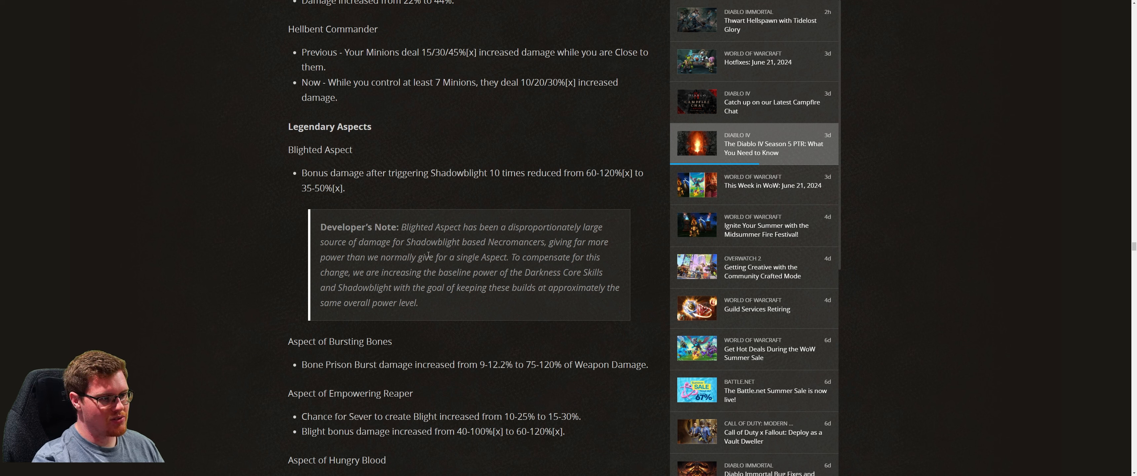
{"action": "left_click_drag", "start_coordinate": [287, 146], "coordinate": [356, 187]}
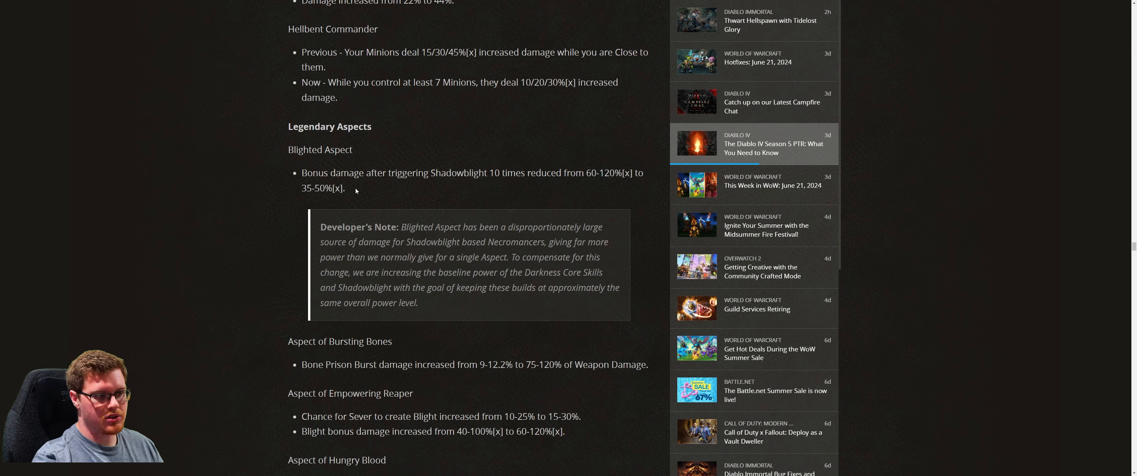
{"action": "mouse_move", "coordinate": [370, 191]}
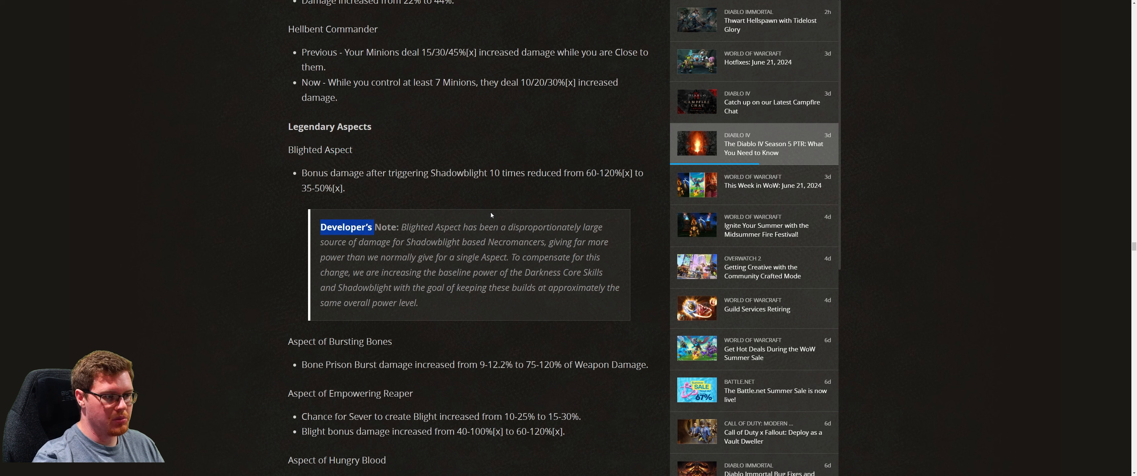
{"action": "mouse_move", "coordinate": [345, 187]}
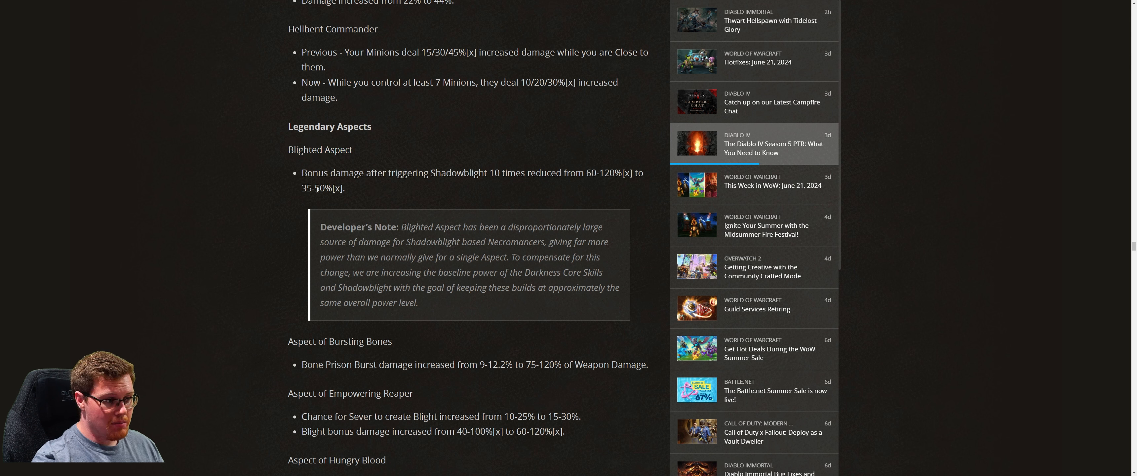
{"action": "double_click", "coordinate": [324, 188]}
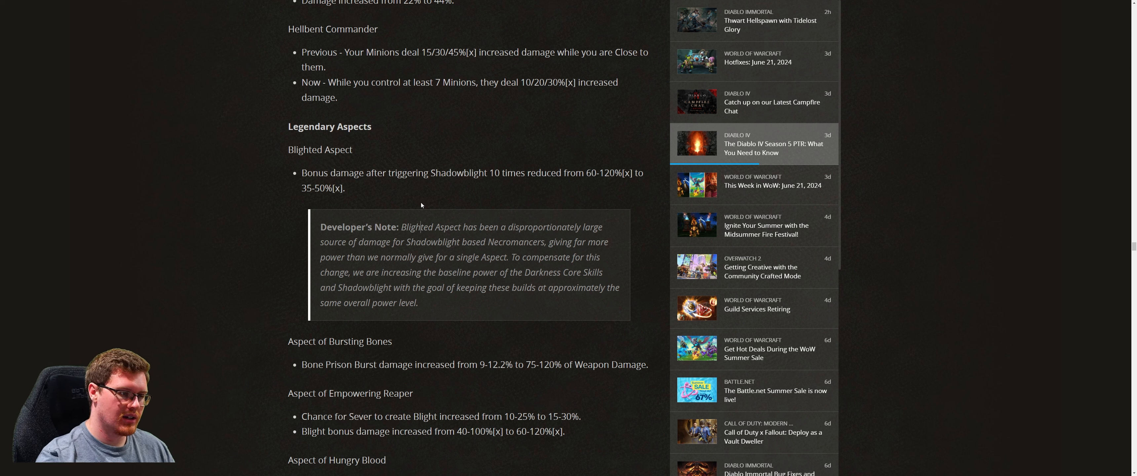
{"action": "mouse_move", "coordinate": [466, 213]}
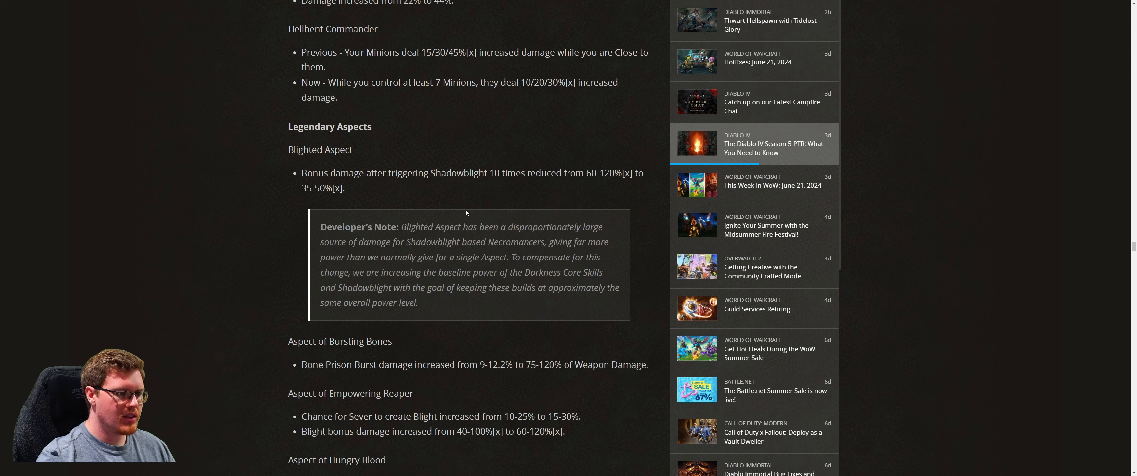
{"action": "mouse_move", "coordinate": [345, 187]}
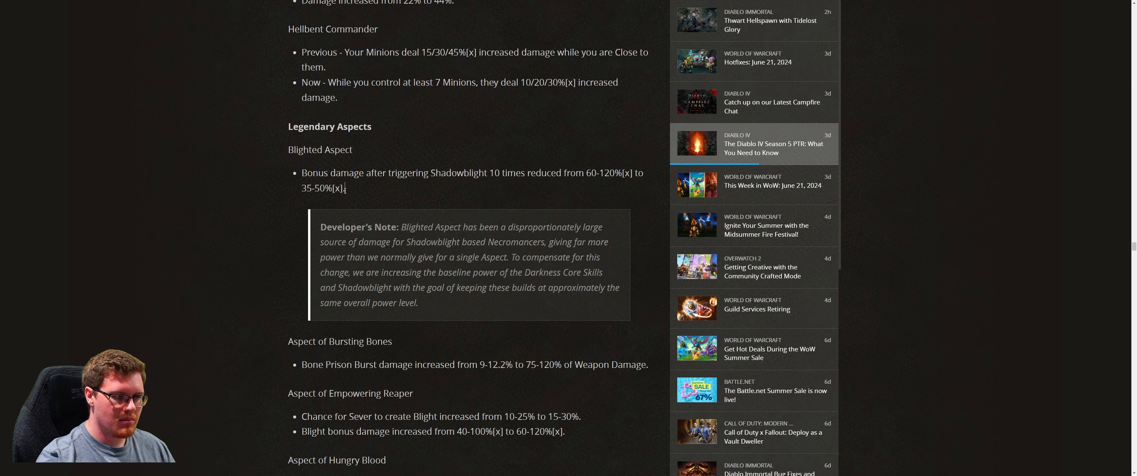
{"action": "mouse_move", "coordinate": [352, 195]}
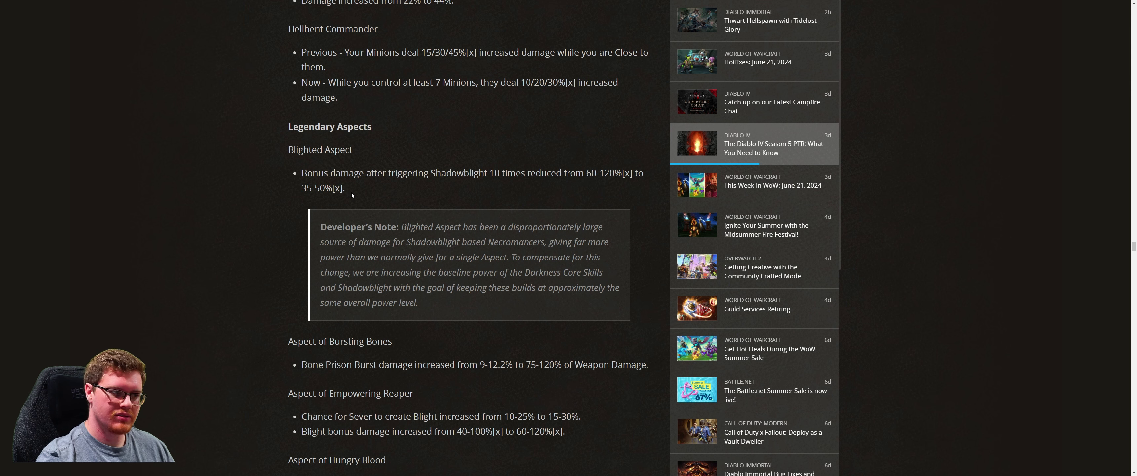
- Highlight the new 15-30% Blight chance in the Aspect of Empowering Reaper entry
{"action": "scroll", "scroll_direction": "down", "scroll_amount": 3}
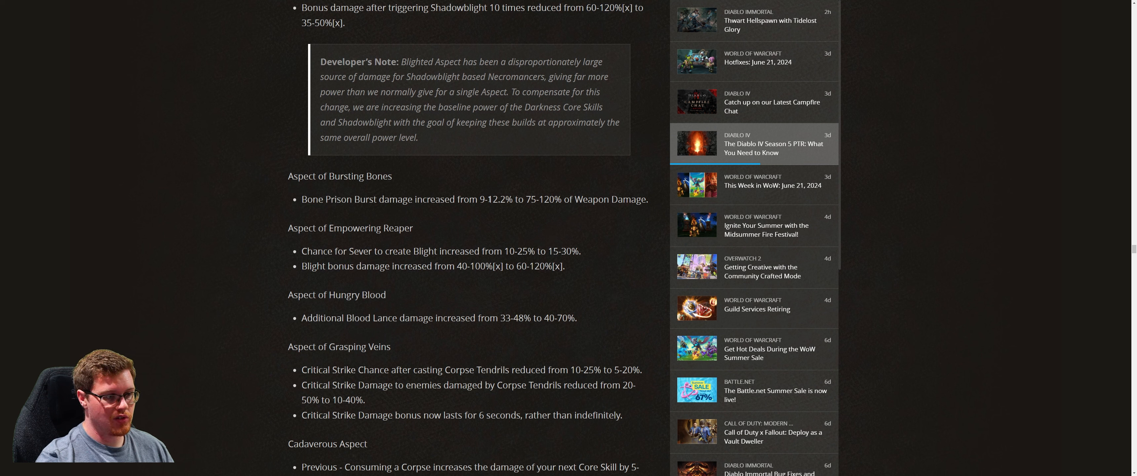
{"action": "double_click", "coordinate": [496, 200]}
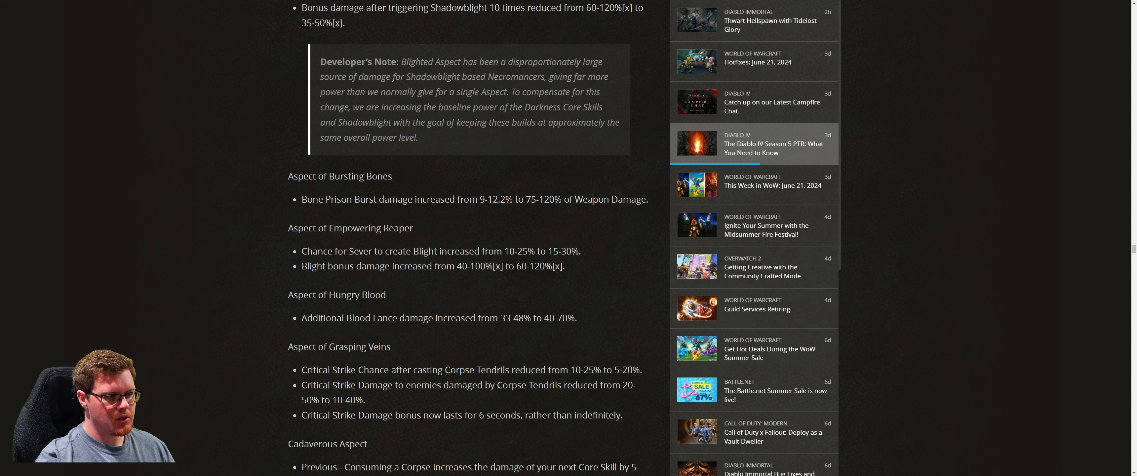
{"action": "mouse_move", "coordinate": [349, 196]}
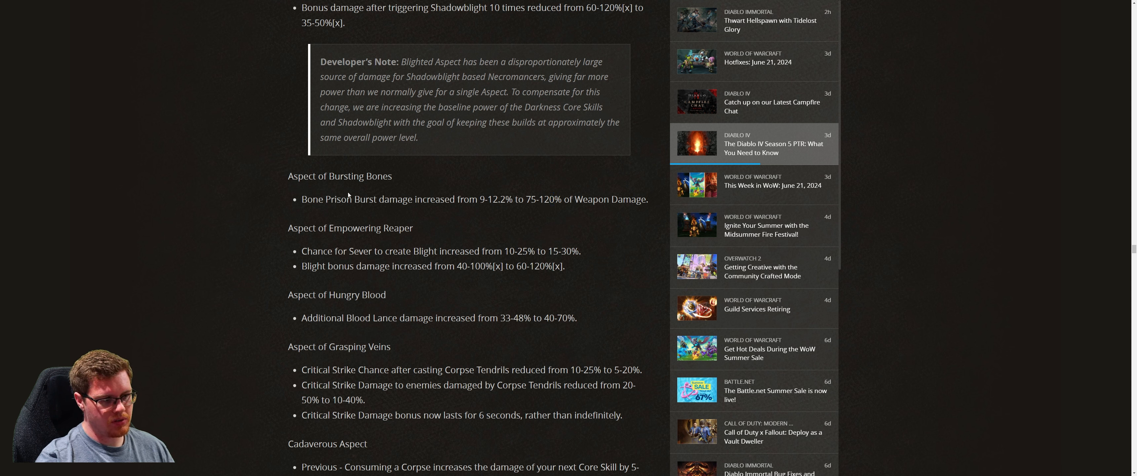
{"action": "mouse_move", "coordinate": [349, 207]}
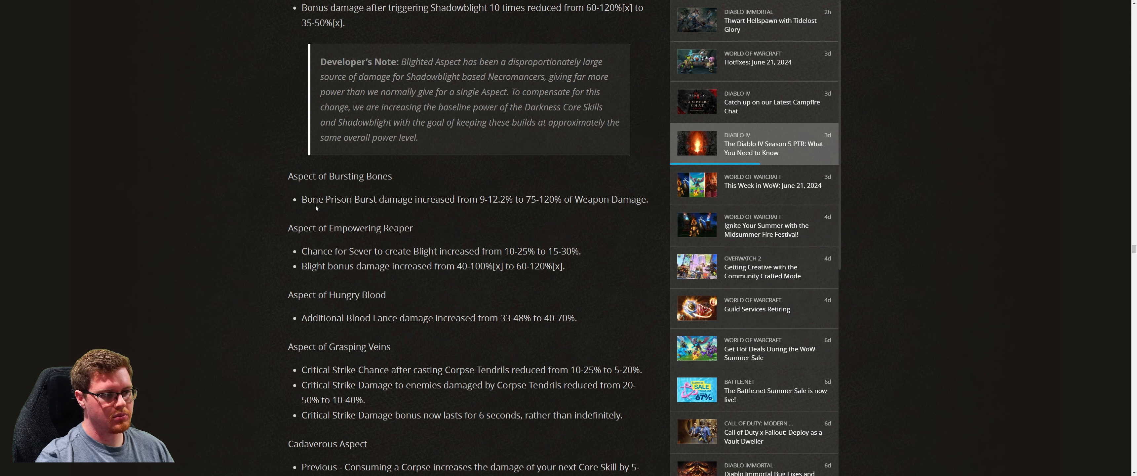
{"action": "scroll", "scroll_direction": "down", "scroll_amount": 3}
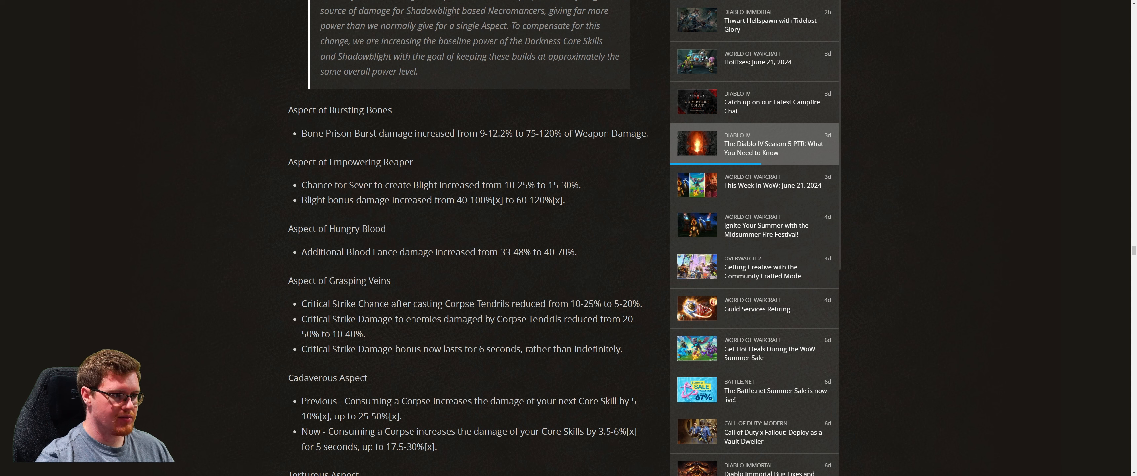
{"action": "double_click", "coordinate": [563, 185]}
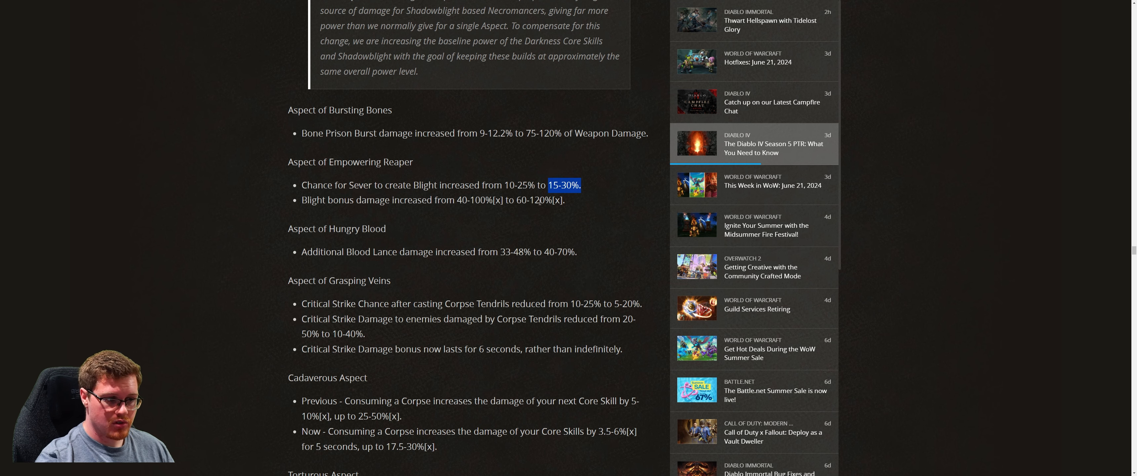
{"action": "scroll", "scroll_direction": "up", "scroll_amount": 3}
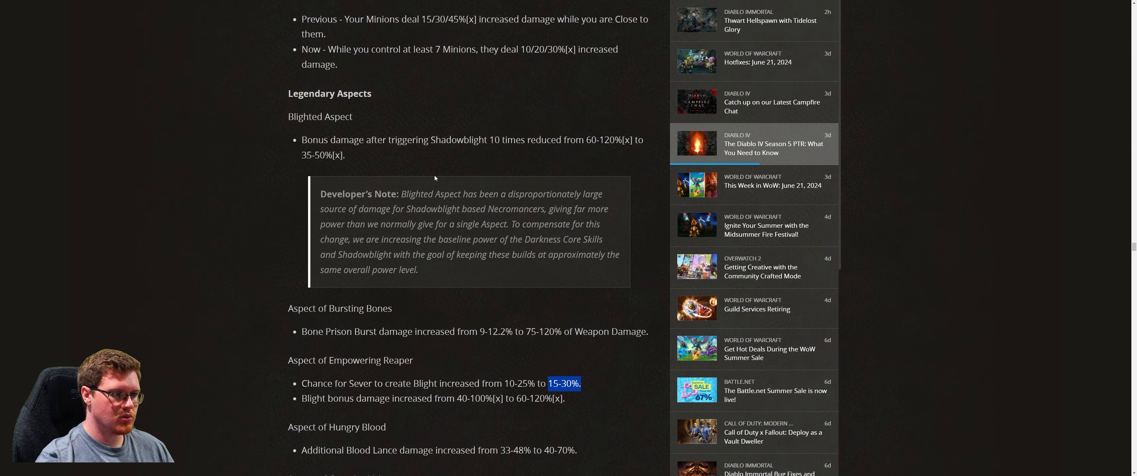
{"action": "scroll", "scroll_direction": "down", "scroll_amount": 3}
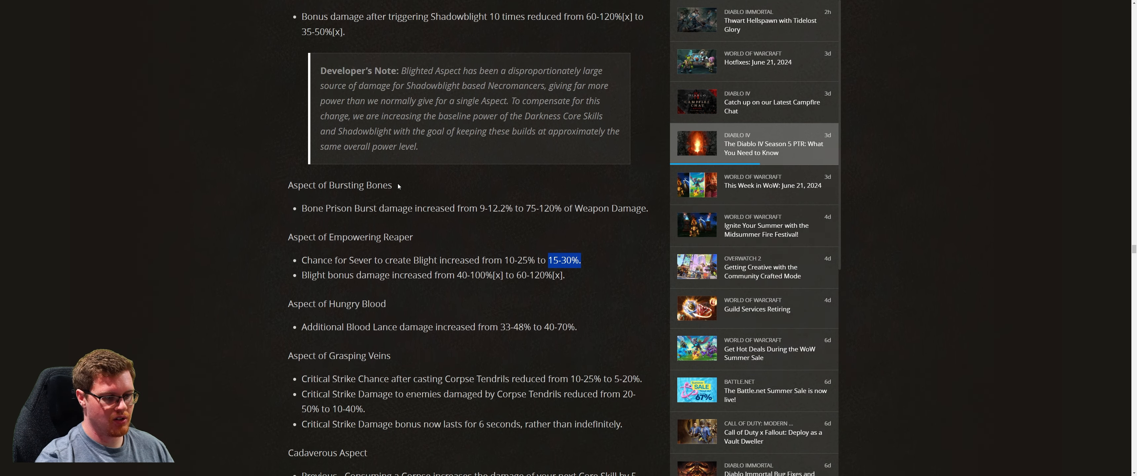
{"action": "scroll", "scroll_direction": "down", "scroll_amount": 3}
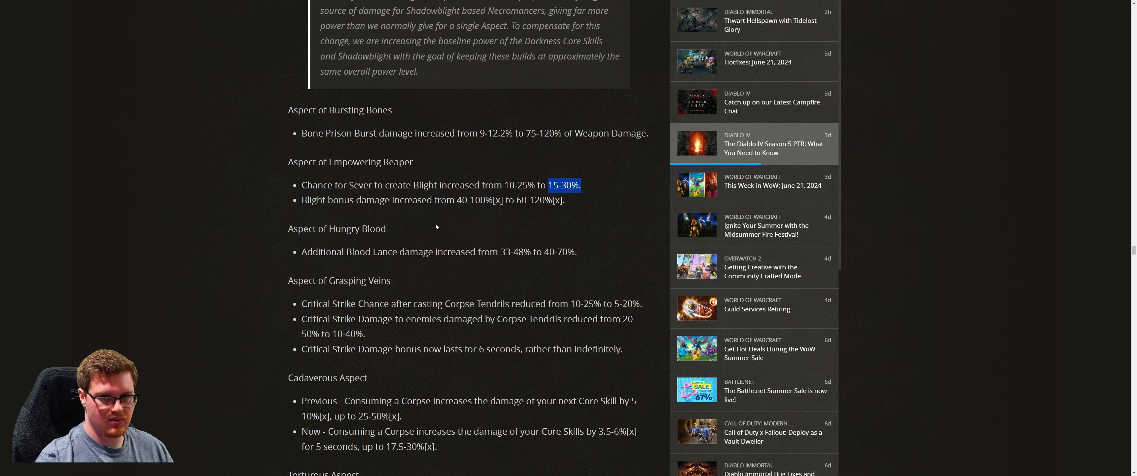
- Highlight the reduced 20% Critical Strike Chance and the Aspect of Grasping Veins heading, then scroll toward Unique Items
{"action": "scroll", "scroll_direction": "down", "scroll_amount": 3}
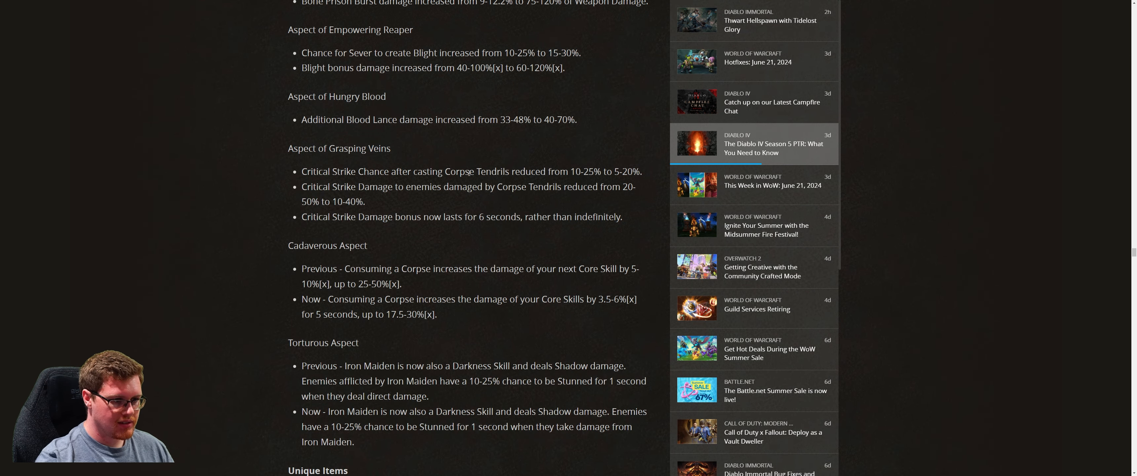
{"action": "double_click", "coordinate": [592, 171]}
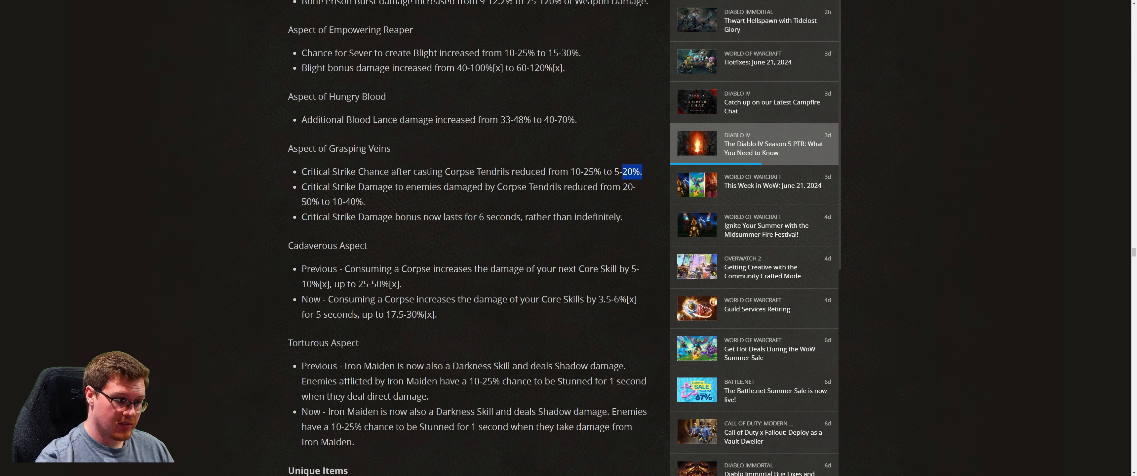
{"action": "double_click", "coordinate": [356, 148]}
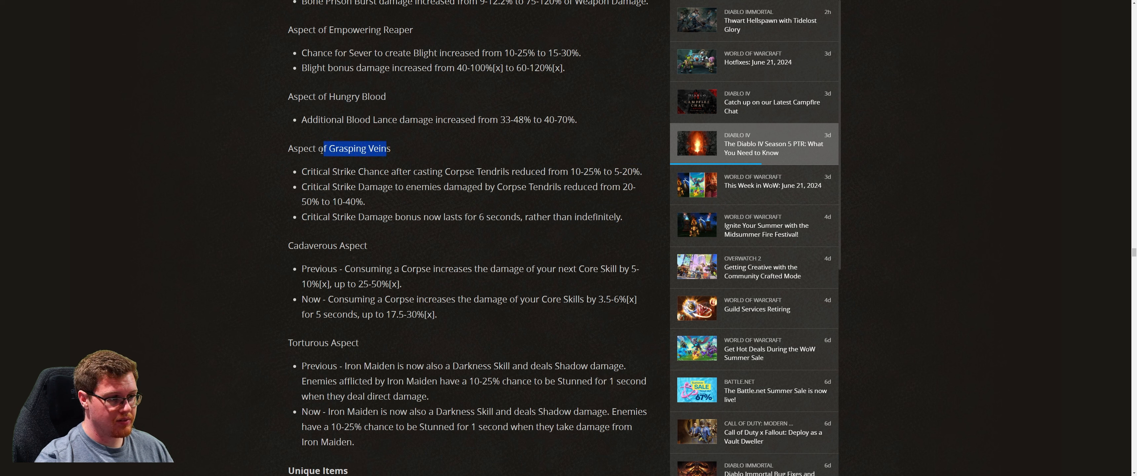
{"action": "left_click", "coordinate": [384, 210]}
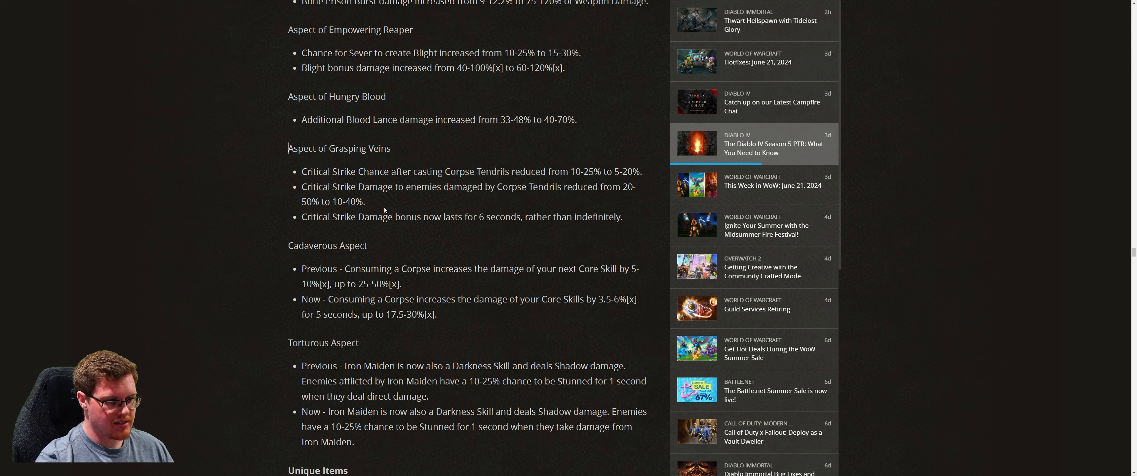
{"action": "double_click", "coordinate": [338, 148]}
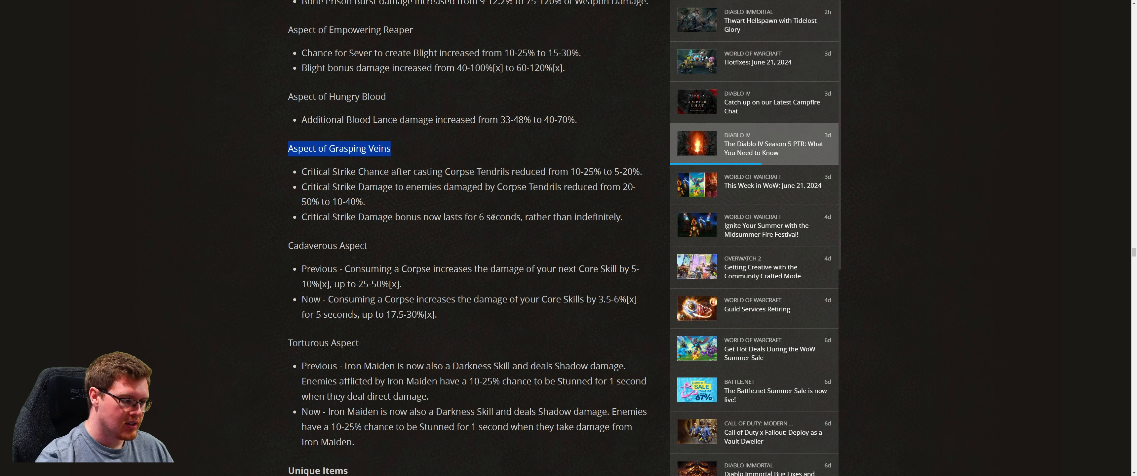
{"action": "scroll", "scroll_direction": "down", "scroll_amount": 3}
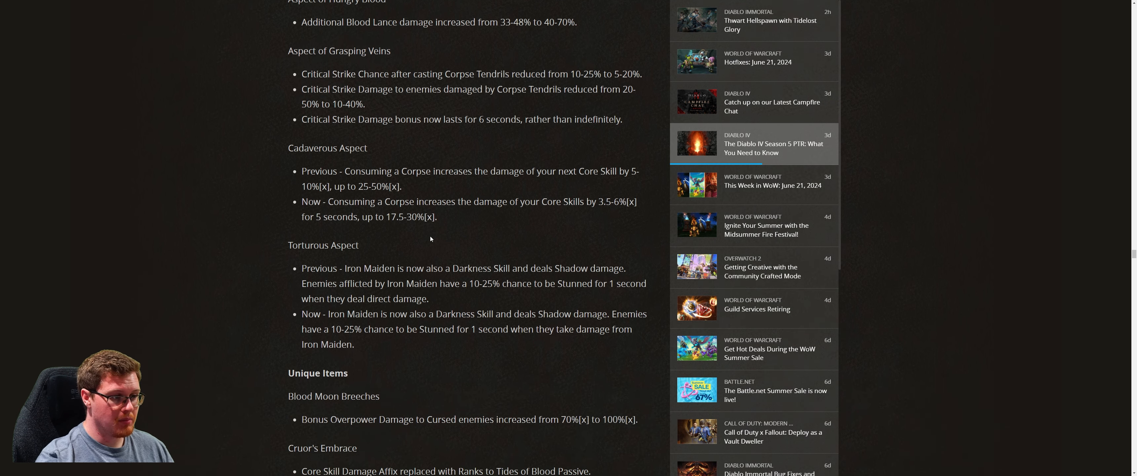
- Highlight the Ring of Mendeln name and its Summoning Skill Damage affix change
{"action": "scroll", "scroll_direction": "down", "scroll_amount": 3}
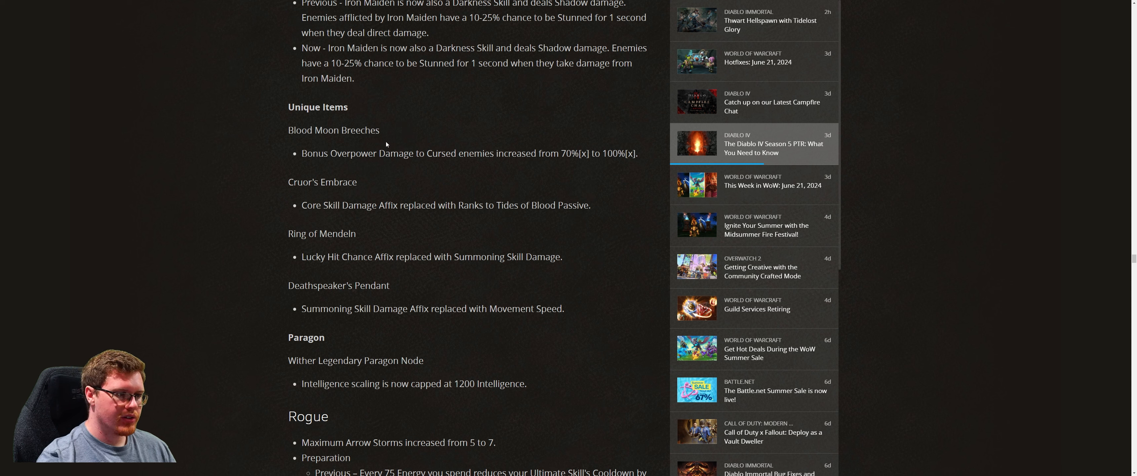
{"action": "mouse_move", "coordinate": [369, 190]}
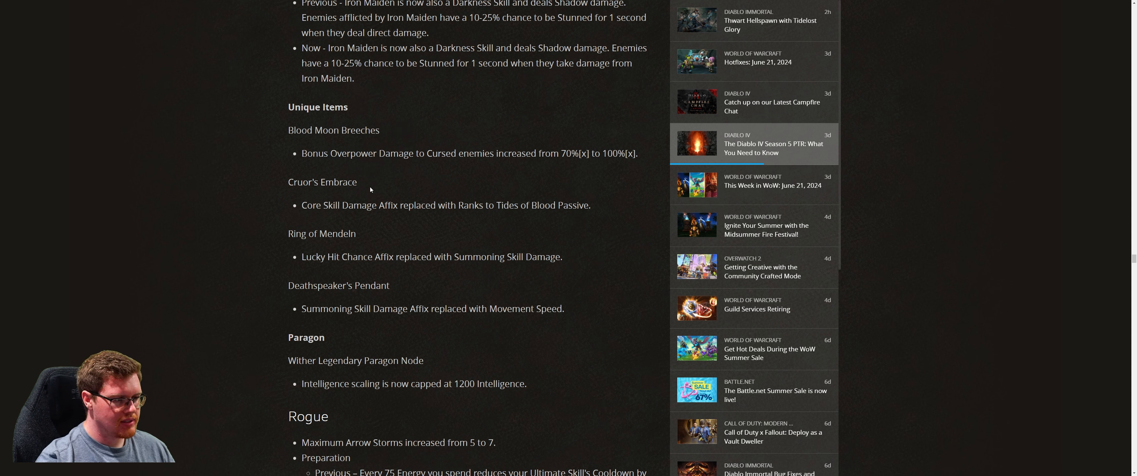
{"action": "double_click", "coordinate": [321, 232]}
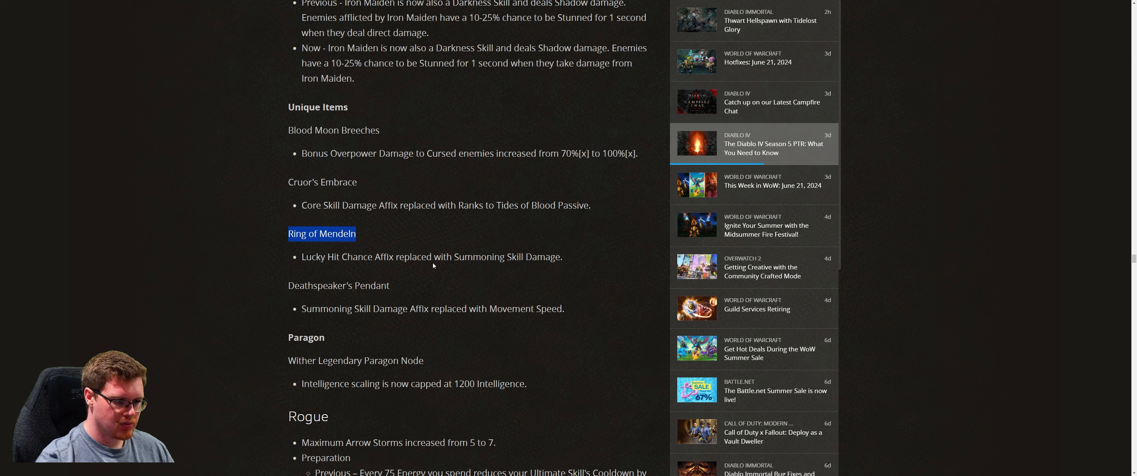
{"action": "mouse_move", "coordinate": [360, 240]}
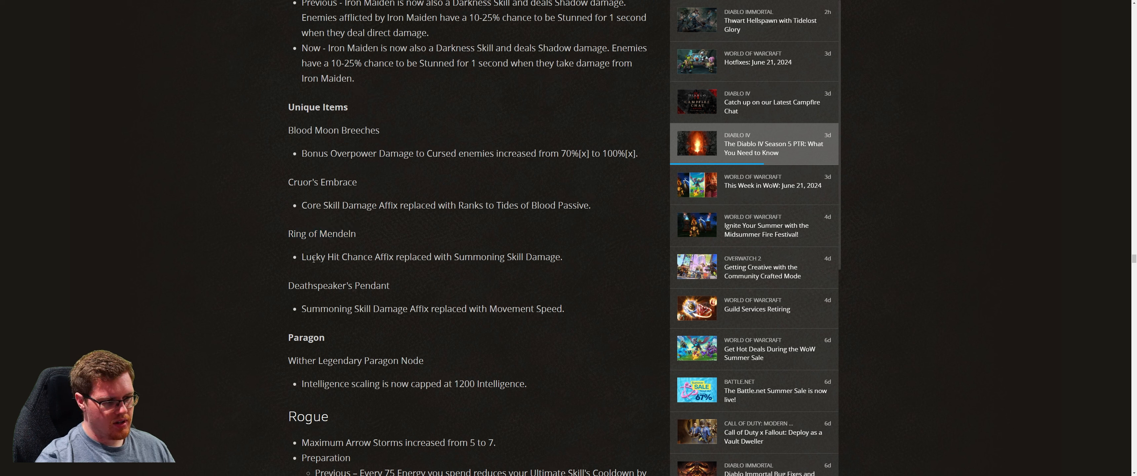
{"action": "left_click_drag", "start_coordinate": [300, 257], "coordinate": [432, 257]}
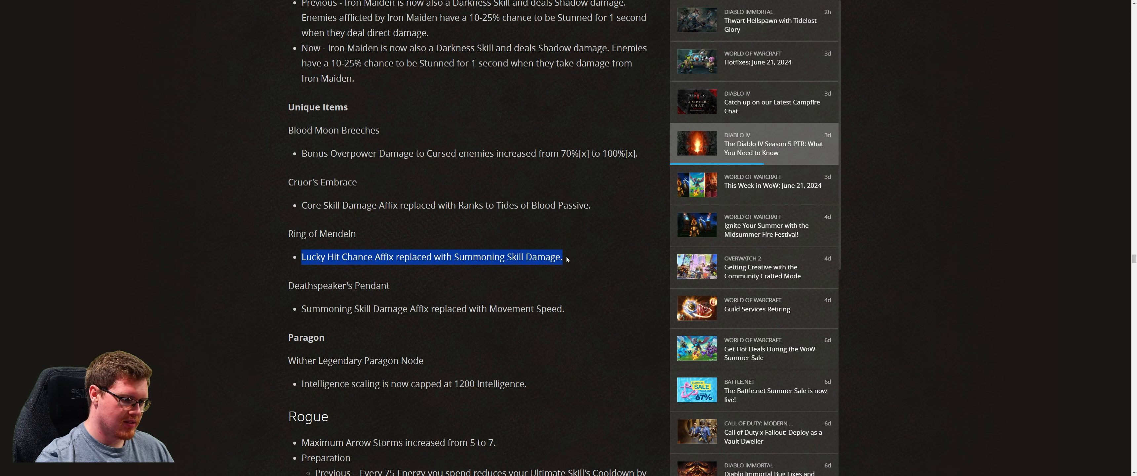
{"action": "left_click", "coordinate": [566, 261]}
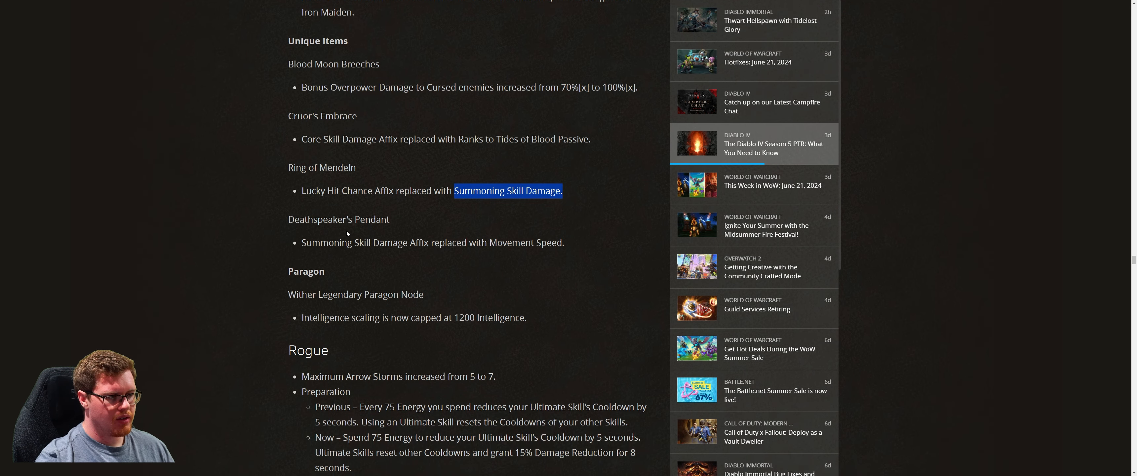
{"action": "mouse_move", "coordinate": [367, 245]}
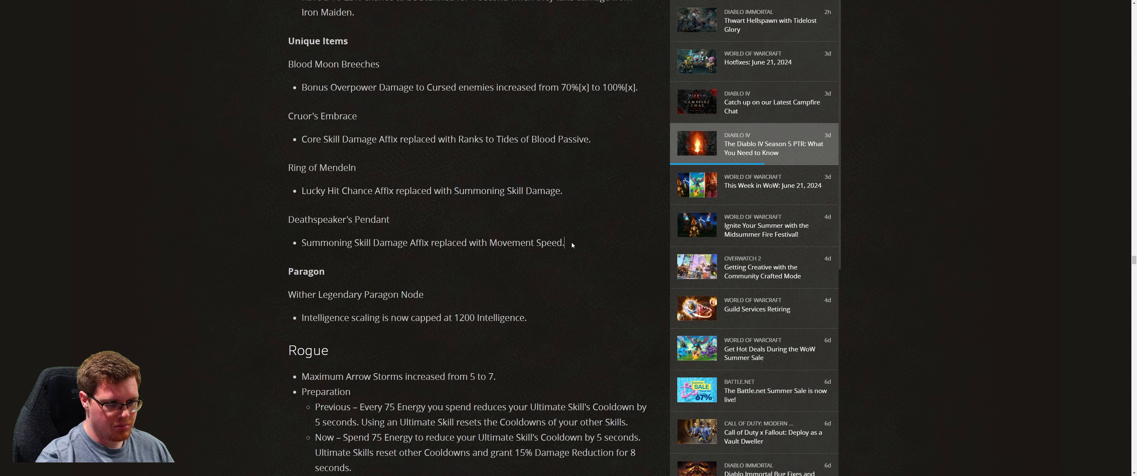
{"action": "mouse_move", "coordinate": [402, 239]}
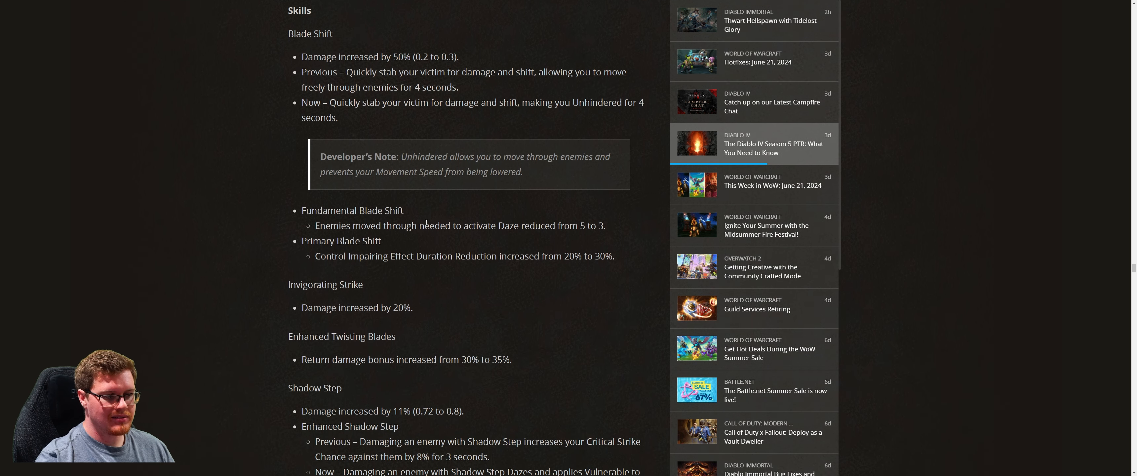
- Scroll from Smoke Grenade down through the Rogue Passives and Key Passives
{"action": "scroll", "scroll_direction": "down", "scroll_amount": 3}
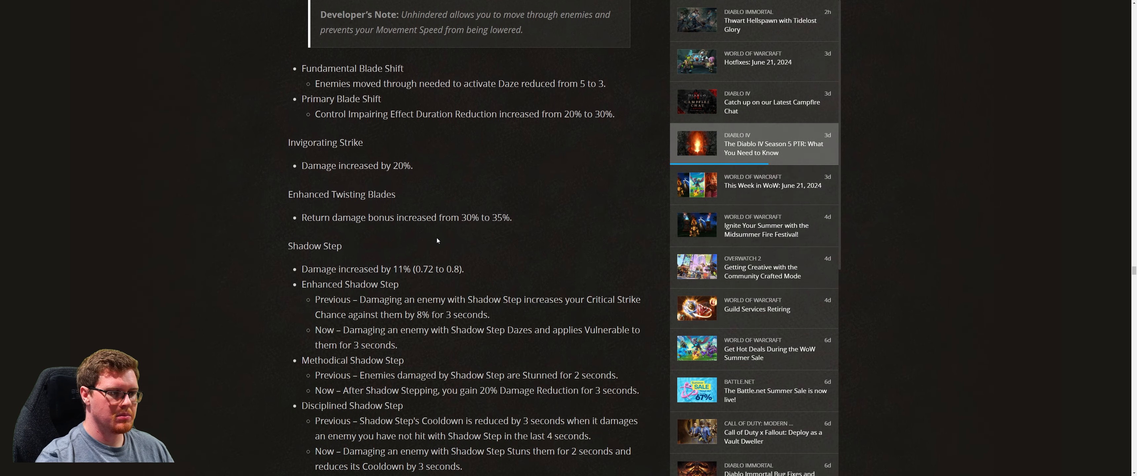
{"action": "scroll", "scroll_direction": "down", "scroll_amount": 3}
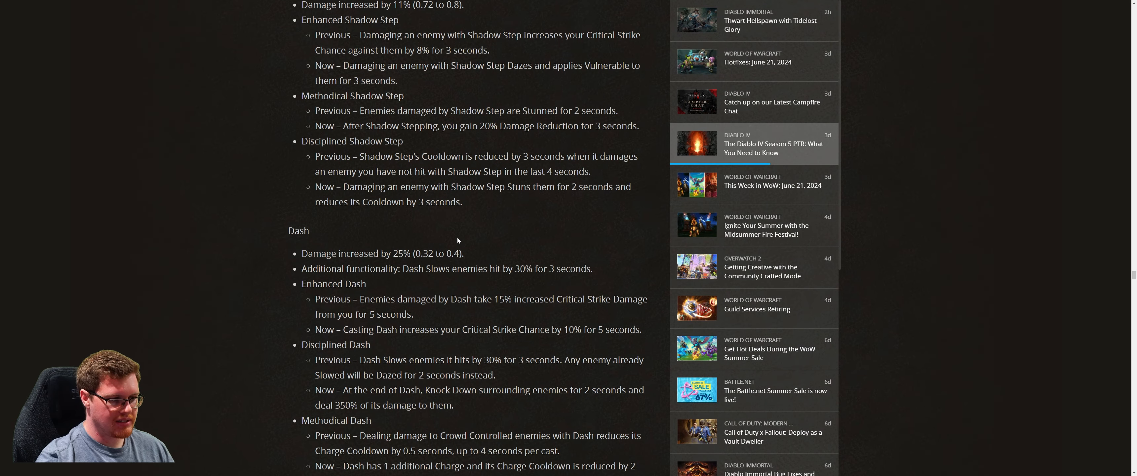
{"action": "scroll", "scroll_direction": "down", "scroll_amount": 3}
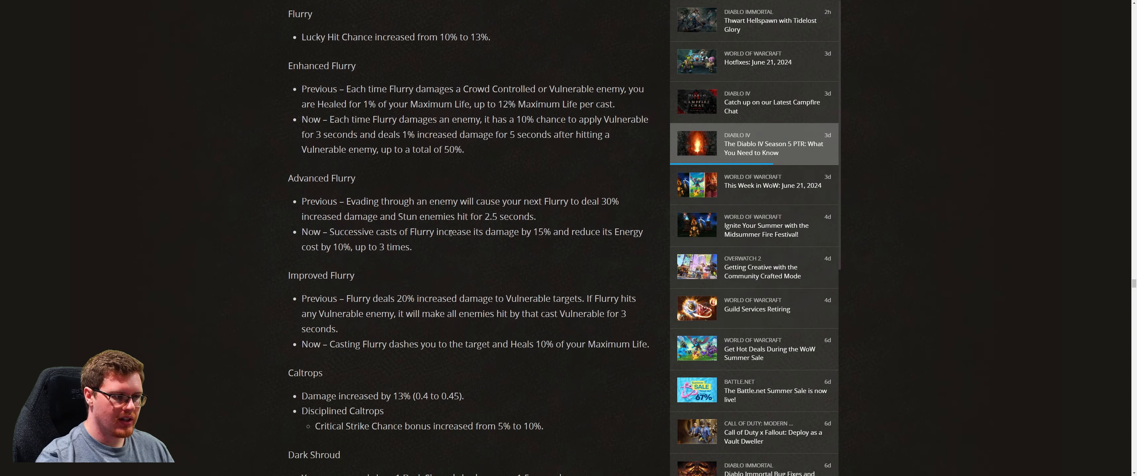
{"action": "scroll", "scroll_direction": "down", "scroll_amount": 3}
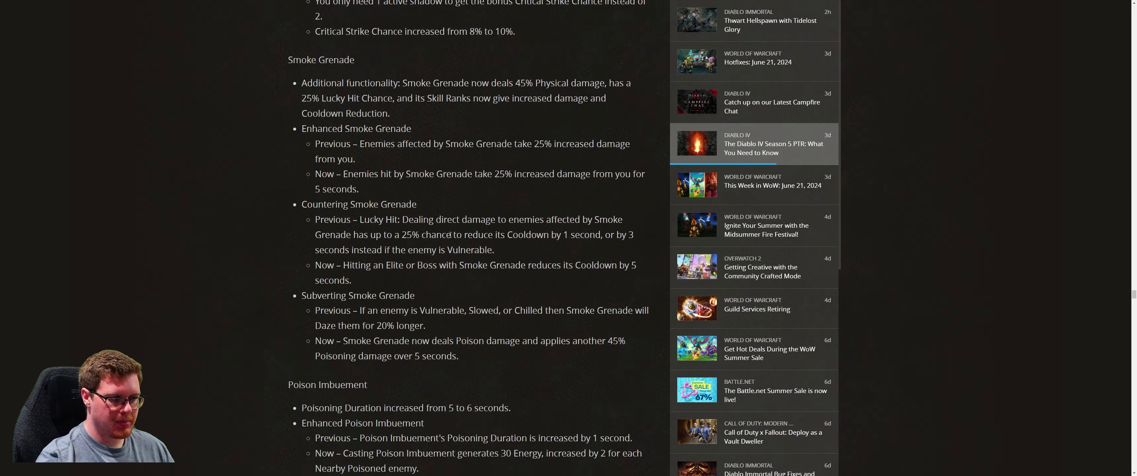
{"action": "scroll", "scroll_direction": "down", "scroll_amount": 3}
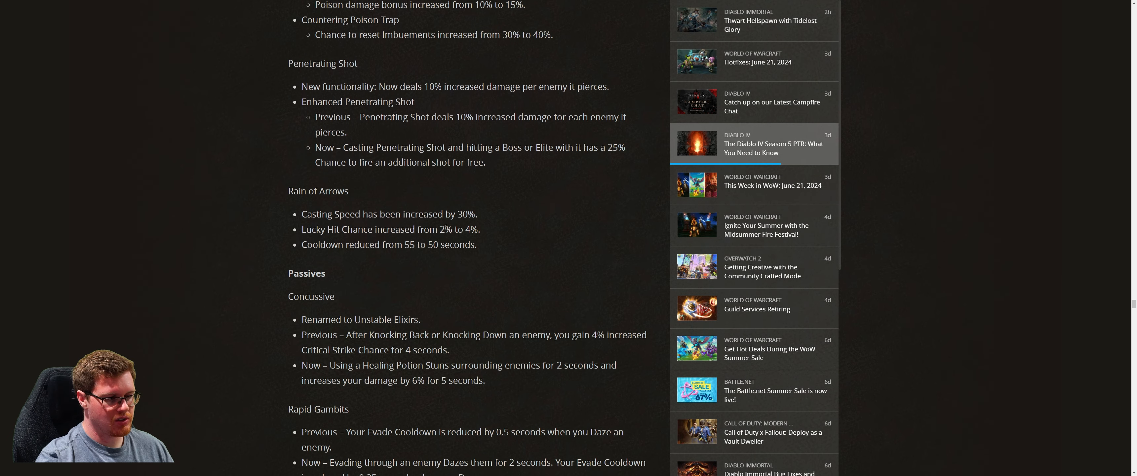
{"action": "scroll", "scroll_direction": "down", "scroll_amount": 3}
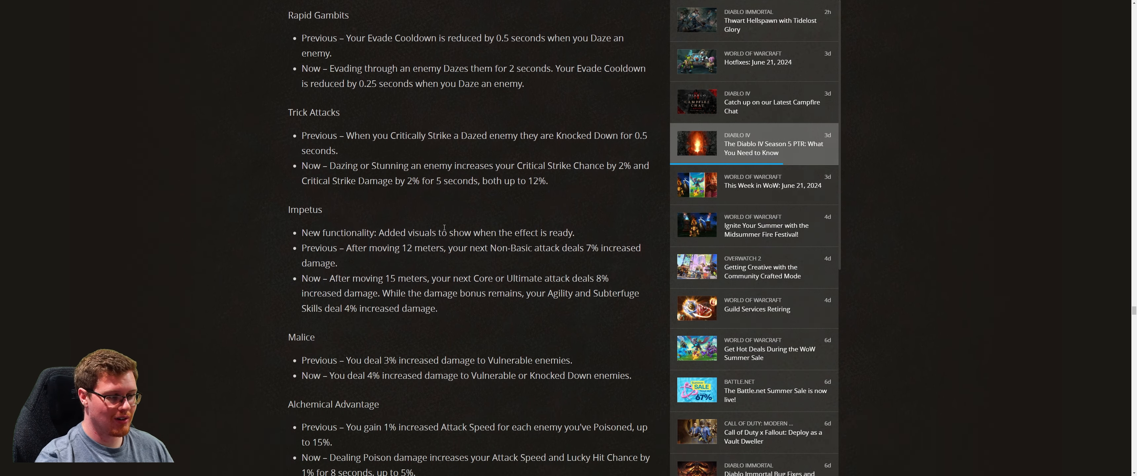
- Continue through Rogue Legendary Aspects like Of Noxious Ice and Of Stolen Vigor to Saboteur's Signet
{"action": "scroll", "scroll_direction": "down", "scroll_amount": 3}
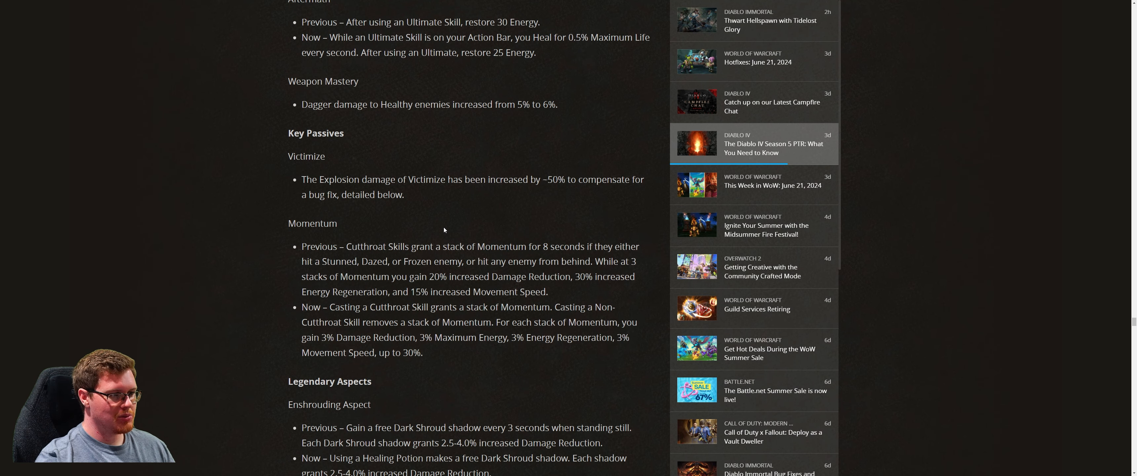
{"action": "scroll", "scroll_direction": "down", "scroll_amount": 3}
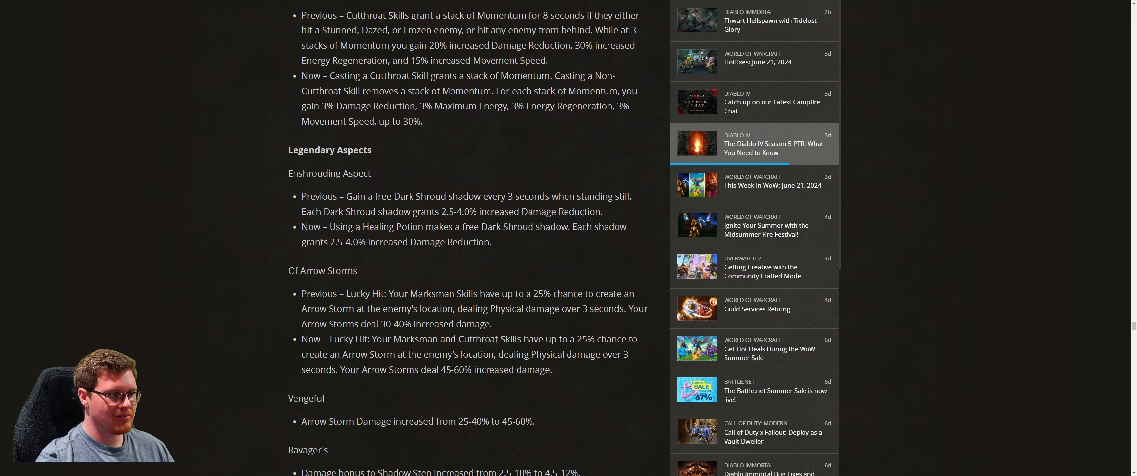
{"action": "scroll", "scroll_direction": "down", "scroll_amount": 3}
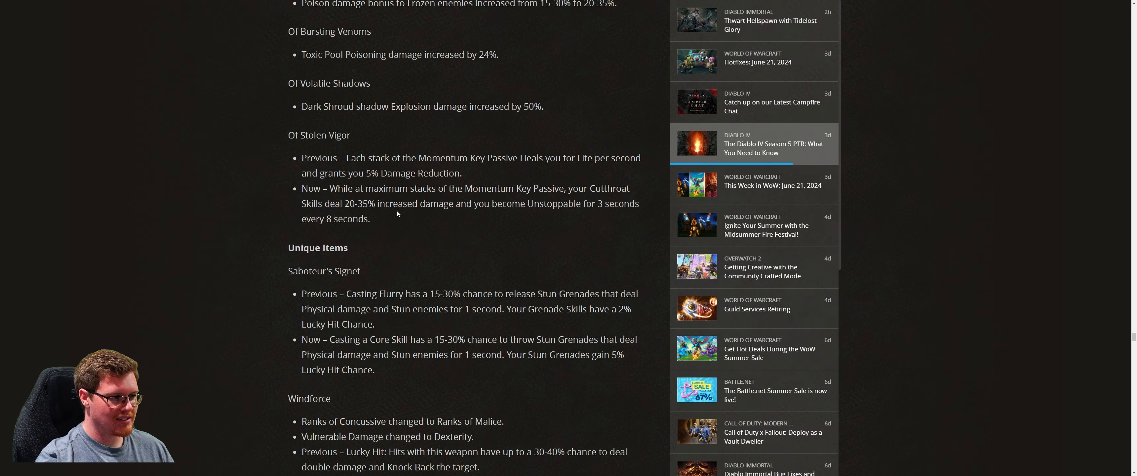
{"action": "scroll", "scroll_direction": "down", "scroll_amount": 3}
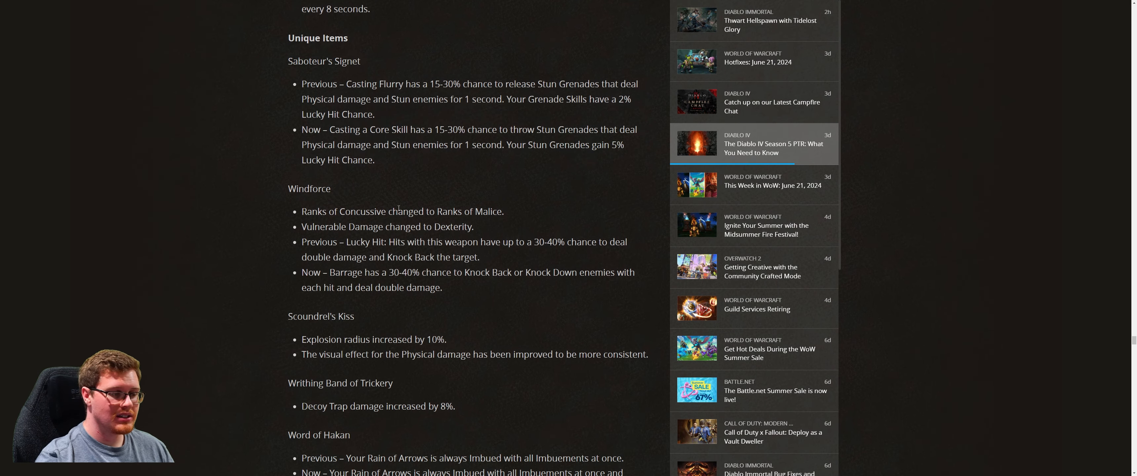
{"action": "mouse_move", "coordinate": [377, 194]}
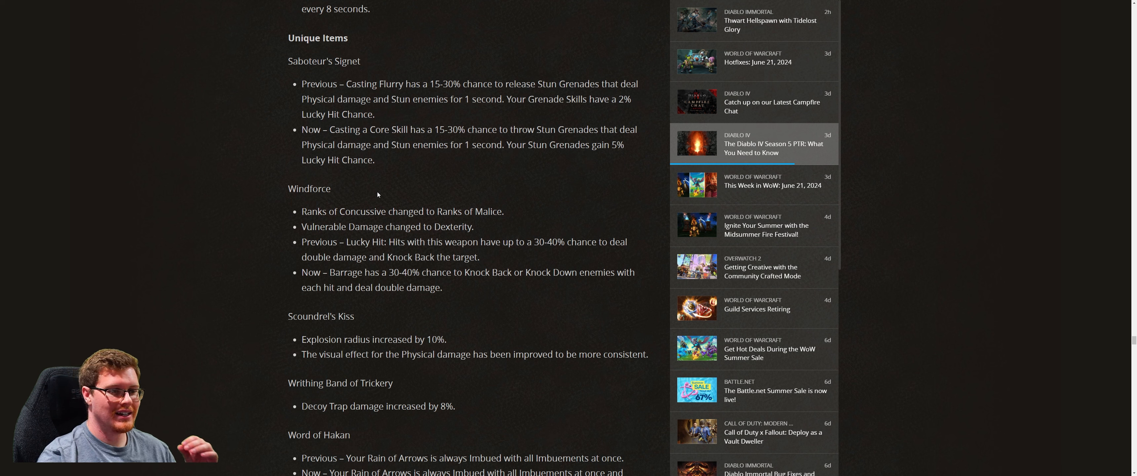
{"action": "mouse_move", "coordinate": [406, 205]}
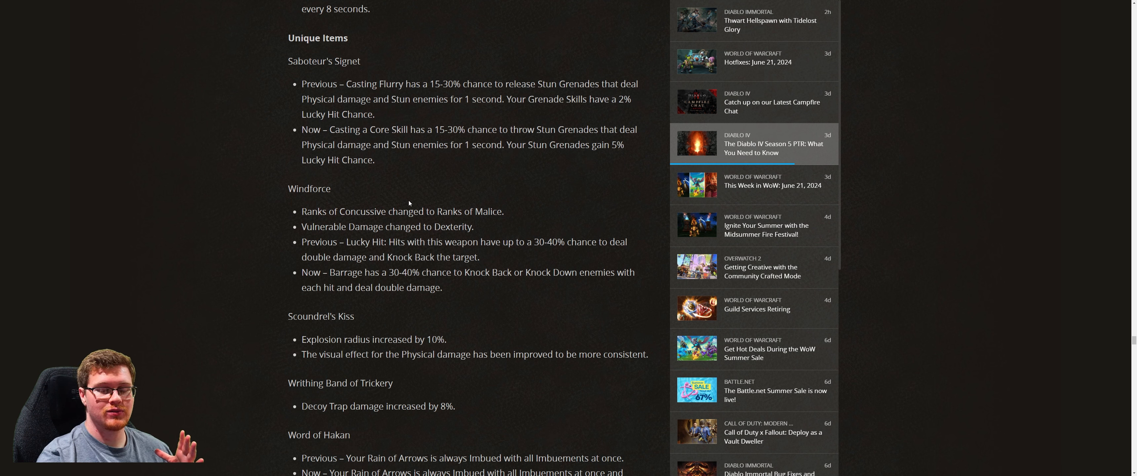
{"action": "scroll", "scroll_direction": "up", "scroll_amount": 3}
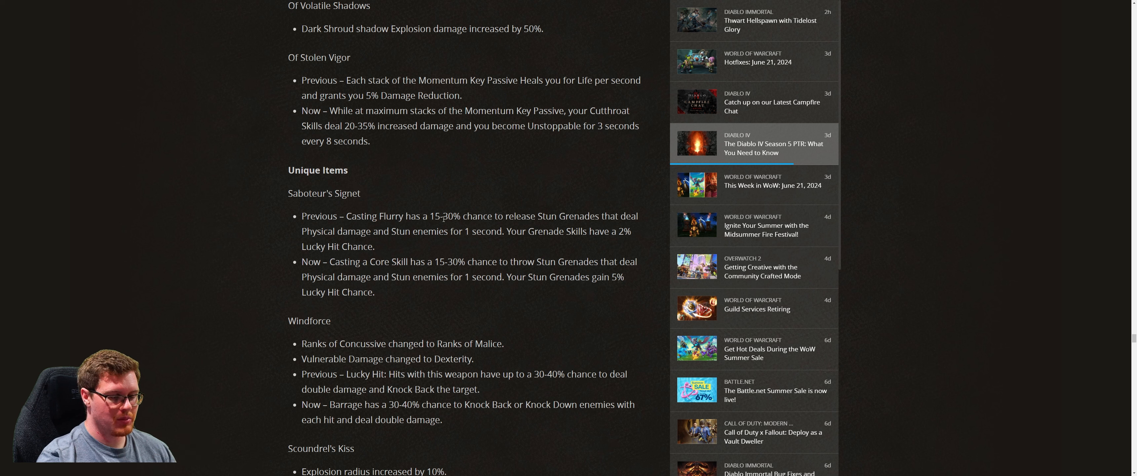
{"action": "mouse_move", "coordinate": [379, 203]}
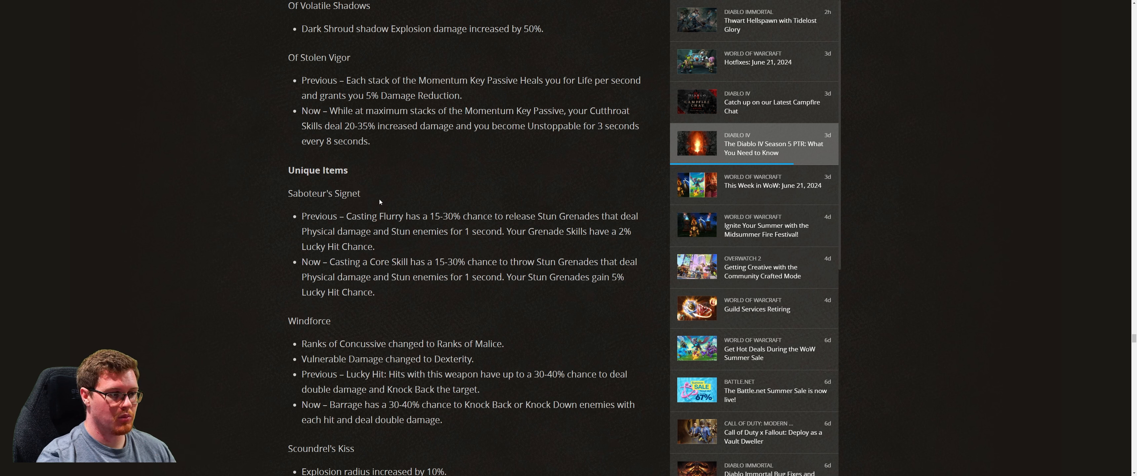
{"action": "mouse_move", "coordinate": [382, 204]}
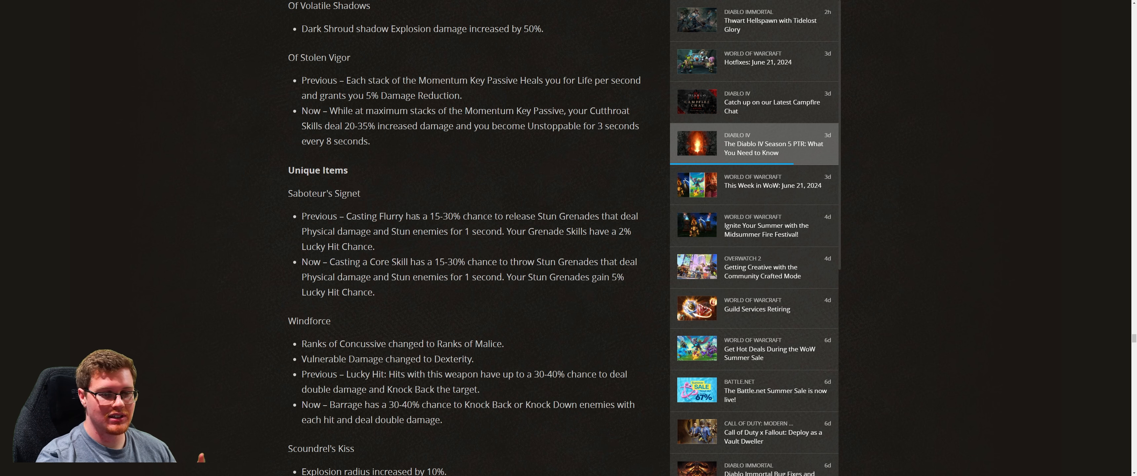
{"action": "mouse_move", "coordinate": [426, 205]}
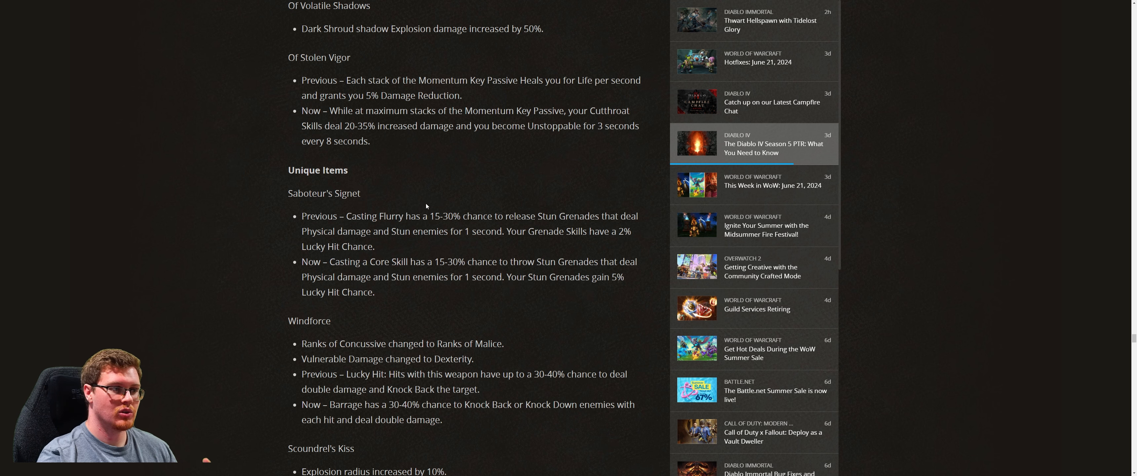
{"action": "scroll", "scroll_direction": "up", "scroll_amount": 3}
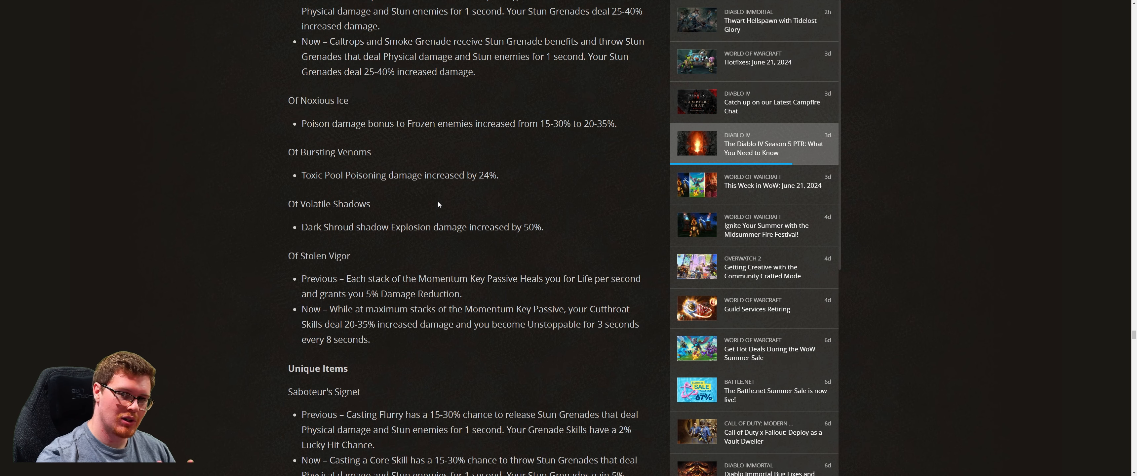
- Scroll through the Sorcerer Skills and Passives to Vyr's Mastery's developer's note and Legendary Aspects
{"action": "scroll", "scroll_direction": "down", "scroll_amount": 3}
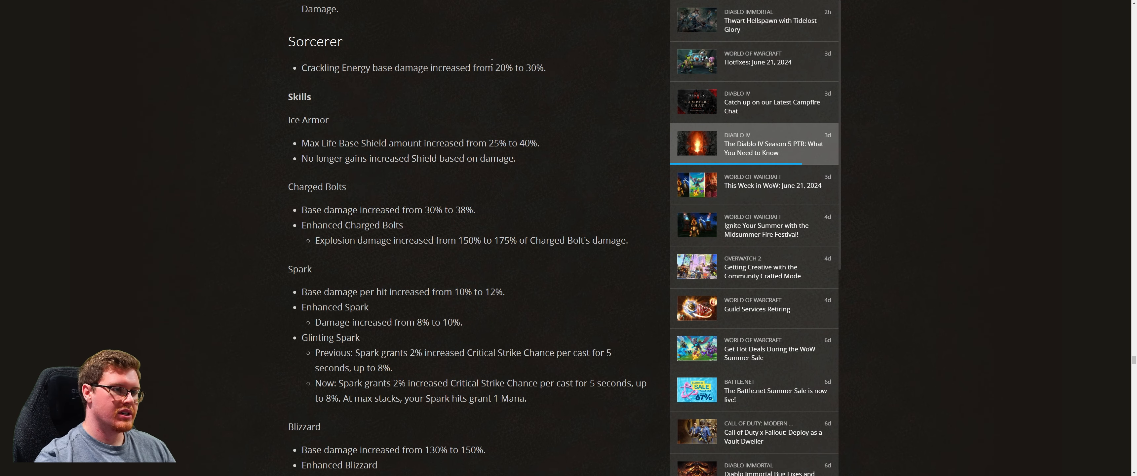
{"action": "mouse_move", "coordinate": [356, 85]}
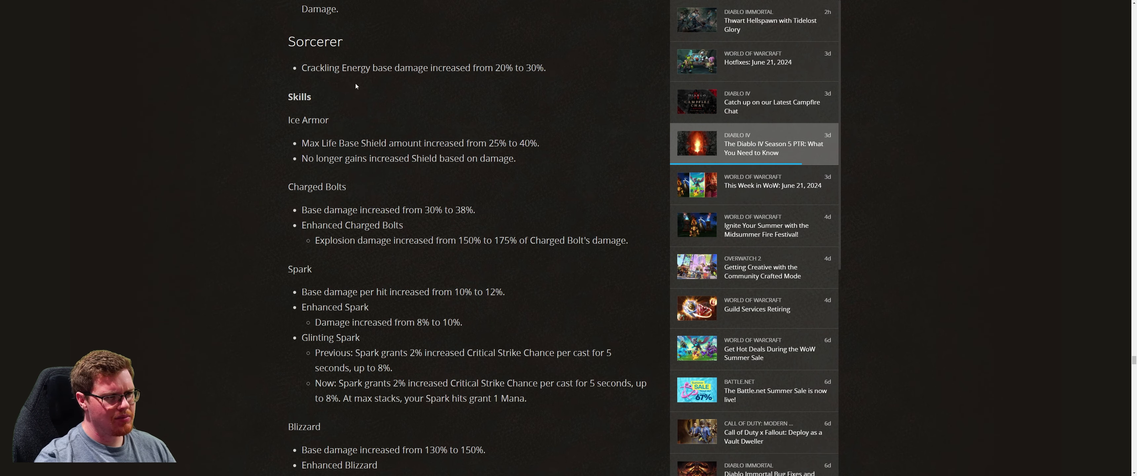
{"action": "mouse_move", "coordinate": [444, 89]}
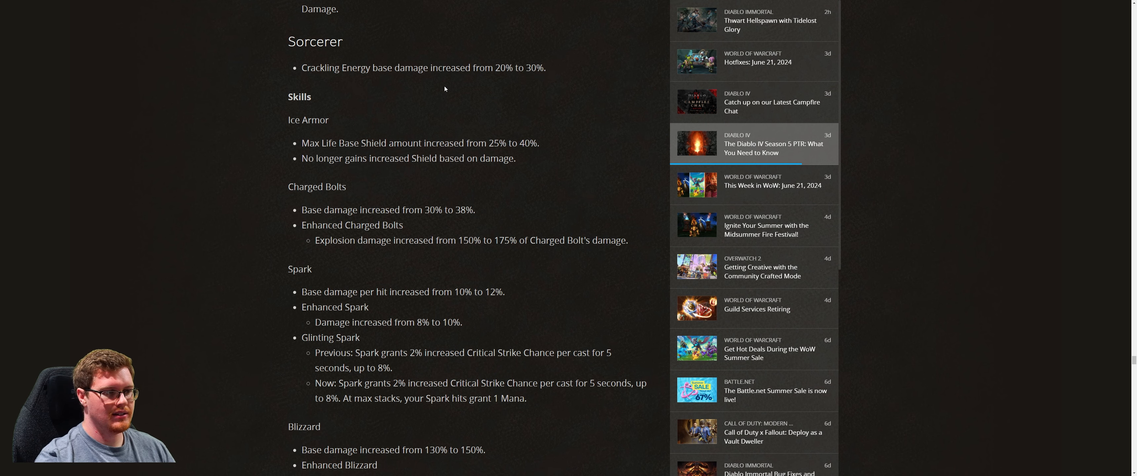
{"action": "scroll", "scroll_direction": "down", "scroll_amount": 3}
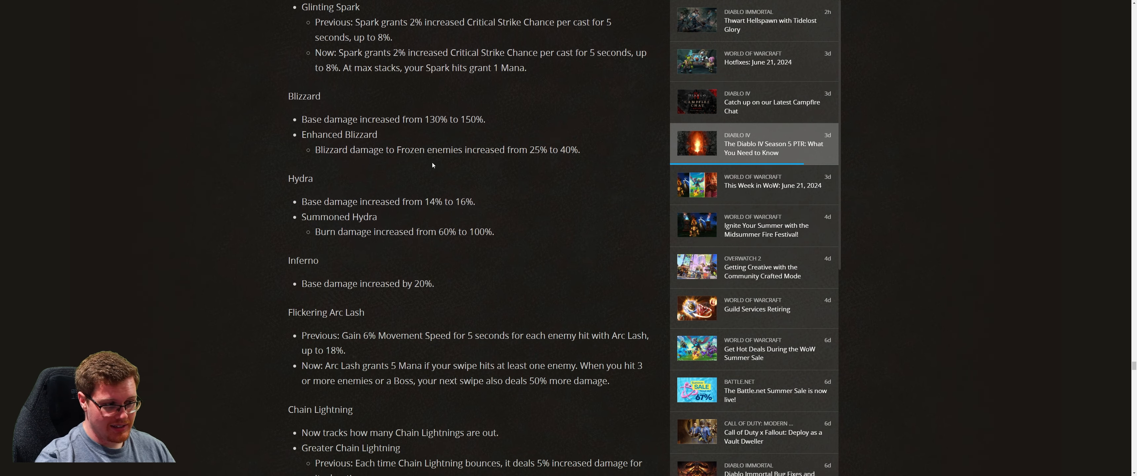
{"action": "scroll", "scroll_direction": "down", "scroll_amount": 3}
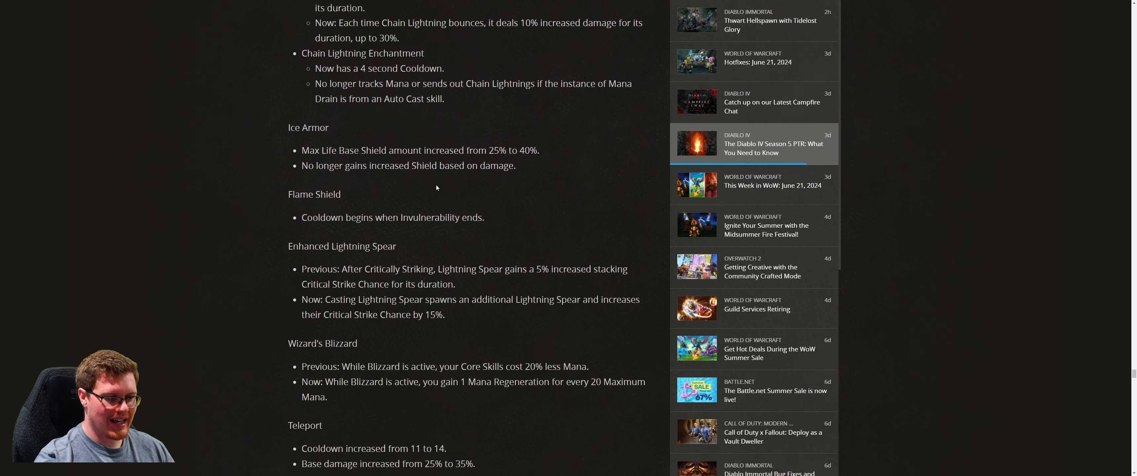
{"action": "scroll", "scroll_direction": "down", "scroll_amount": 3}
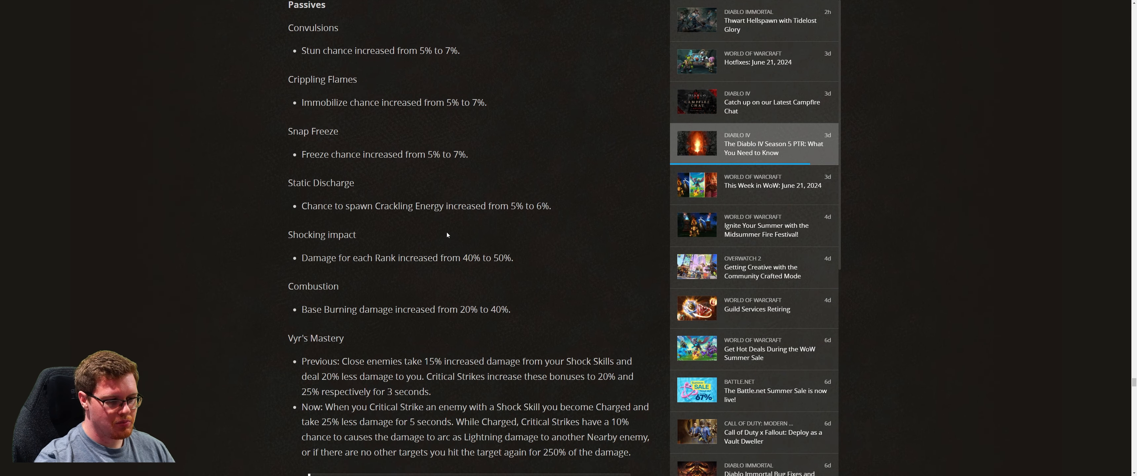
{"action": "scroll", "scroll_direction": "down", "scroll_amount": 3}
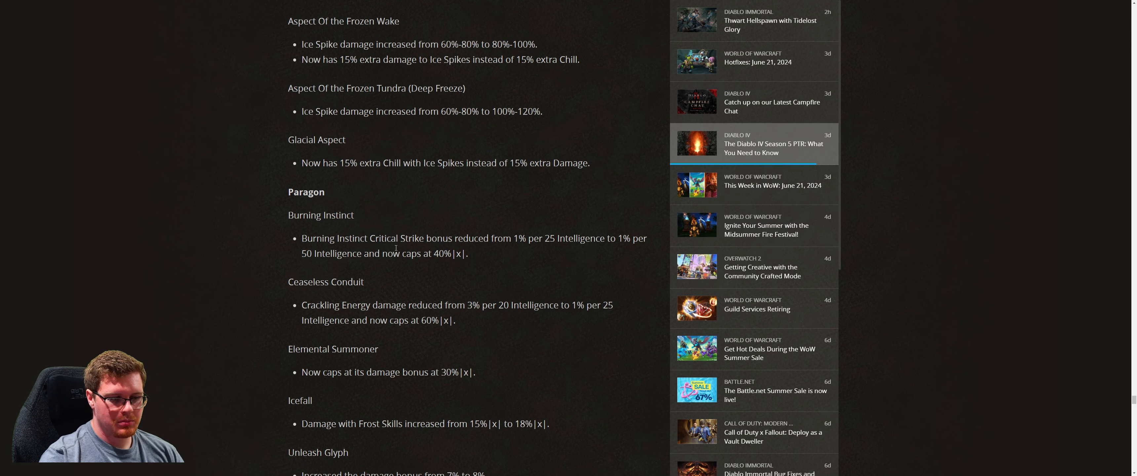
{"action": "scroll", "scroll_direction": "up", "scroll_amount": 3}
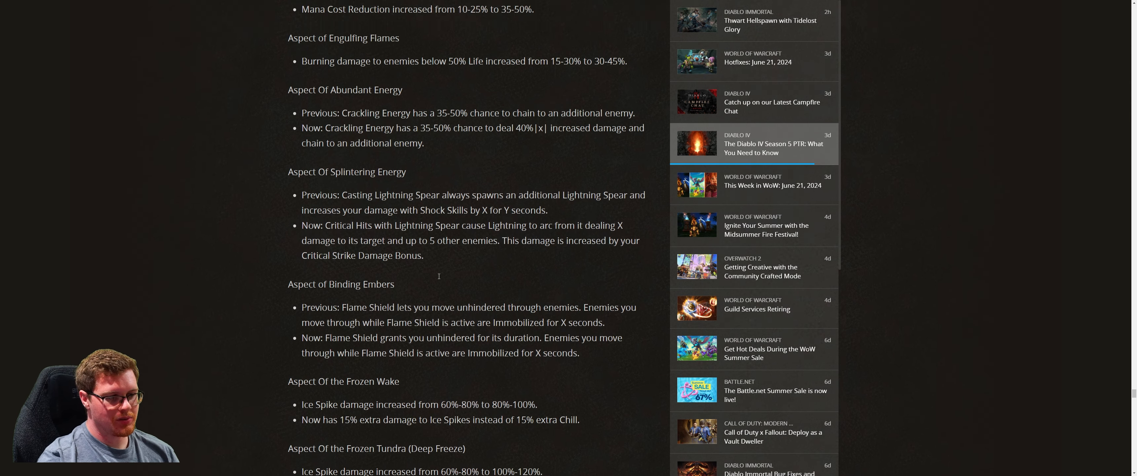
{"action": "scroll", "scroll_direction": "down", "scroll_amount": 3}
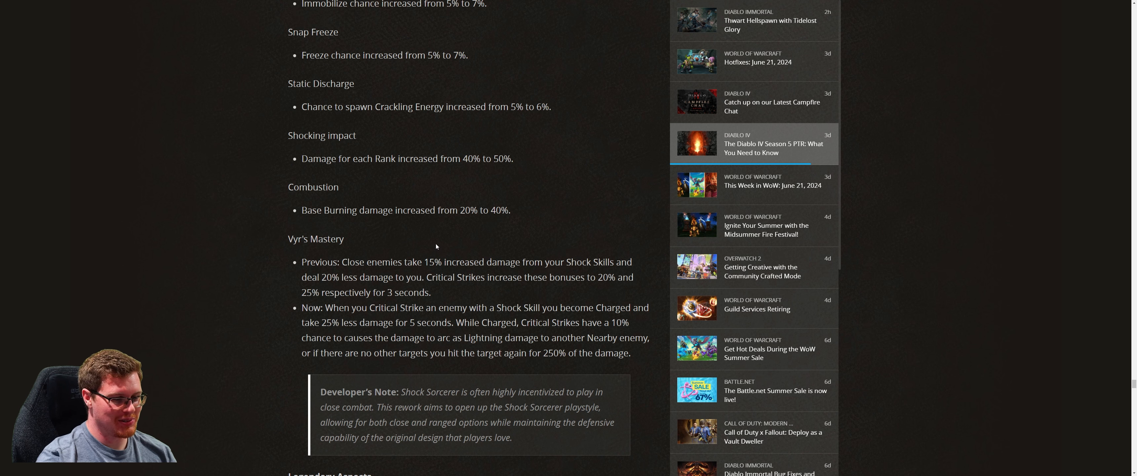
{"action": "scroll", "scroll_direction": "down", "scroll_amount": 3}
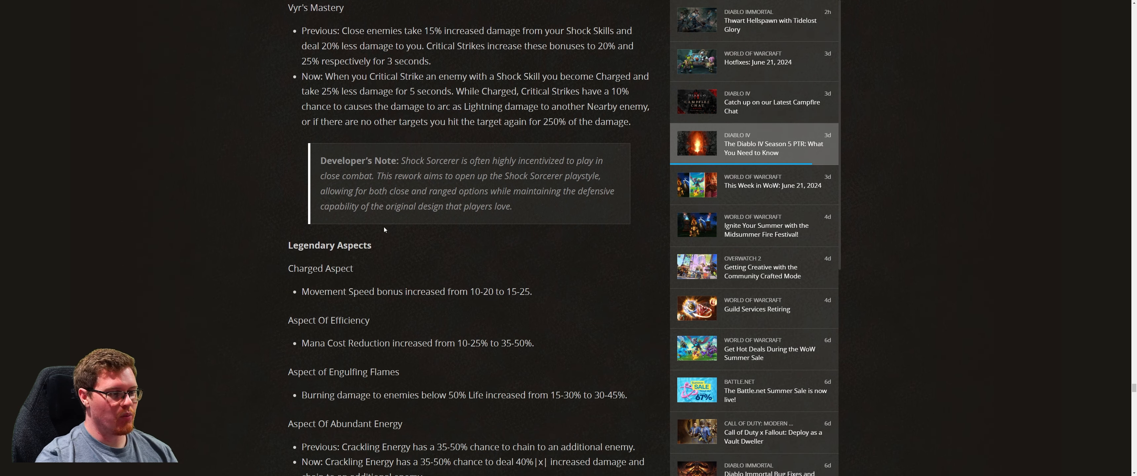
{"action": "mouse_move", "coordinate": [452, 267]}
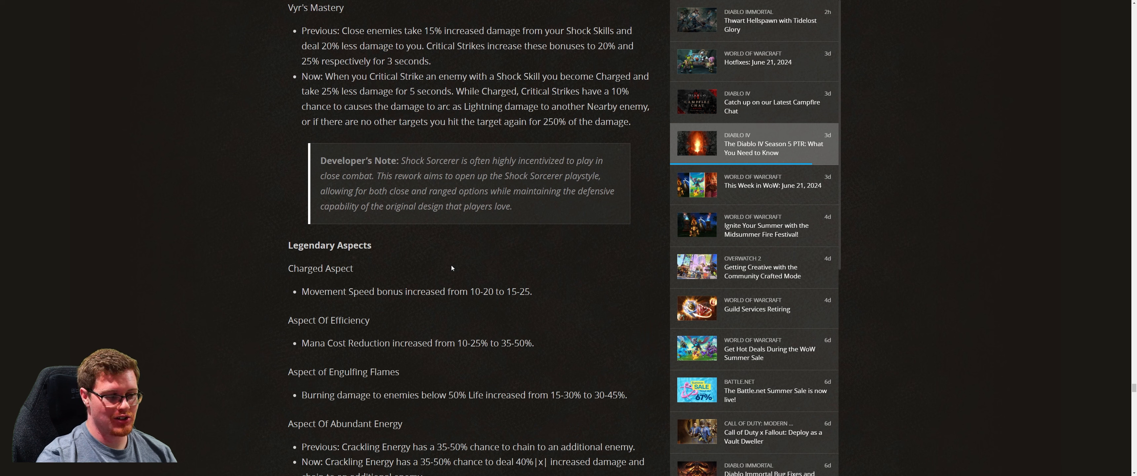
{"action": "mouse_move", "coordinate": [499, 306]}
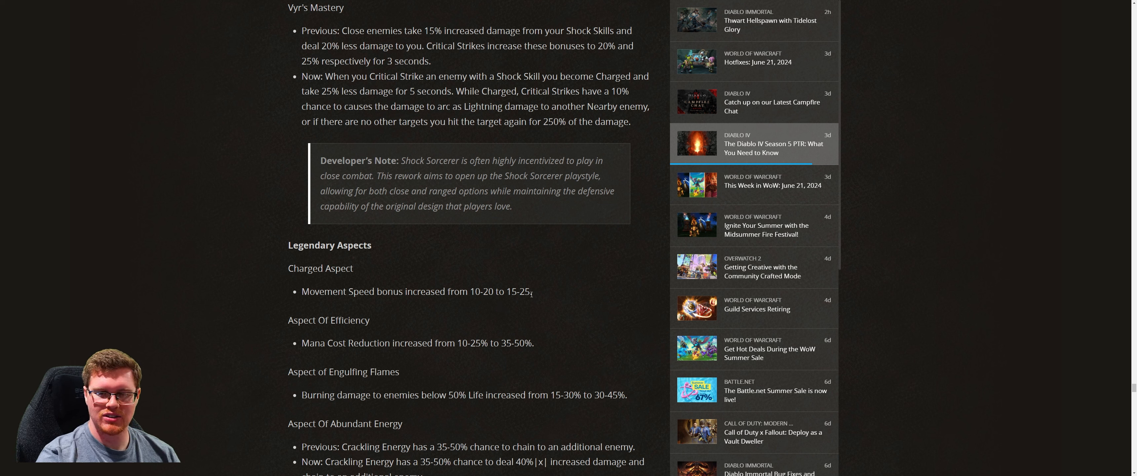
- Highlight the 'Vyr's Mastery' heading among the Sorcerer passive changes
{"action": "double_click", "coordinate": [519, 290]}
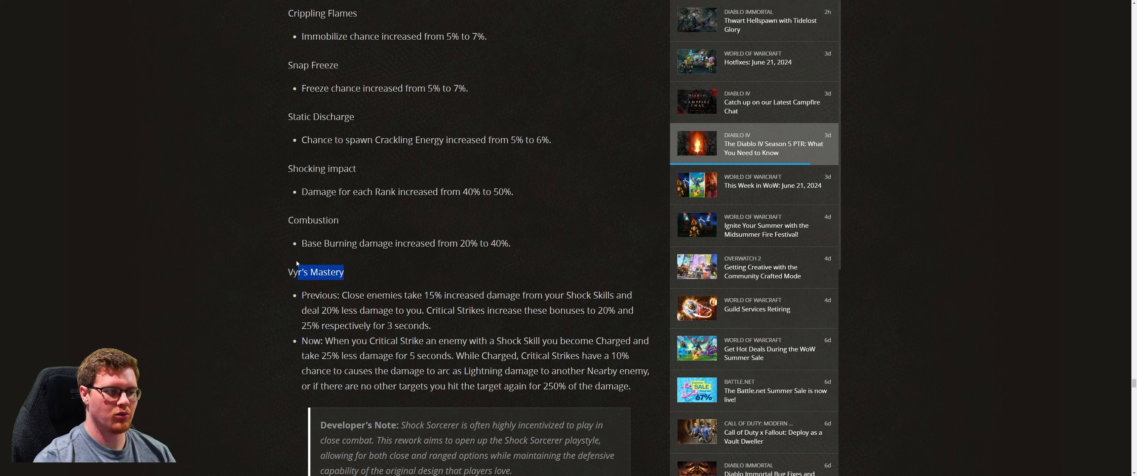
{"action": "mouse_move", "coordinate": [450, 289]}
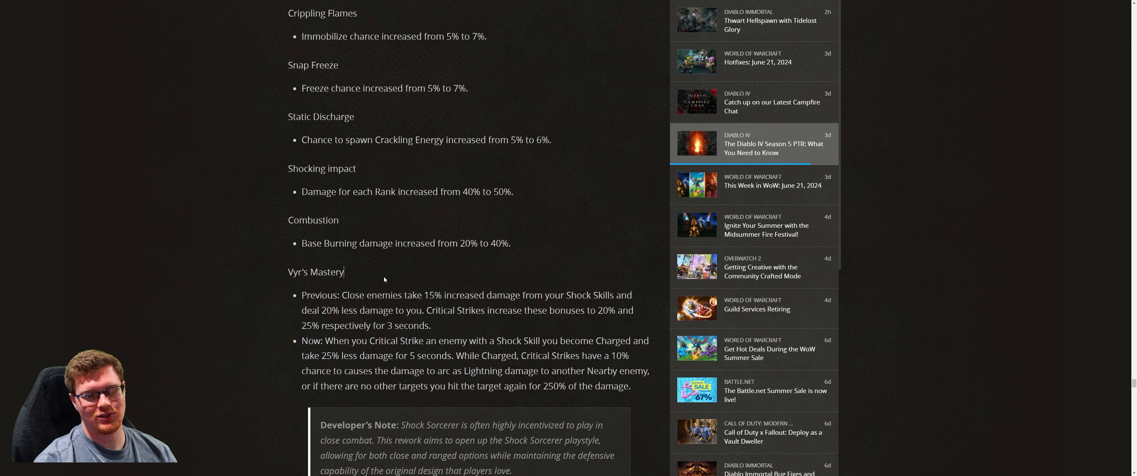
{"action": "mouse_move", "coordinate": [380, 280]}
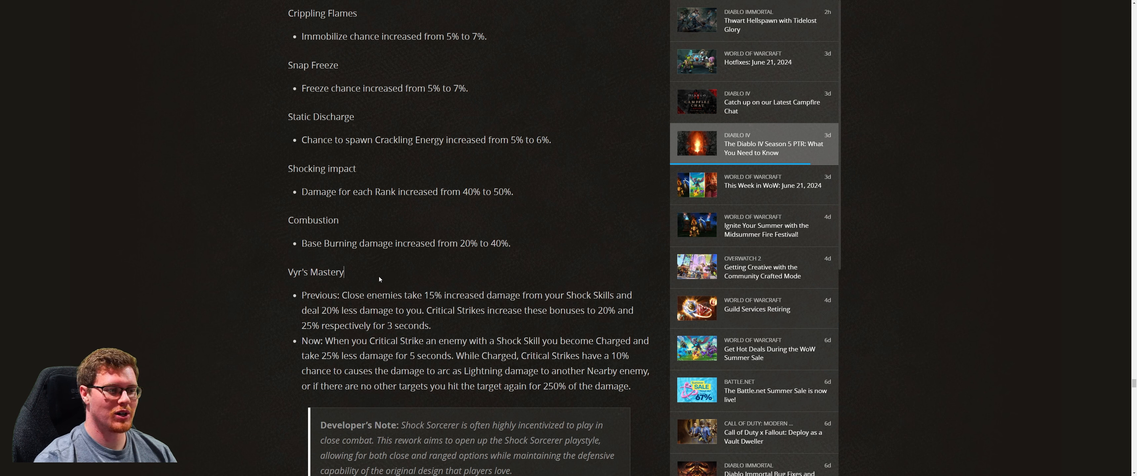